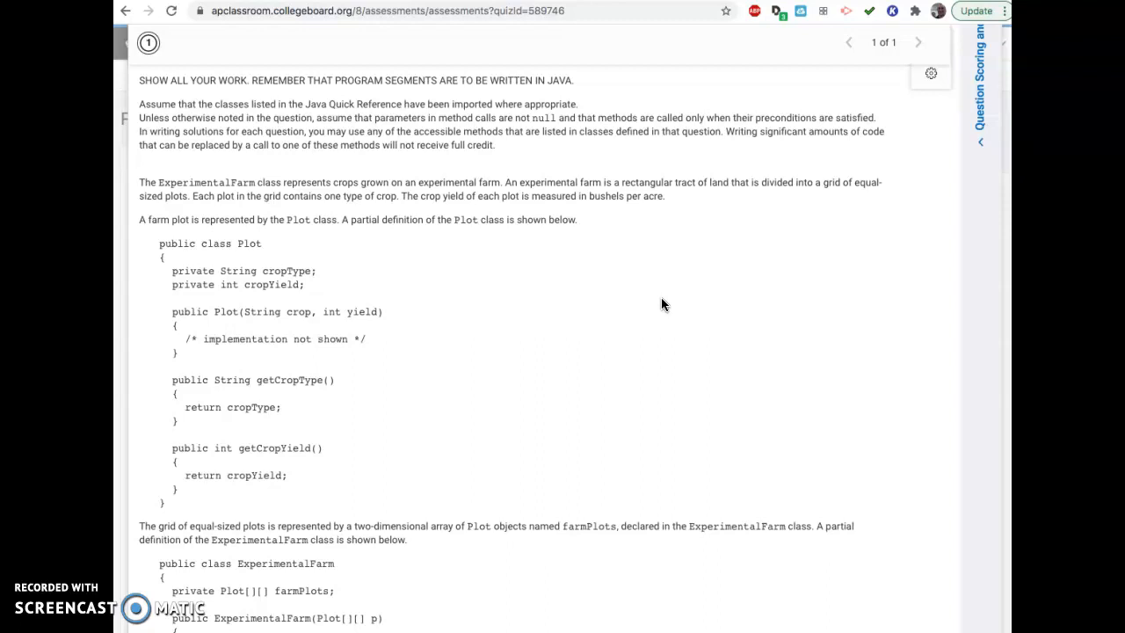
mouse_move(659, 297)
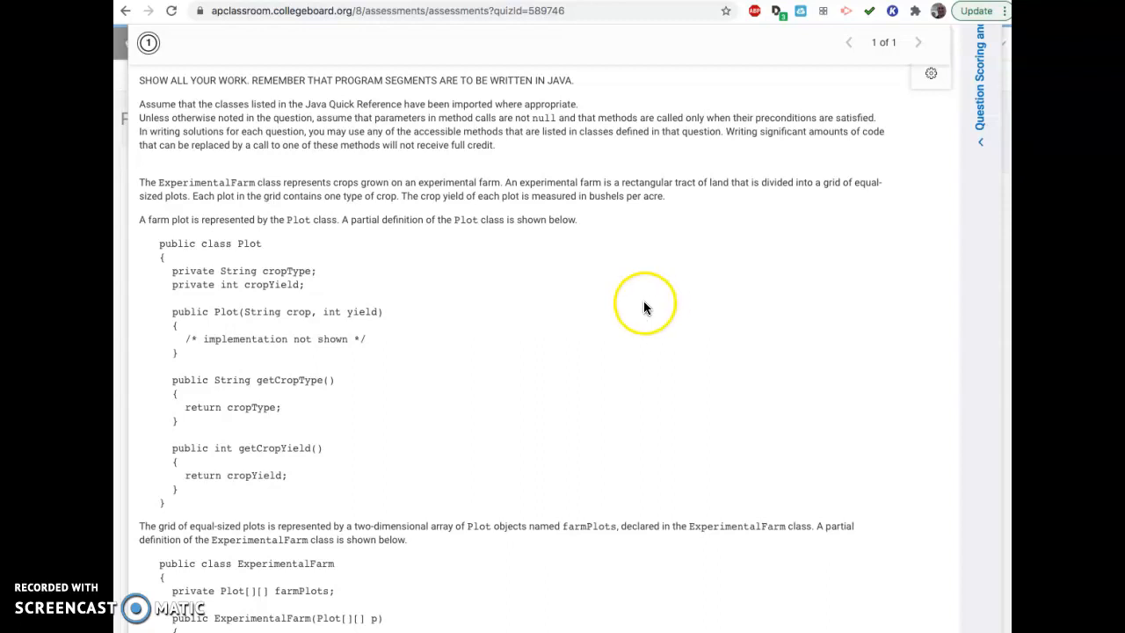
mouse_move(226, 202)
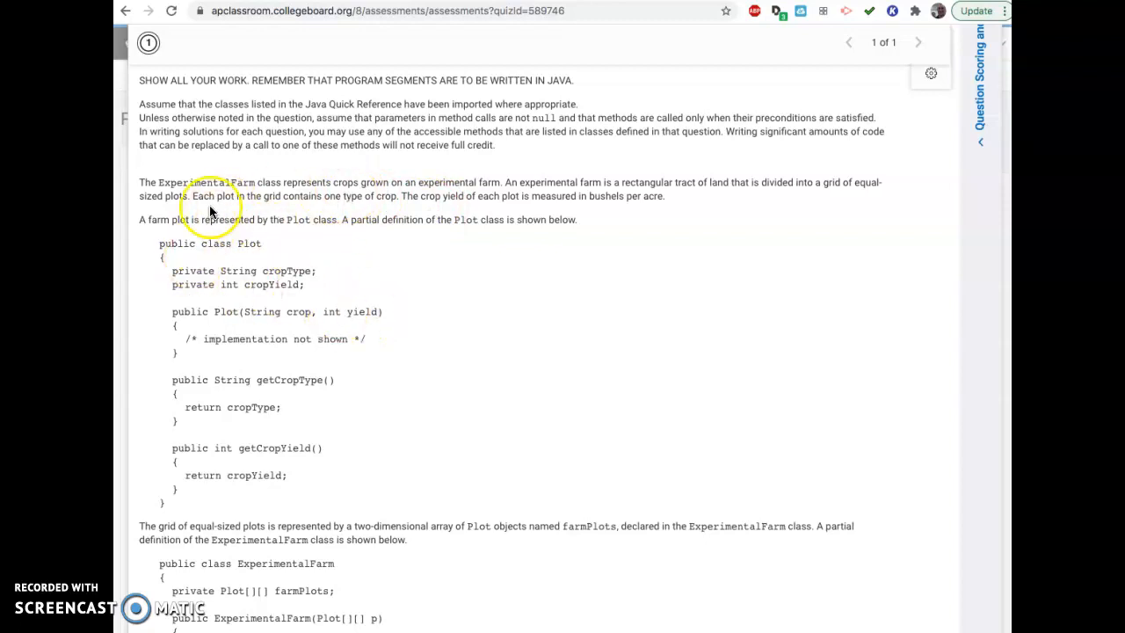
Step: Scroll past the Plot class to the ExperimentalFarm class and its getHighestYield stub
scroll(down, 3)
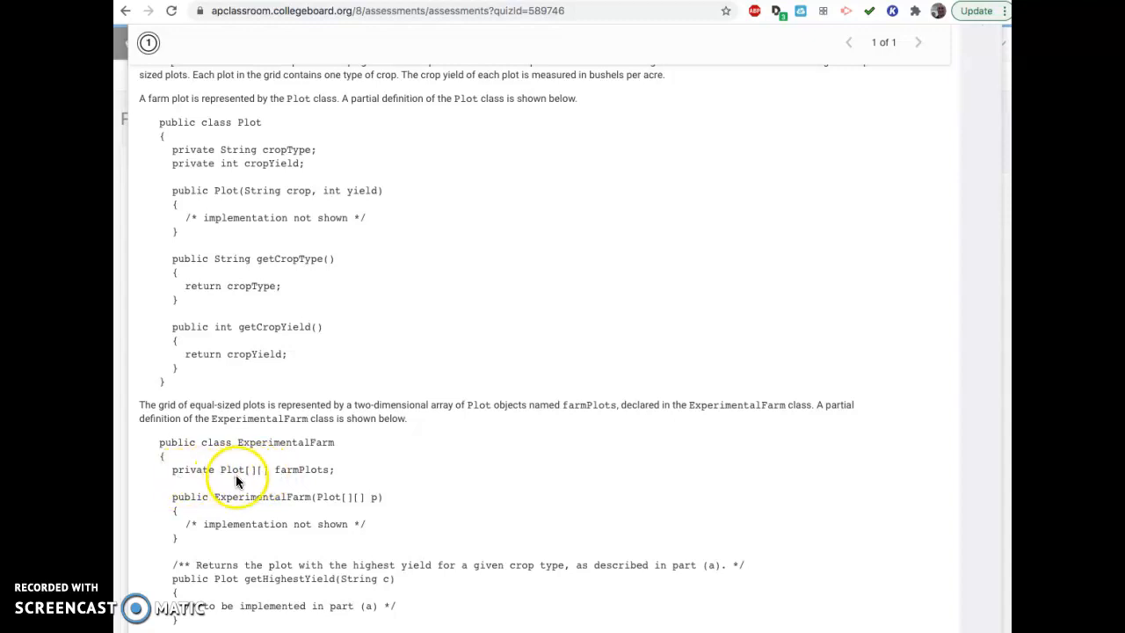
mouse_move(347, 478)
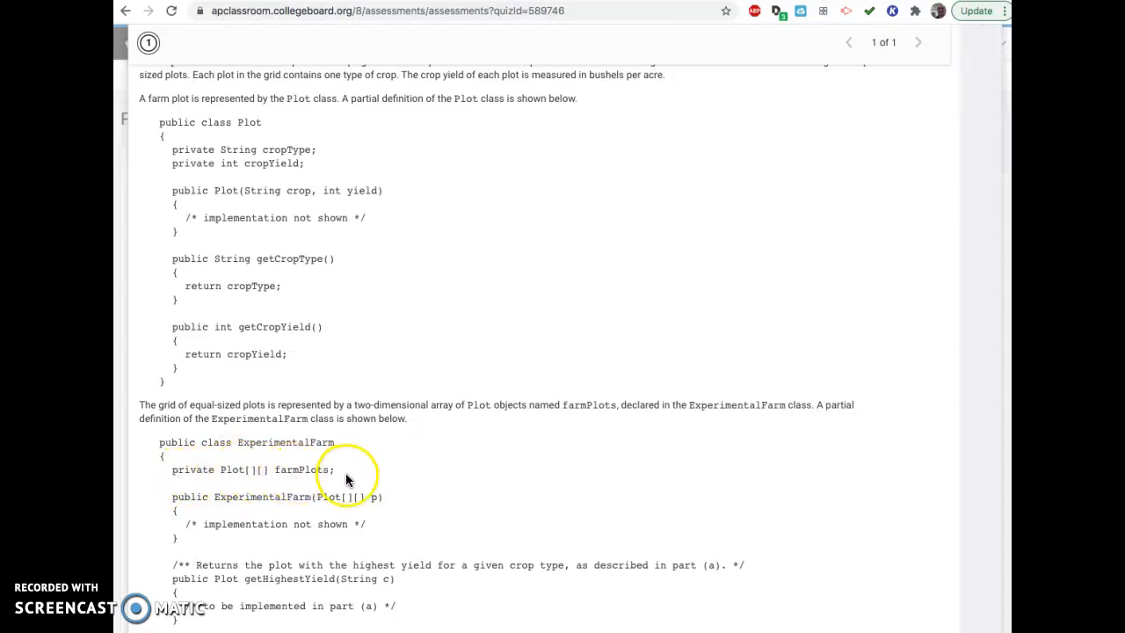
scroll(down, 3)
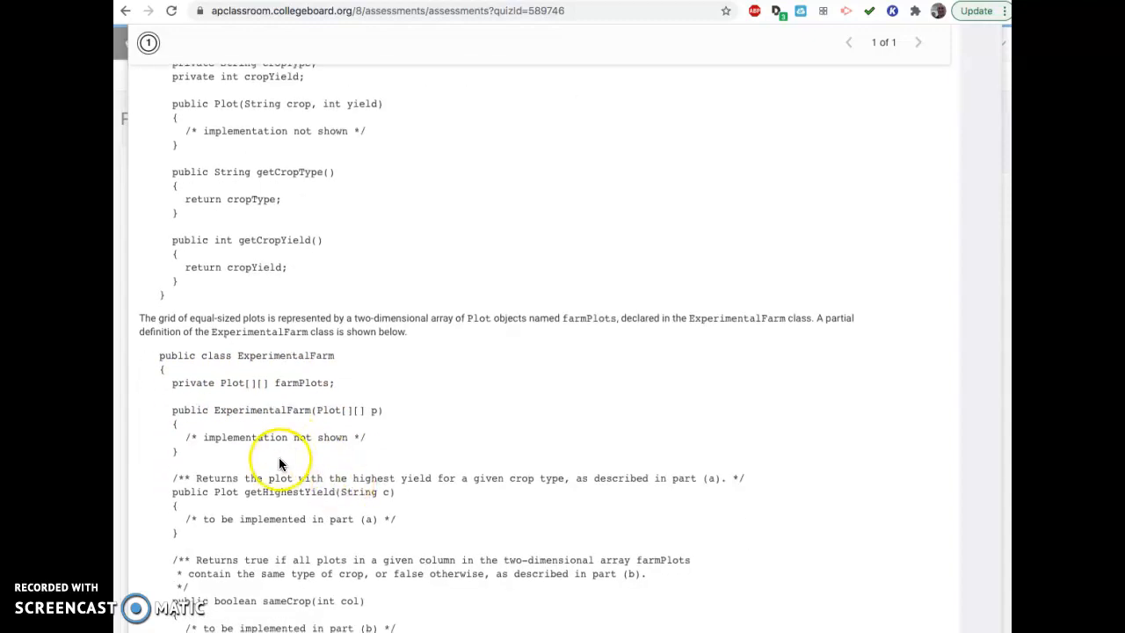
Step: Scroll to part (a)'s farmPlots crop/yield grid and the getHighestYield example calls table
scroll(down, 3)
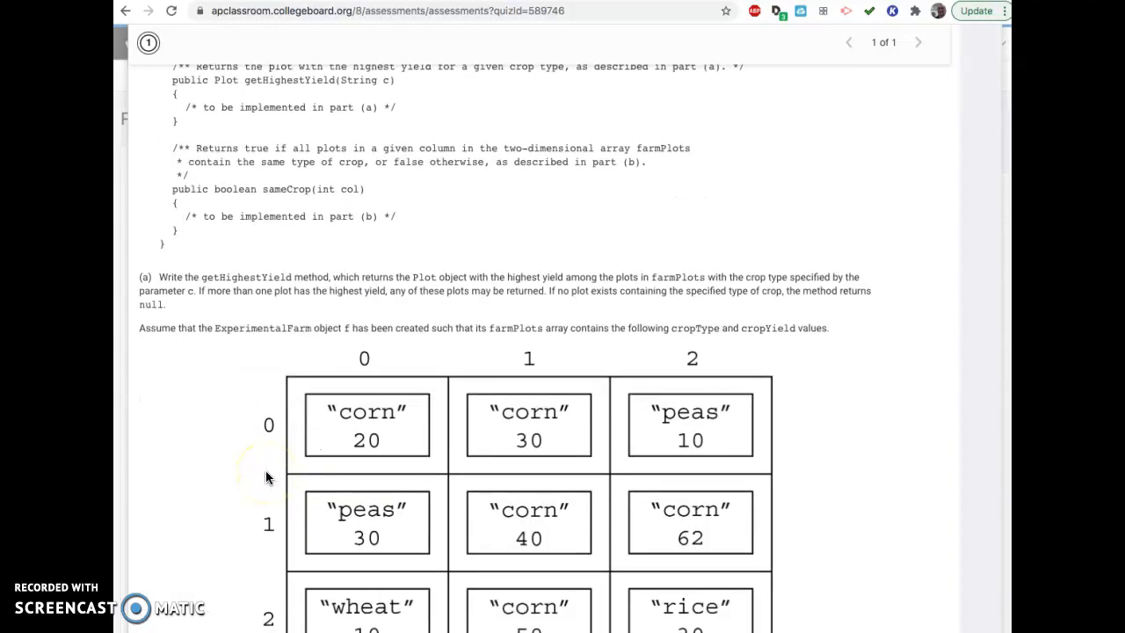
scroll(down, 3)
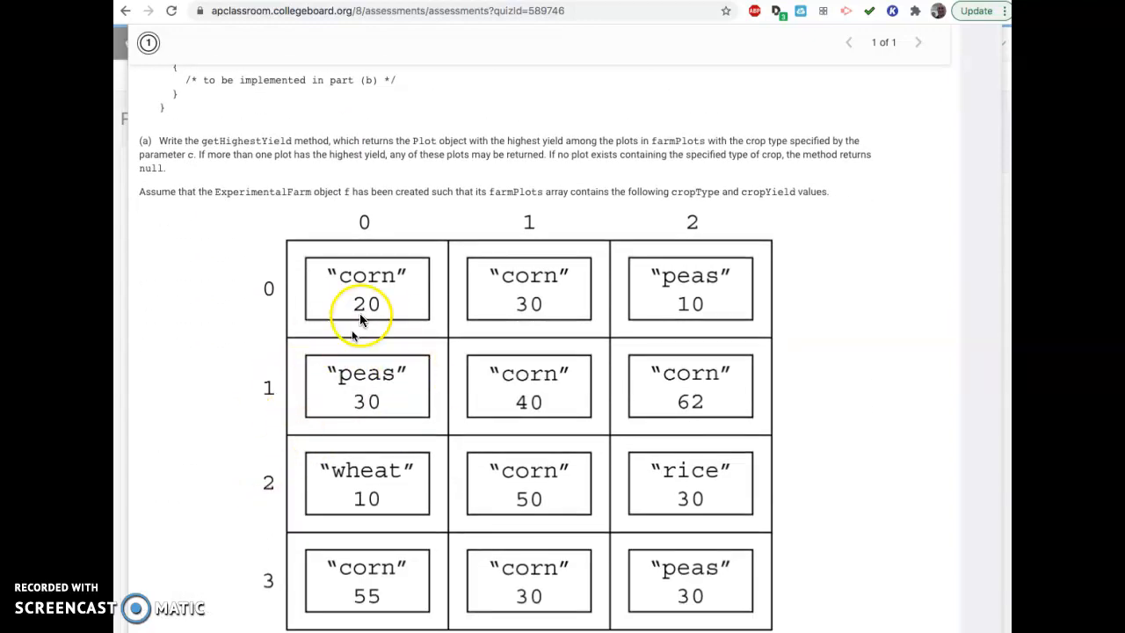
scroll(down, 3)
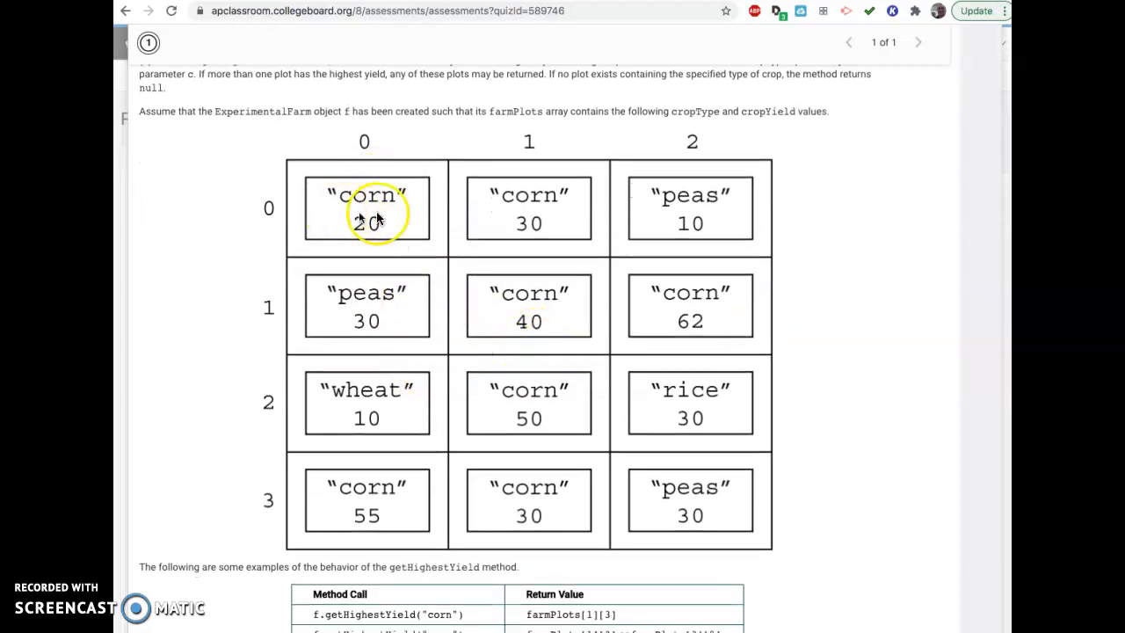
mouse_move(349, 437)
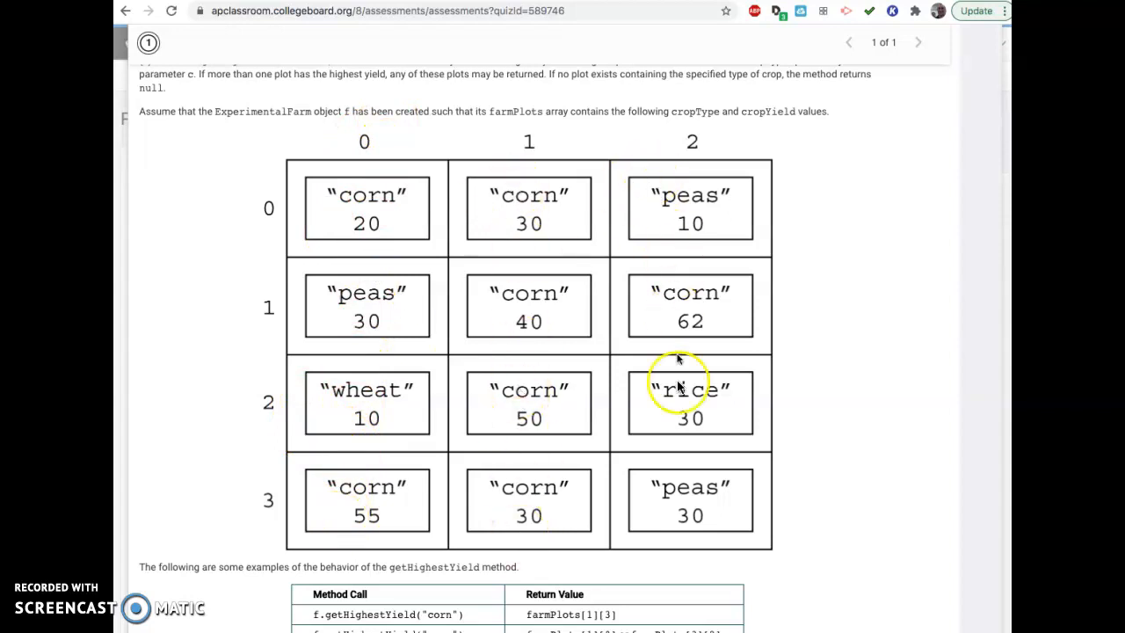
scroll(down, 3)
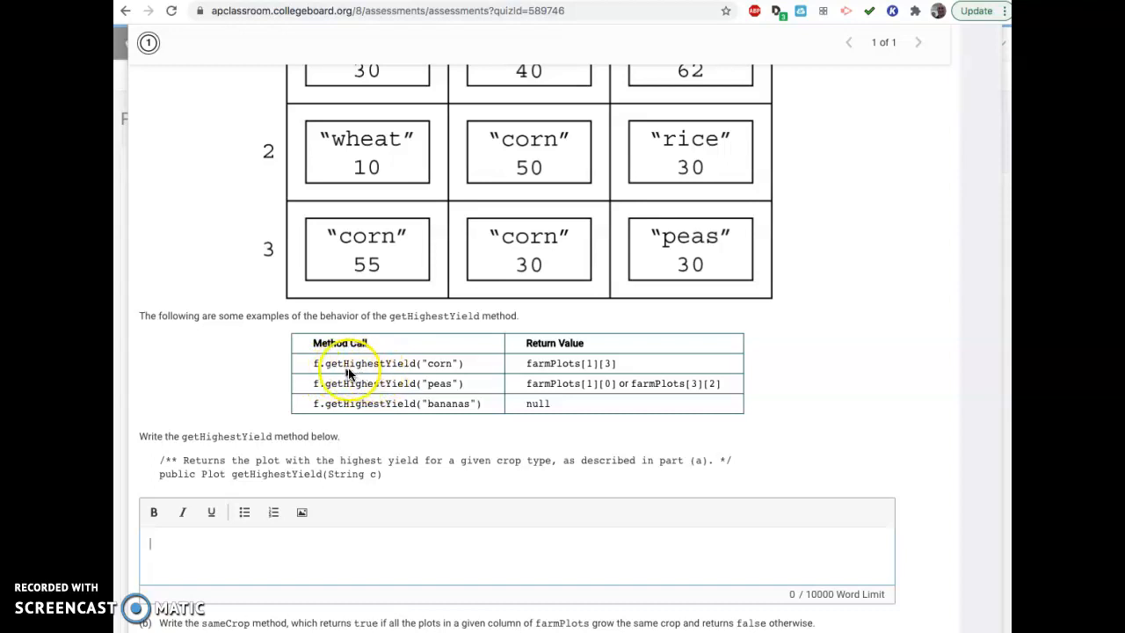
mouse_move(404, 374)
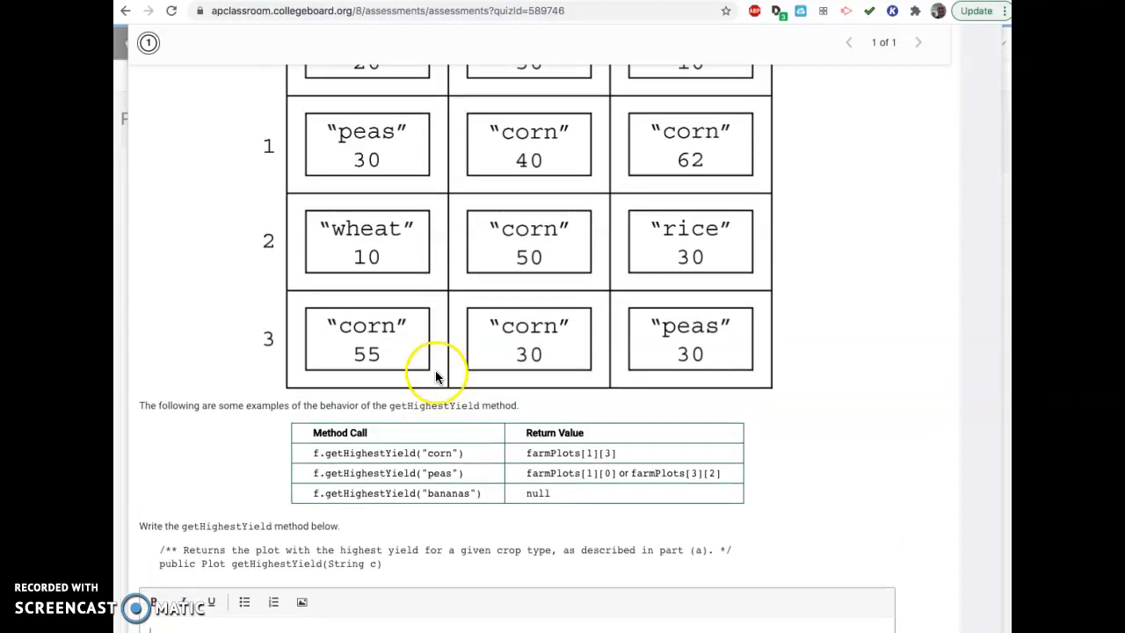
scroll(up, 3)
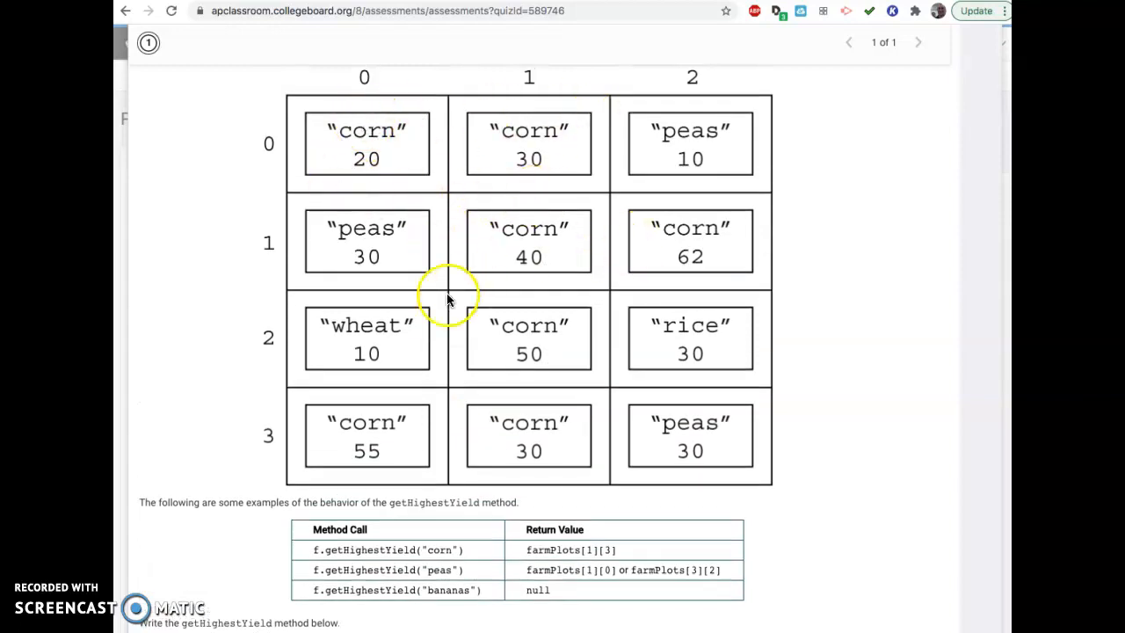
mouse_move(514, 356)
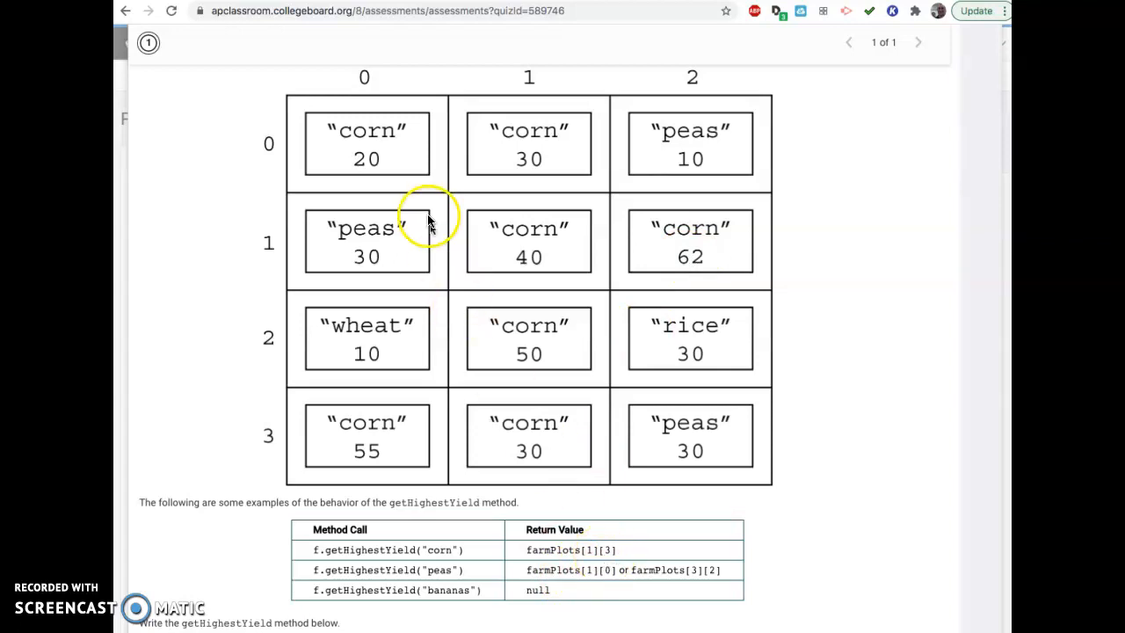
scroll(down, 3)
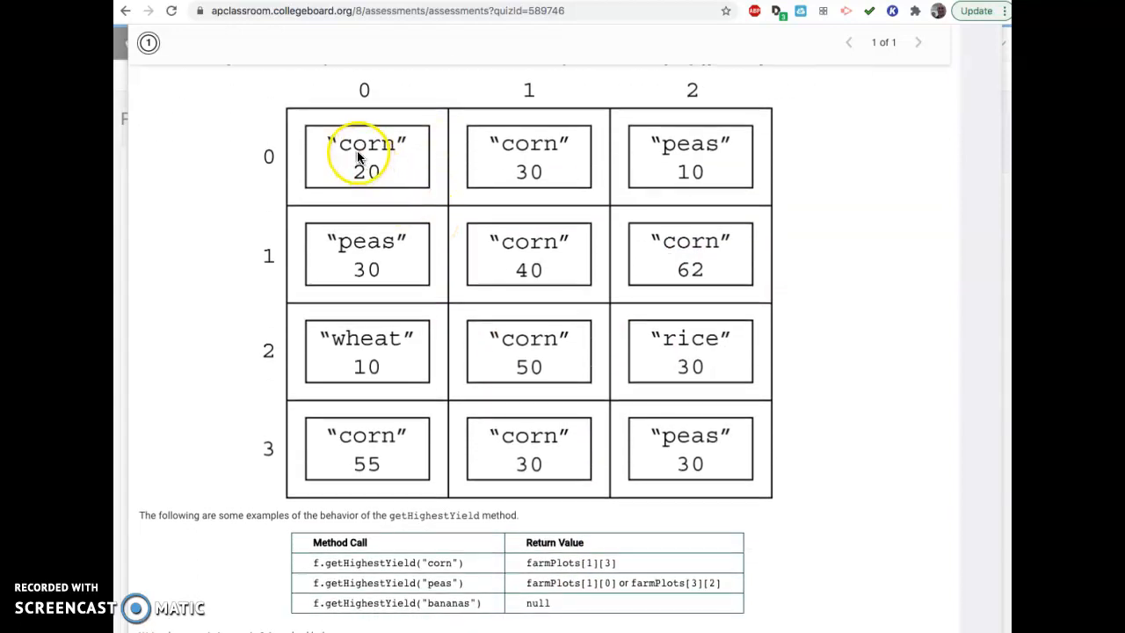
mouse_move(690, 254)
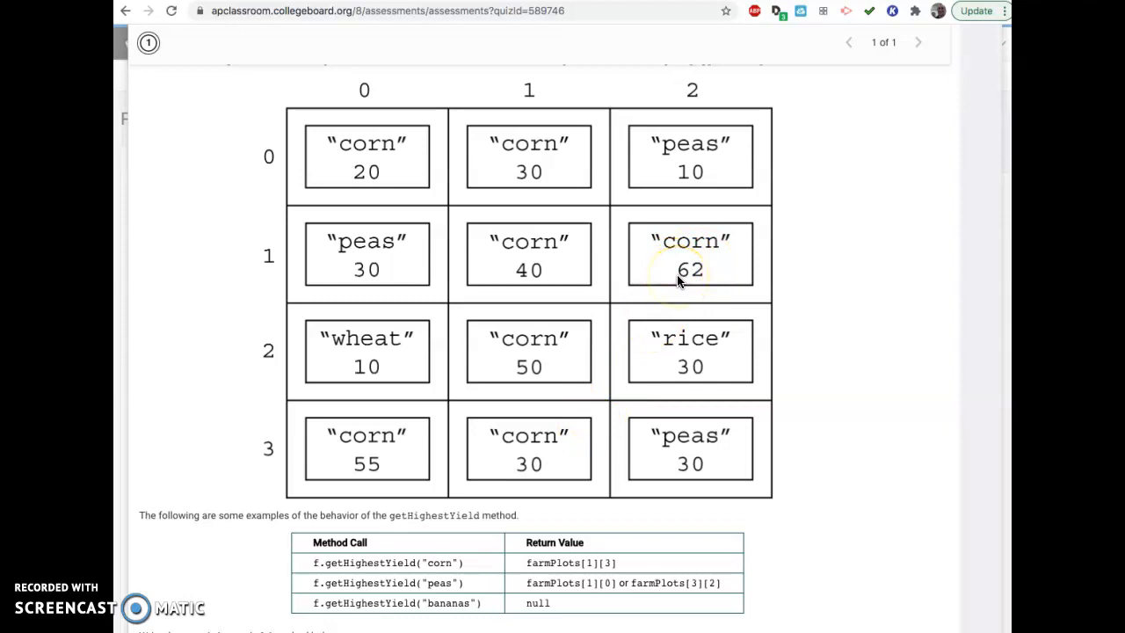
mouse_move(659, 209)
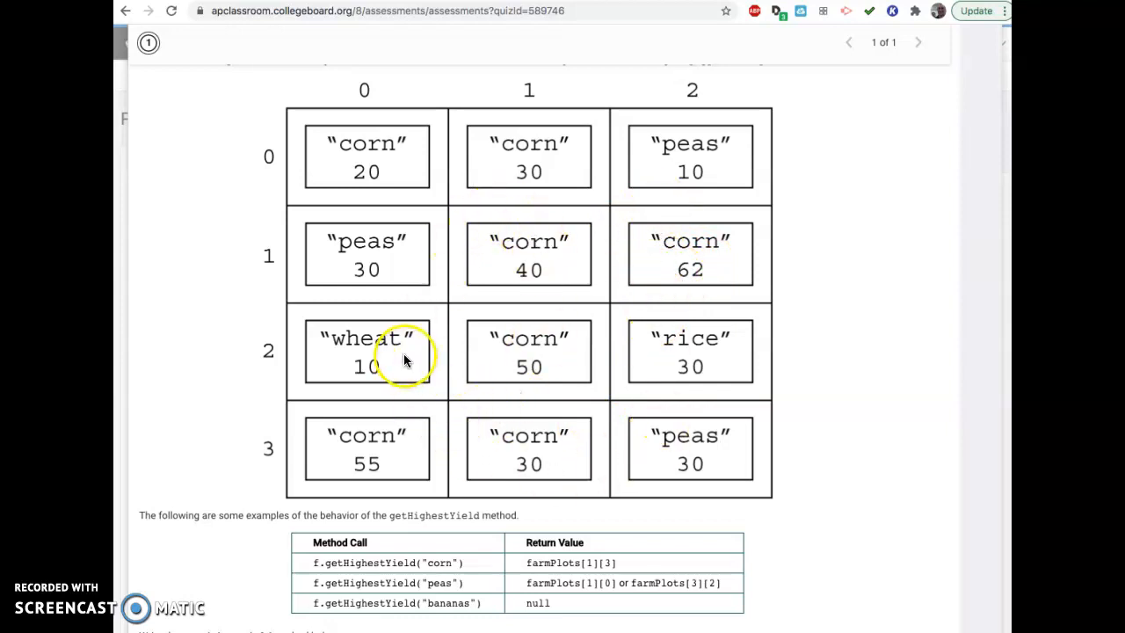
mouse_move(577, 590)
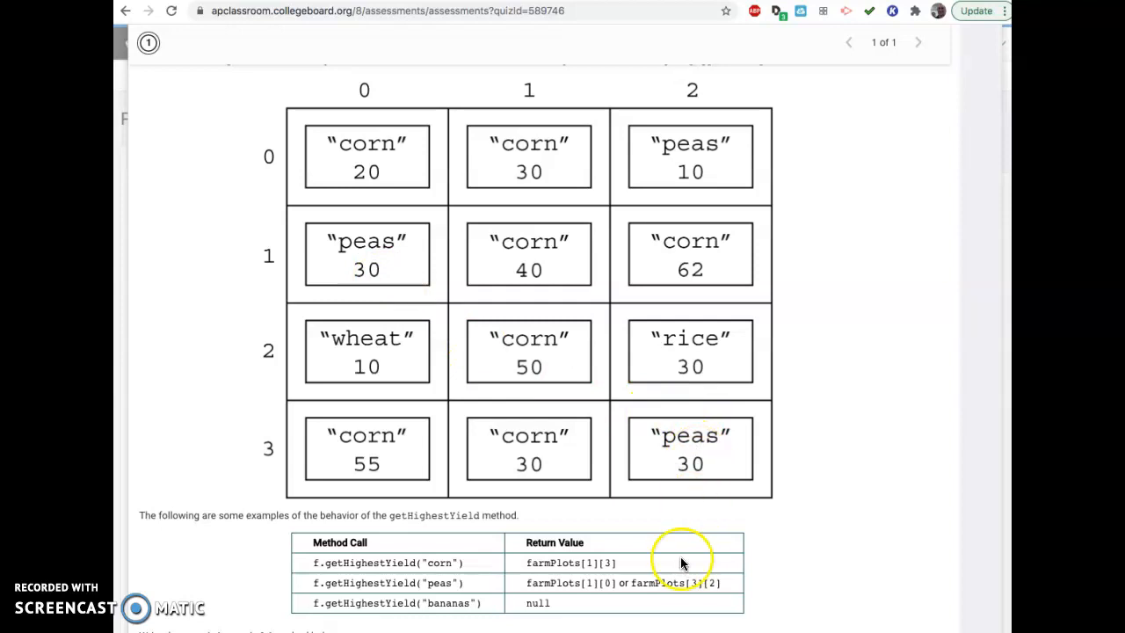
mouse_move(598, 571)
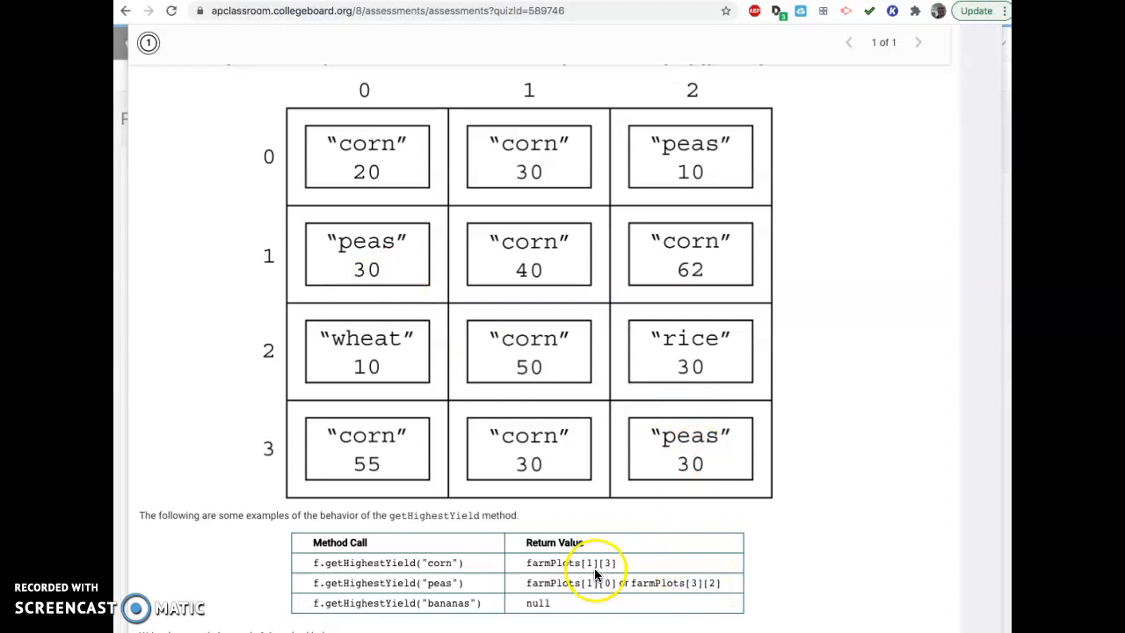
mouse_move(602, 570)
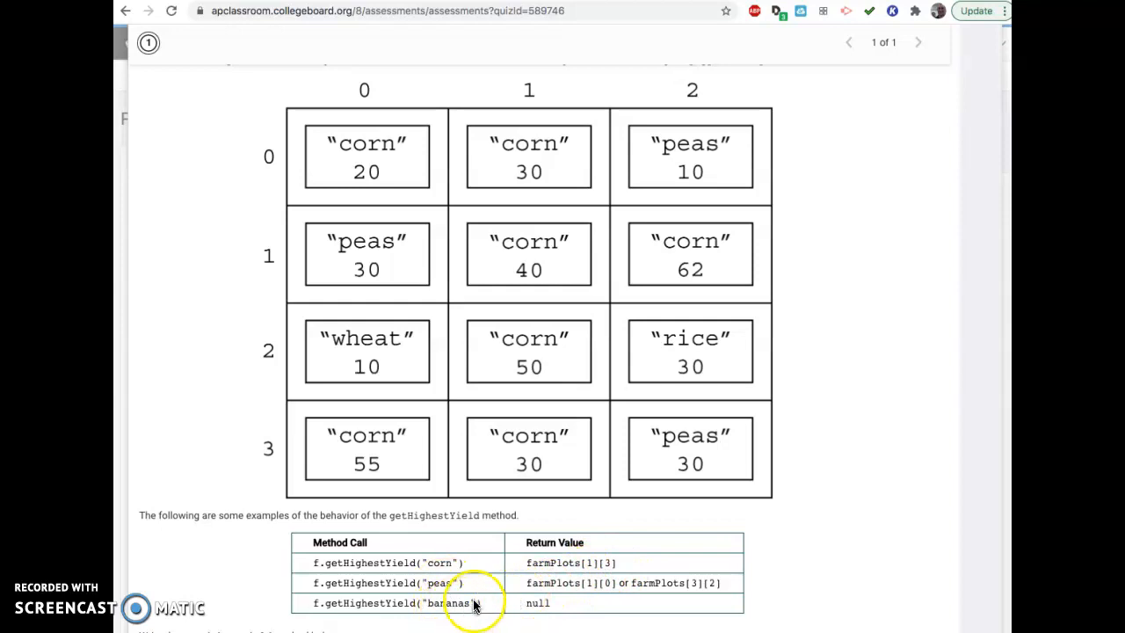
Step: Scroll past the examples table to the empty getHighestYield response box
scroll(down, 3)
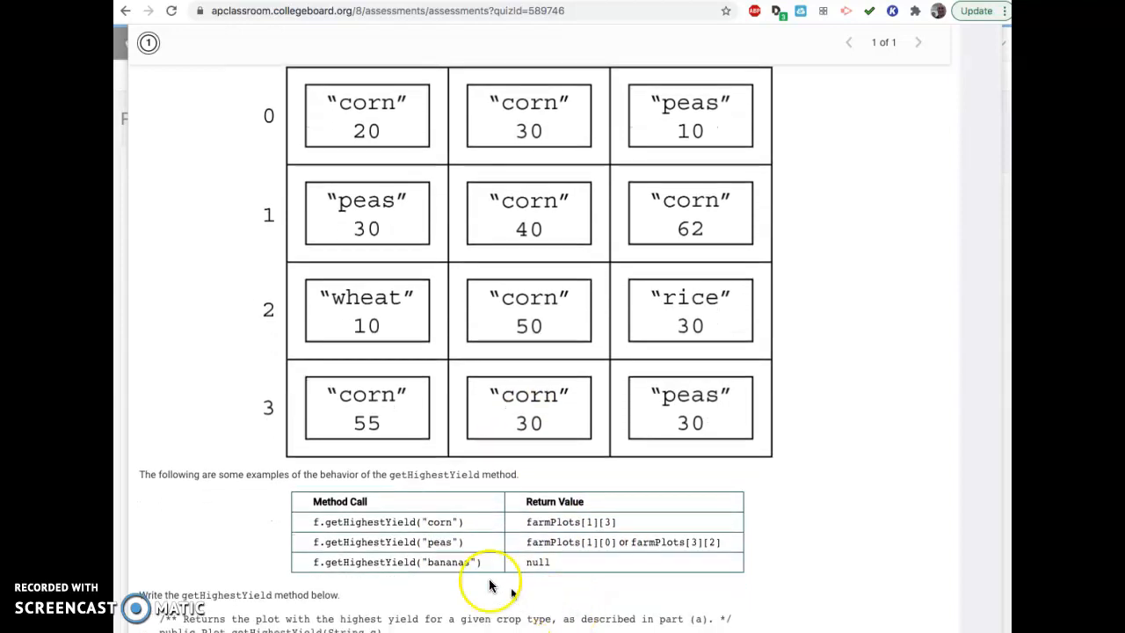
scroll(down, 3)
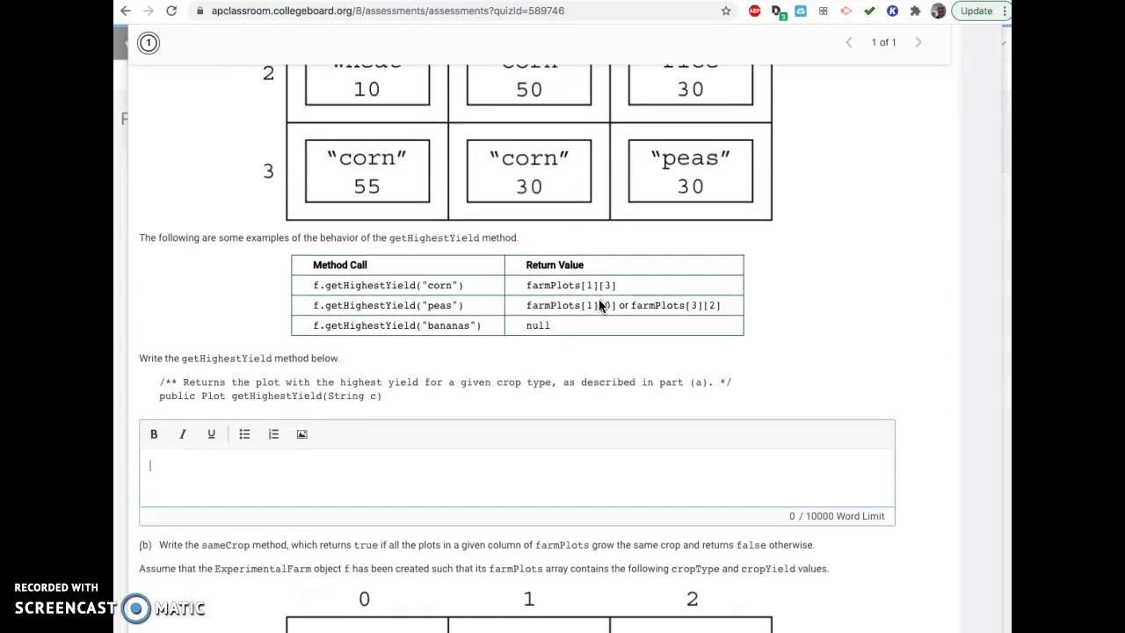
scroll(down, 3)
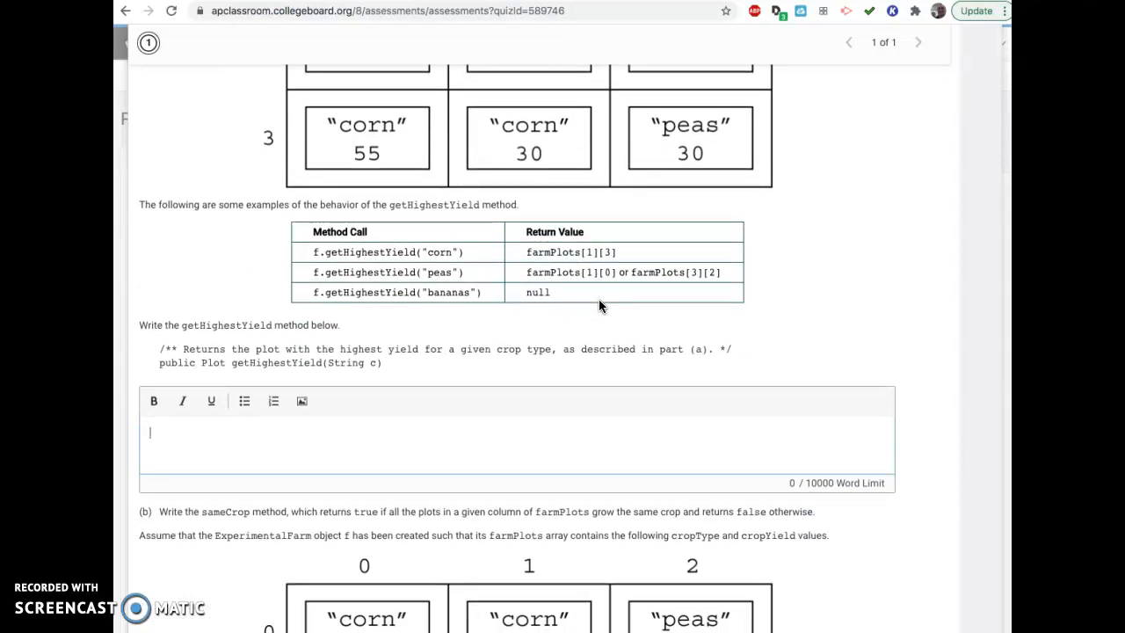
scroll(down, 3)
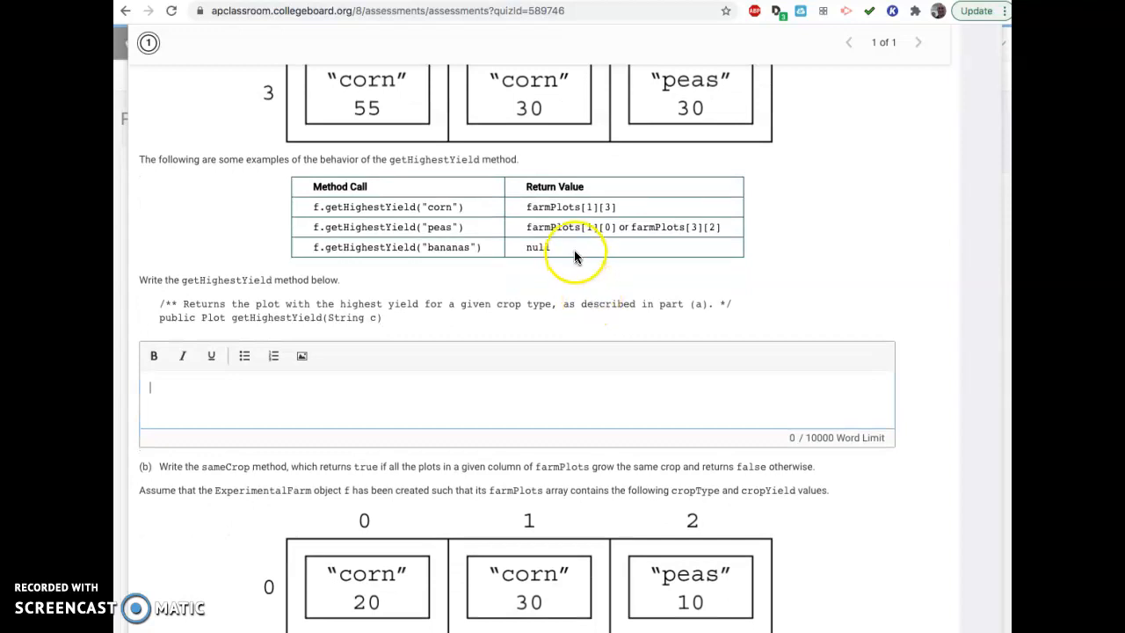
mouse_move(545, 281)
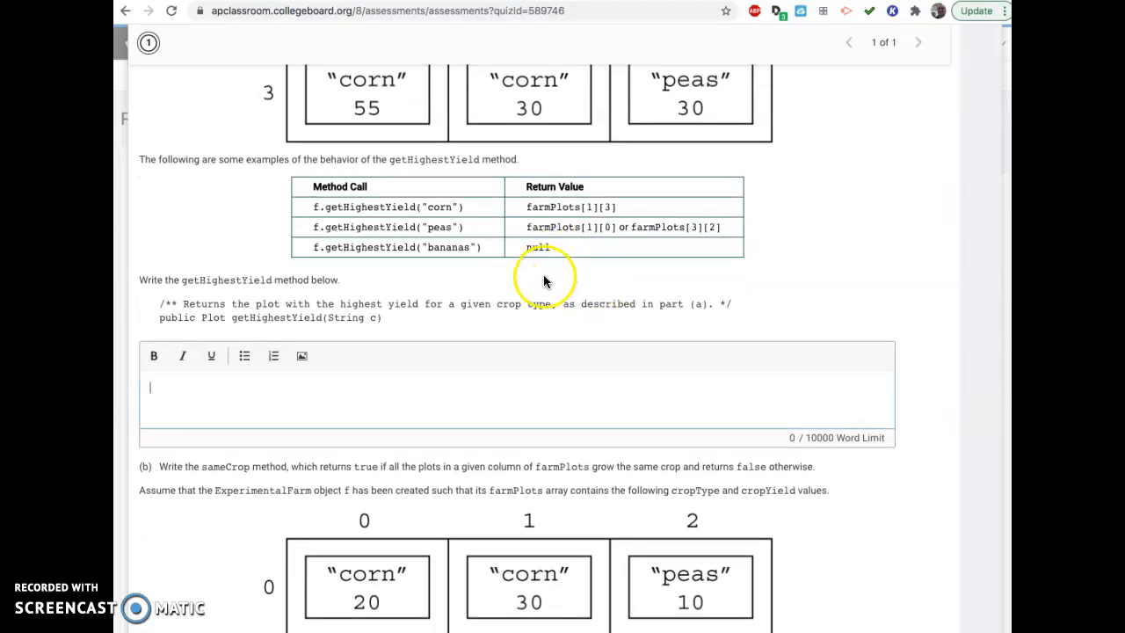
mouse_move(544, 279)
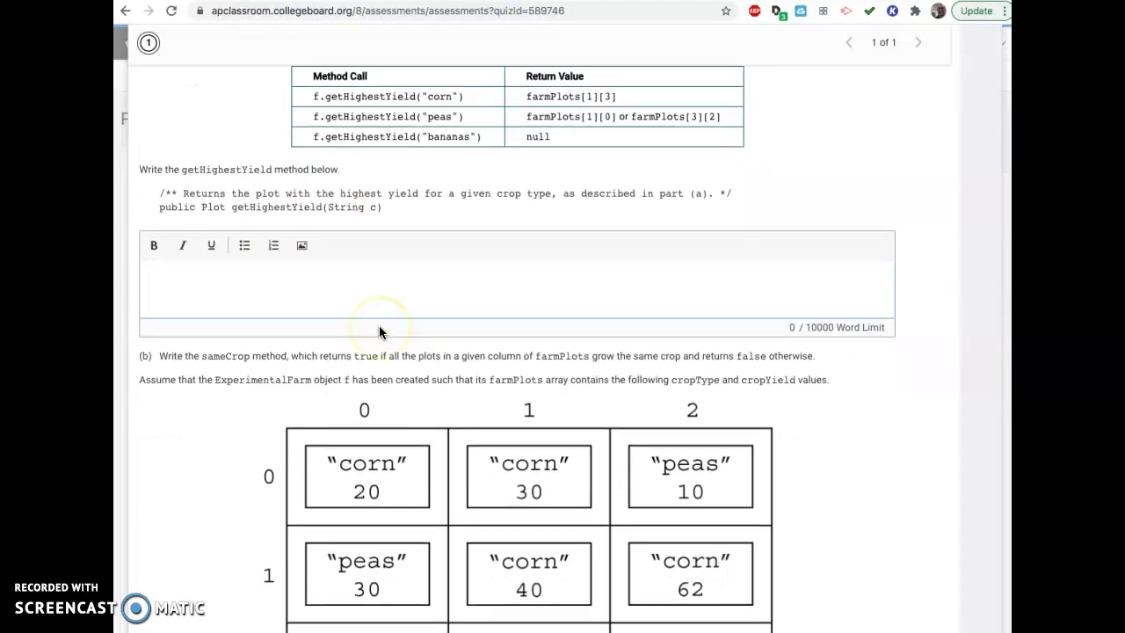
scroll(down, 3)
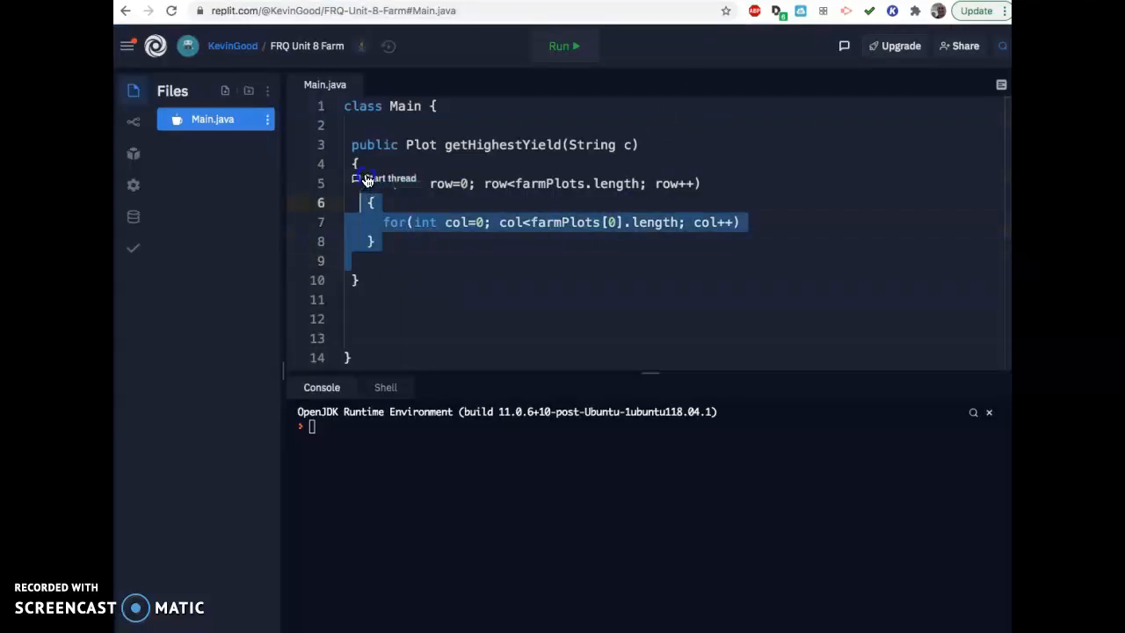
Step: Replace the old loop line with for(int row=0; row<farmPlots.length; row++) and empty braces
key(Delete)
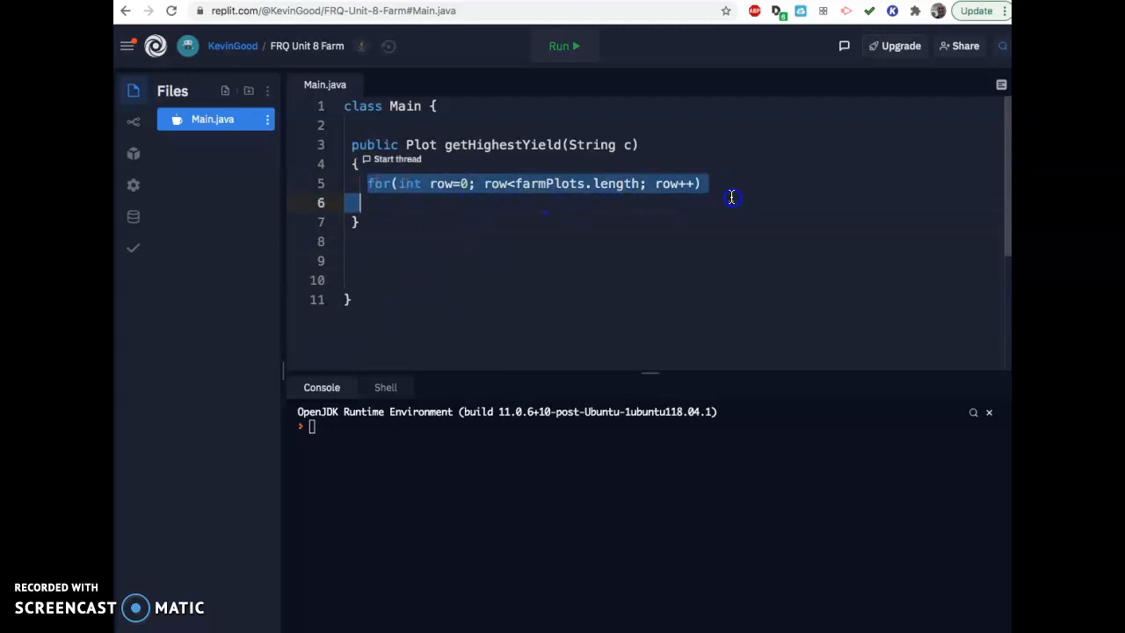
key(Delete)
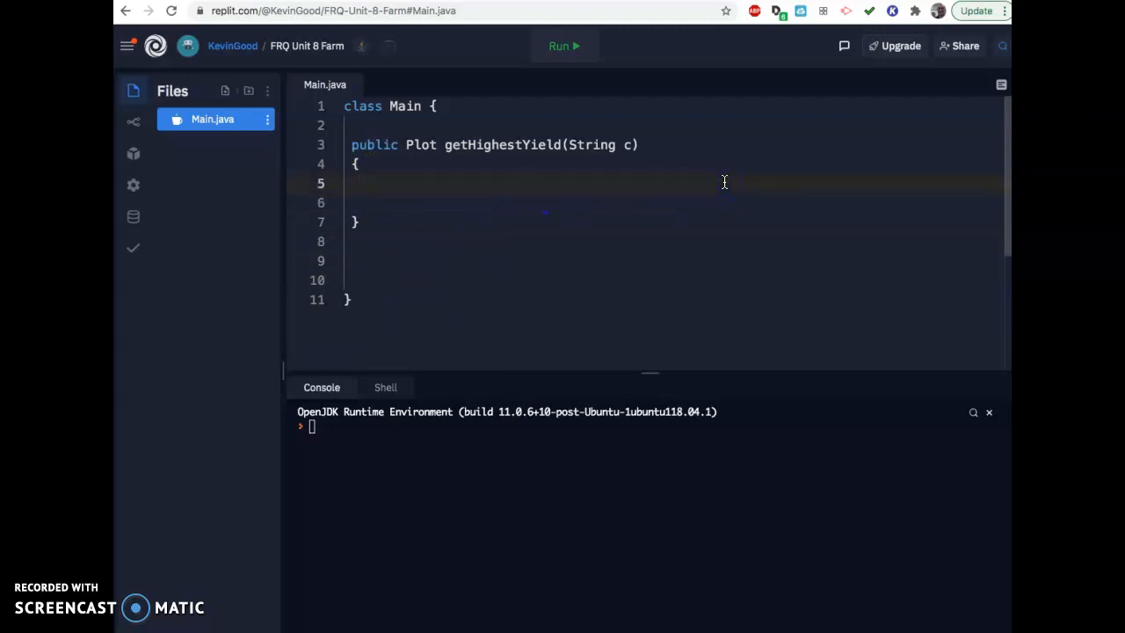
key(enter)
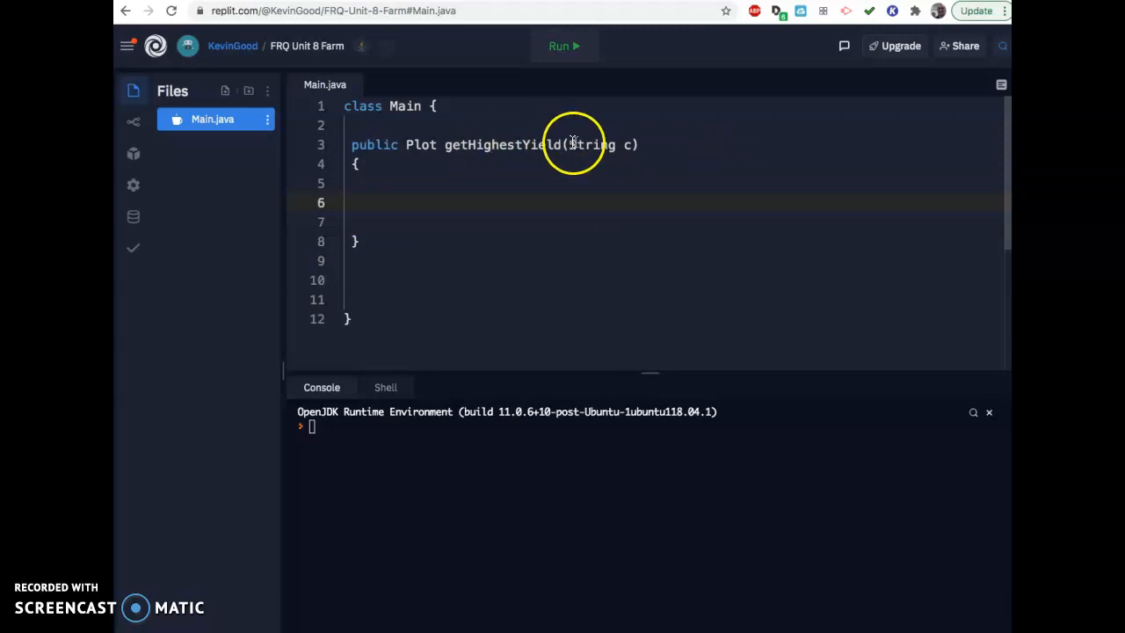
text(for)
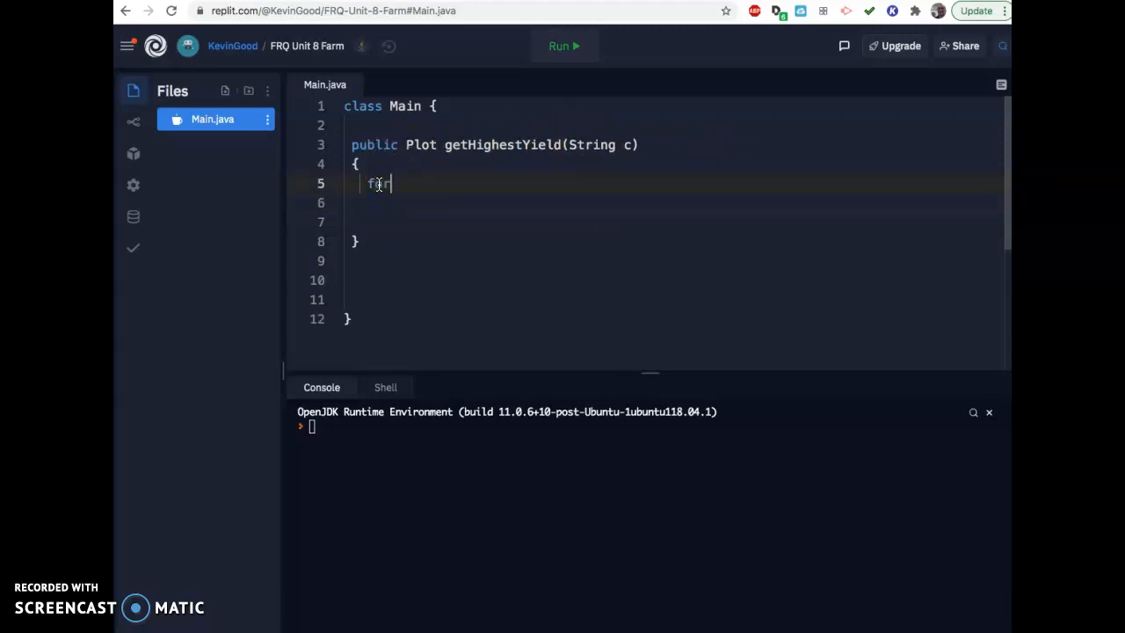
text((r)
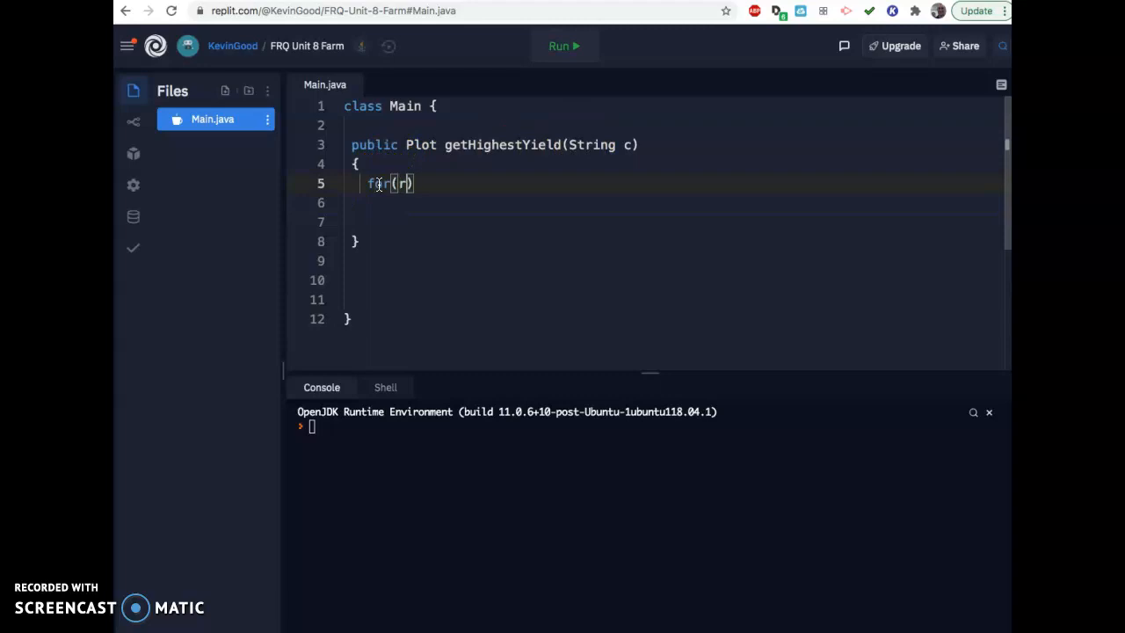
text(int row)
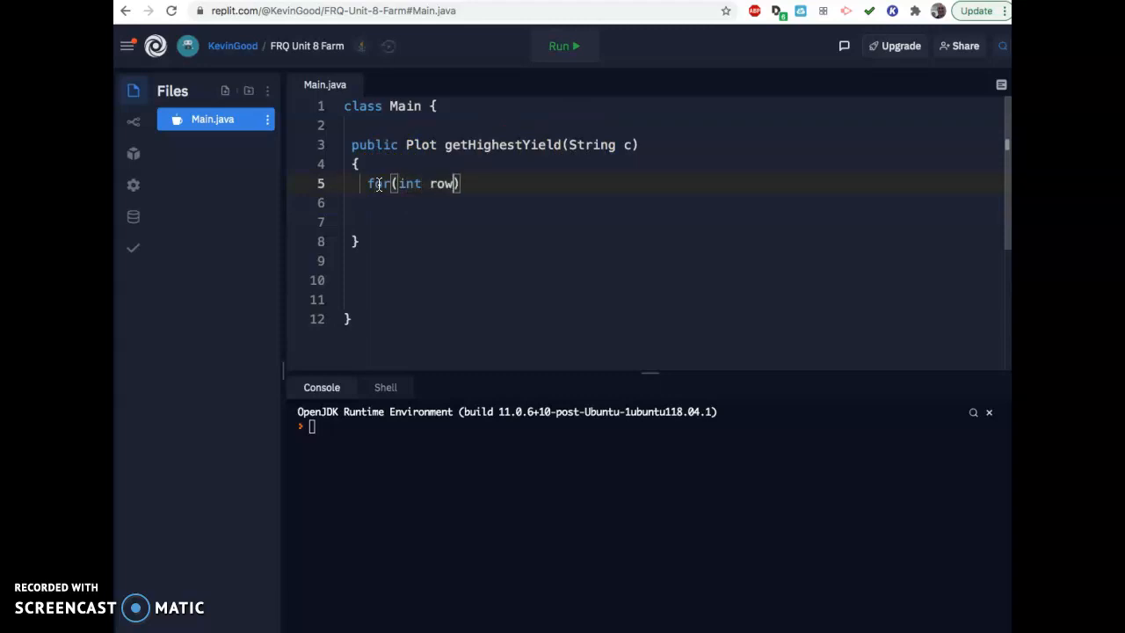
text(=0; row)
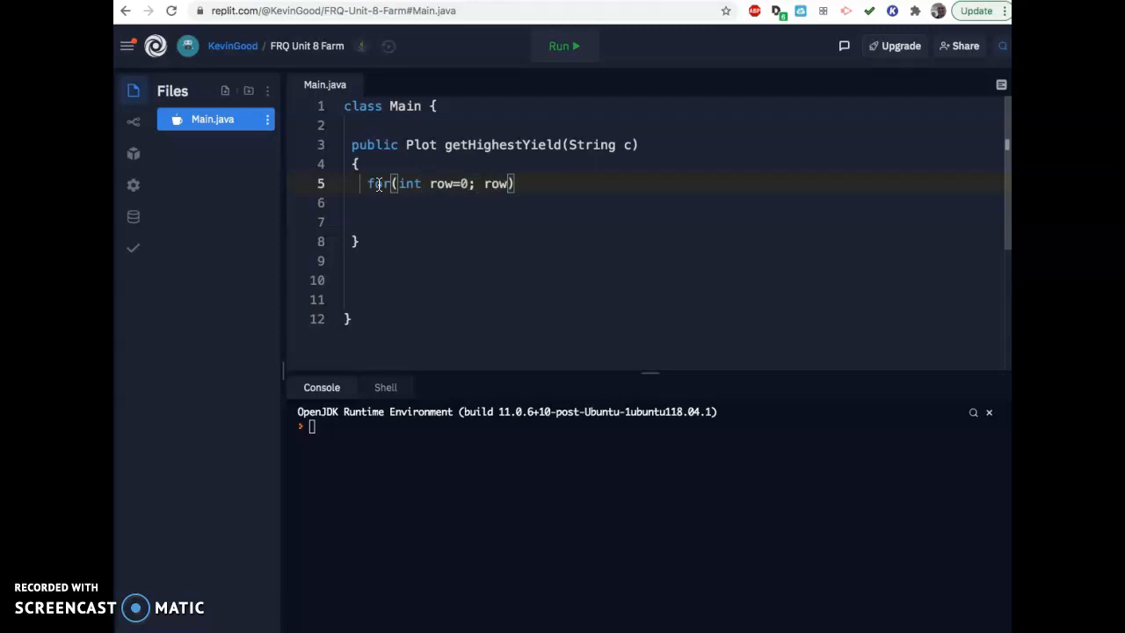
text(<farmPlots)
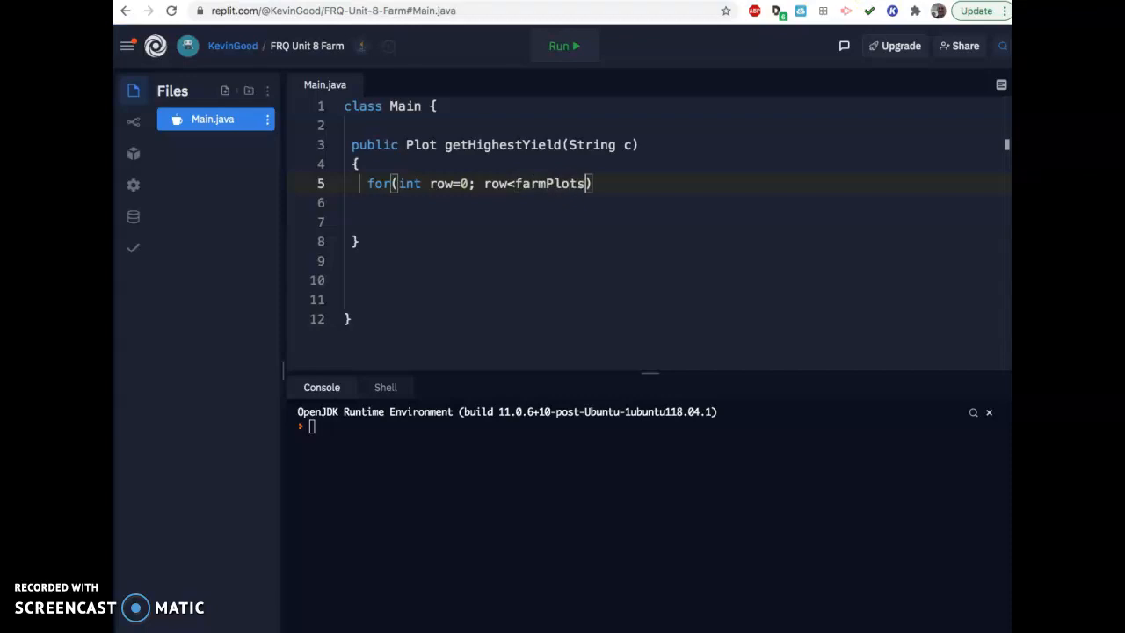
text(.lent)
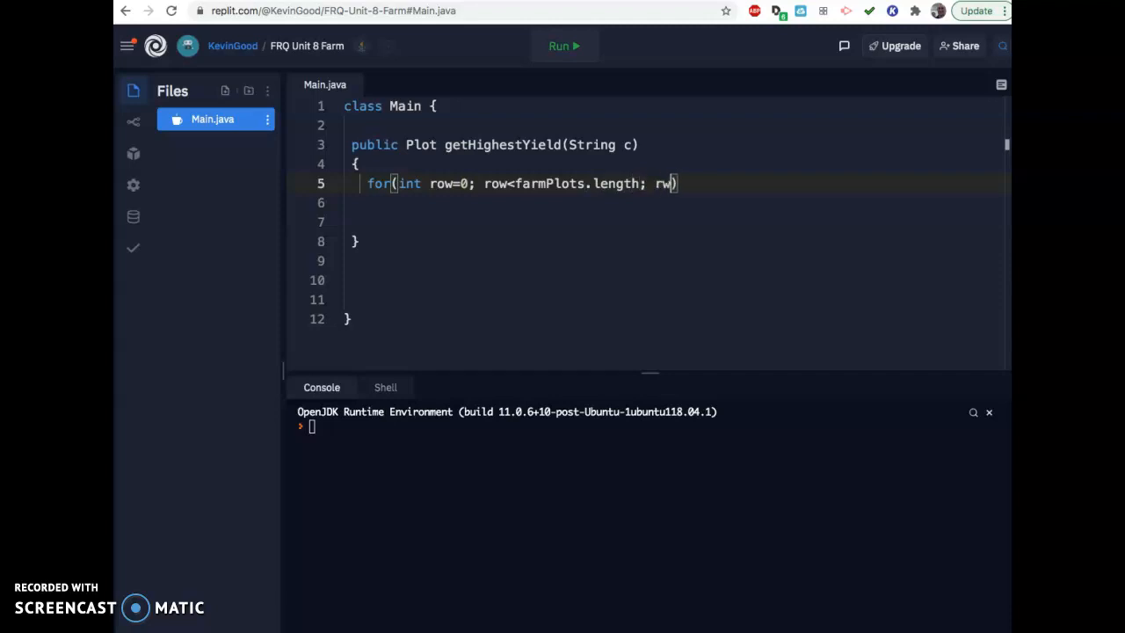
text(++)
click(668, 202)
text({)
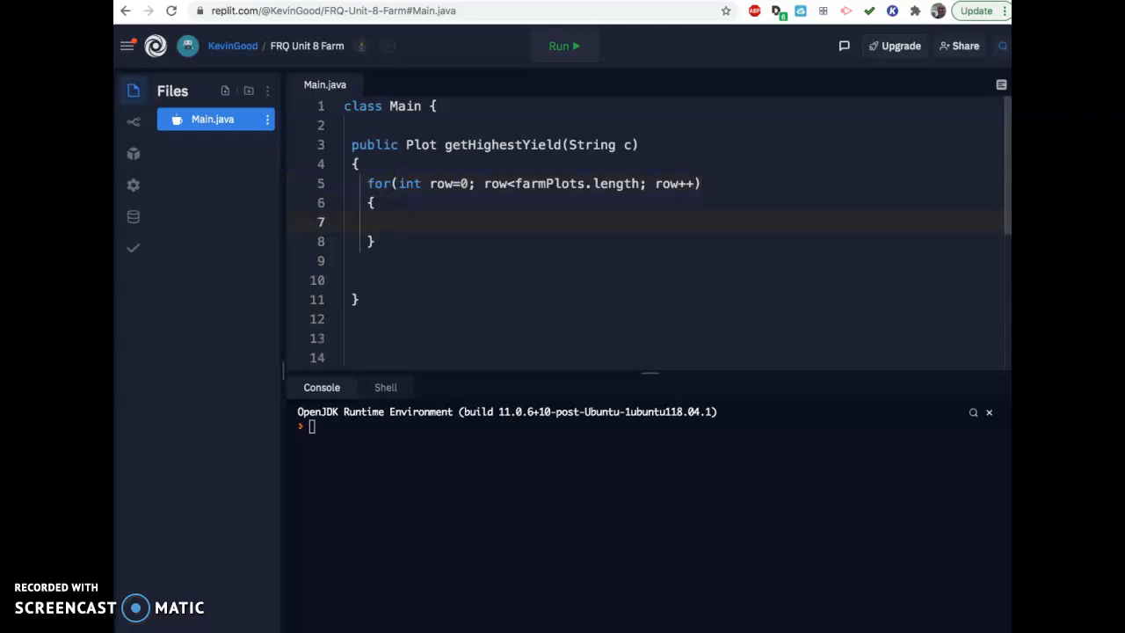
Step: Type the inner header for(int col=0; col<farmPlots[0].length; col++) inside the row loop
text(for(int)
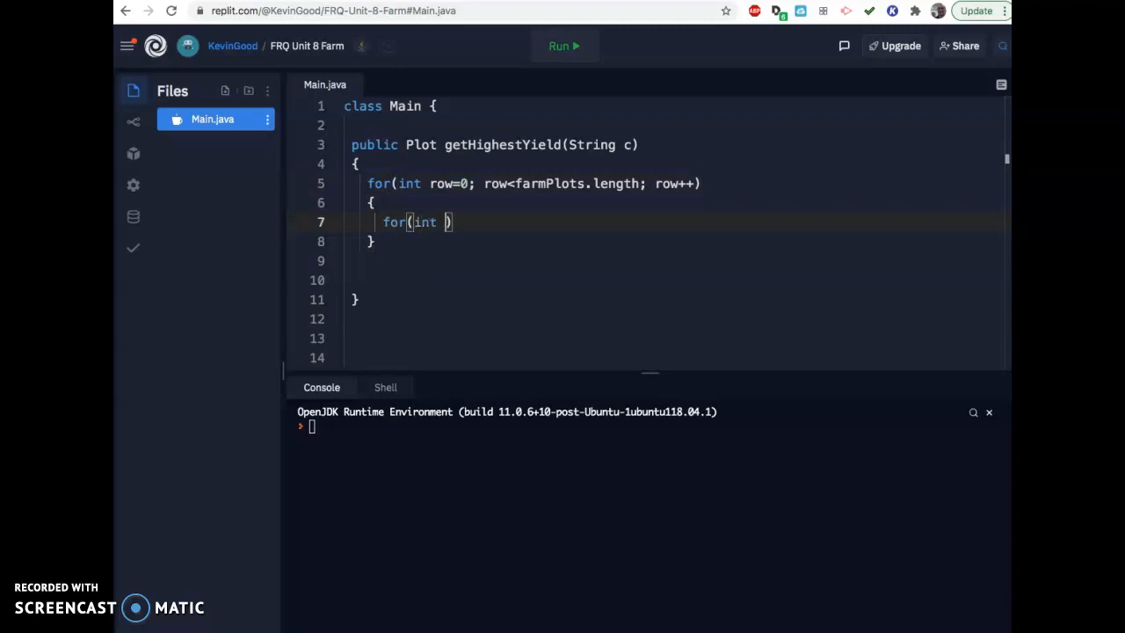
text(col=0)
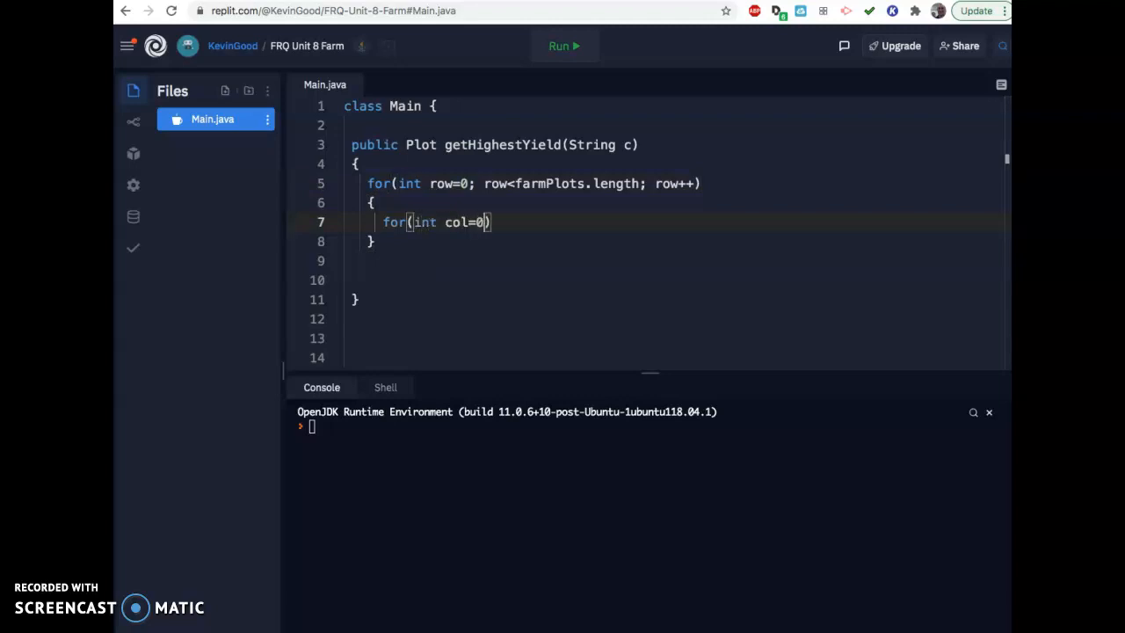
text(;)
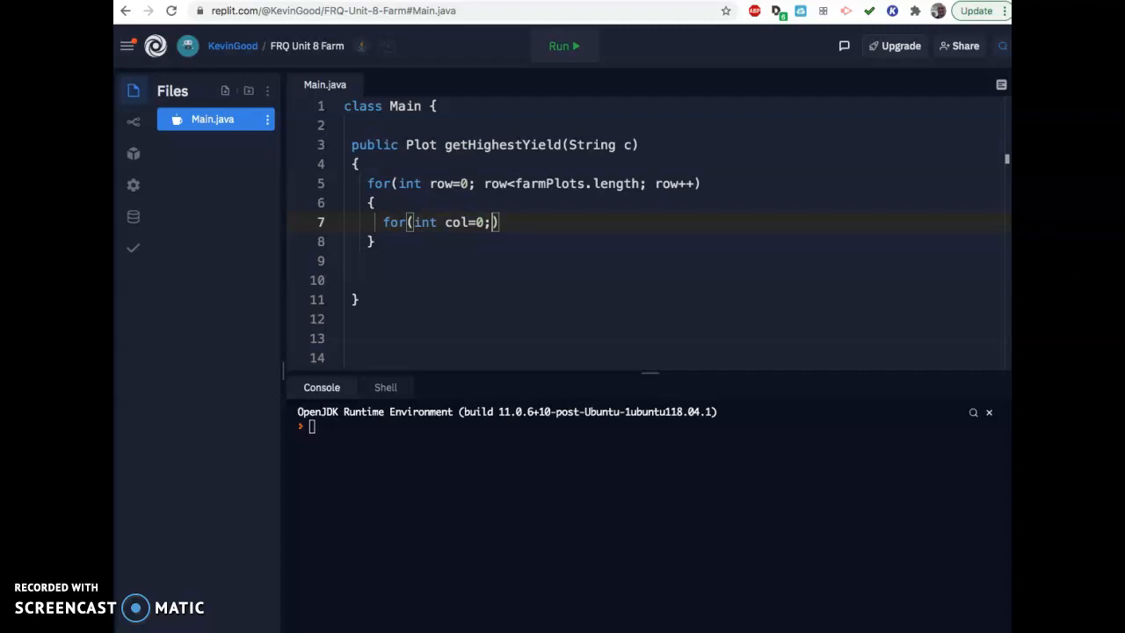
text(col)
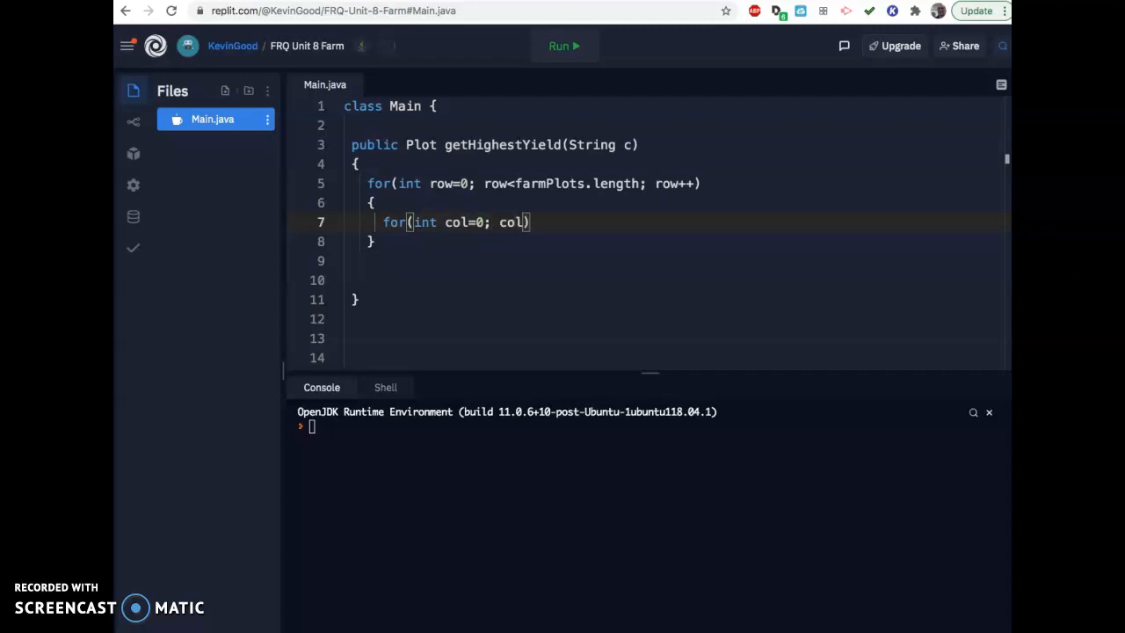
text(<far)
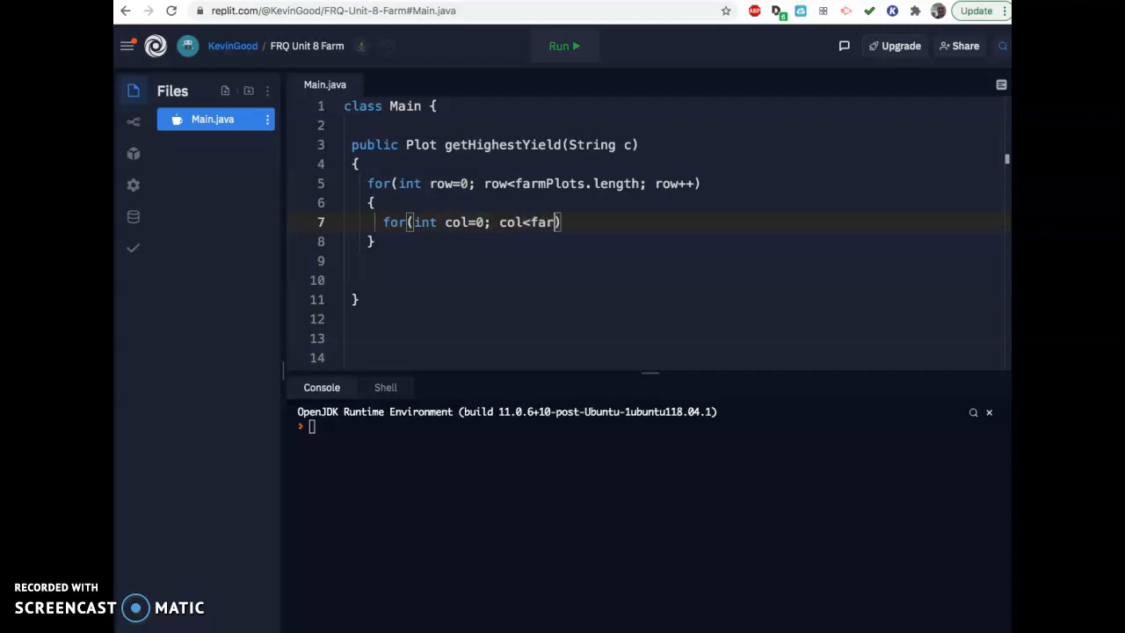
text(Plots)
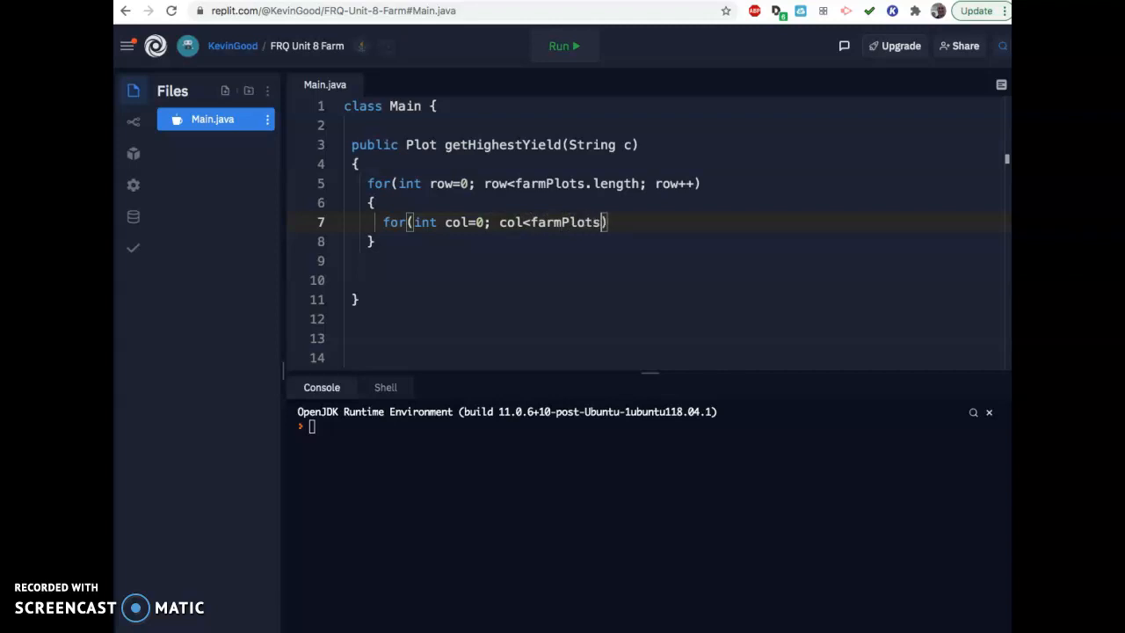
text([0])
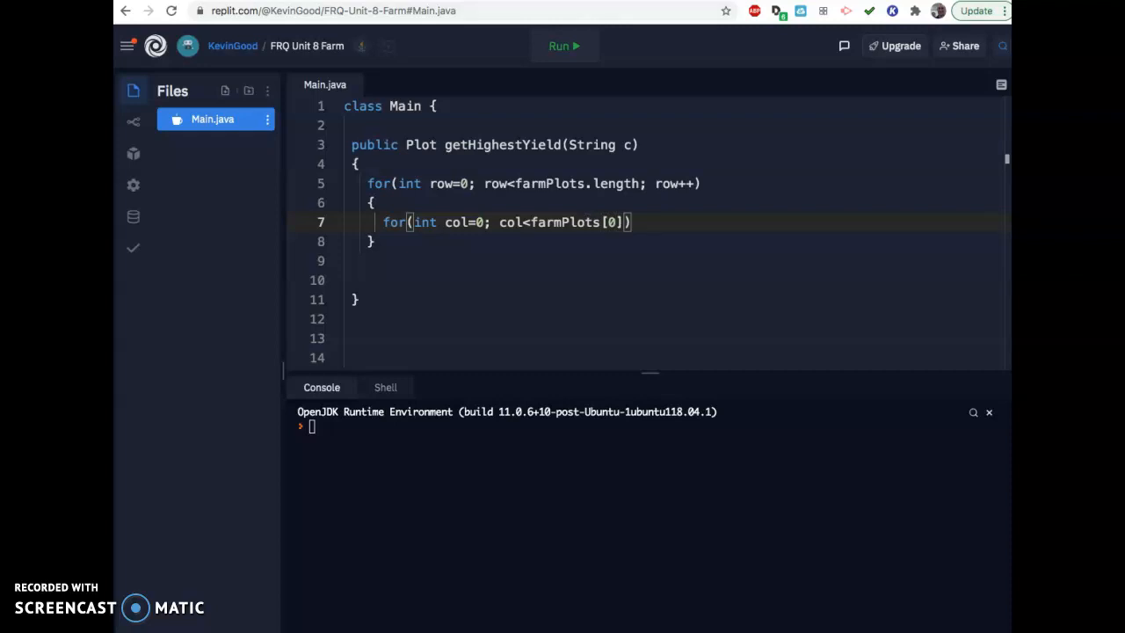
text(.leng)
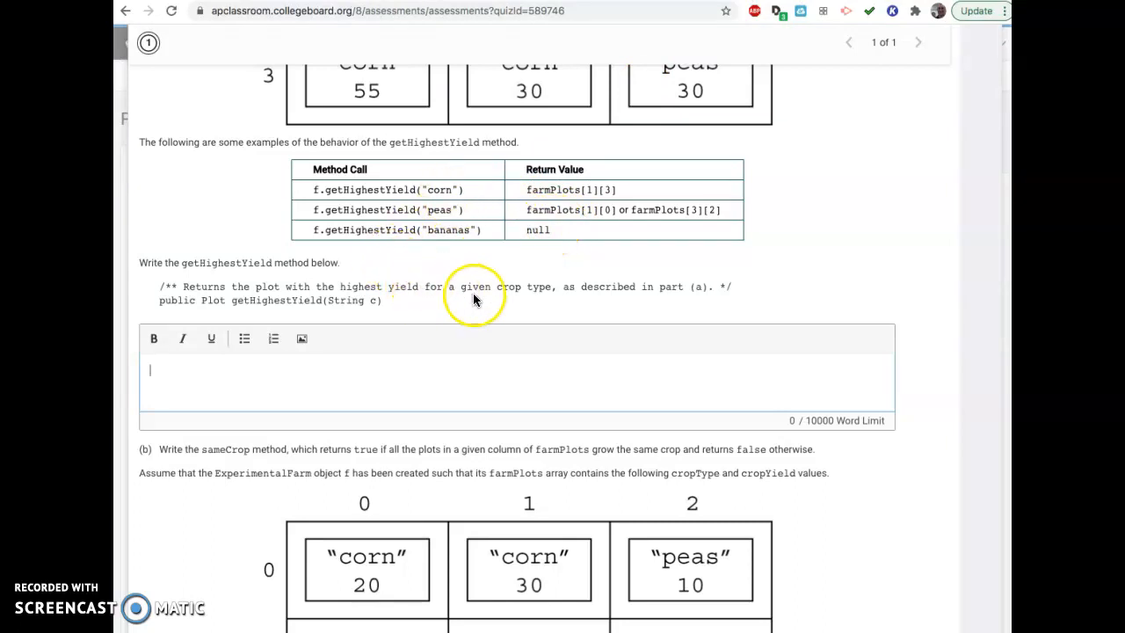
scroll(down, 3)
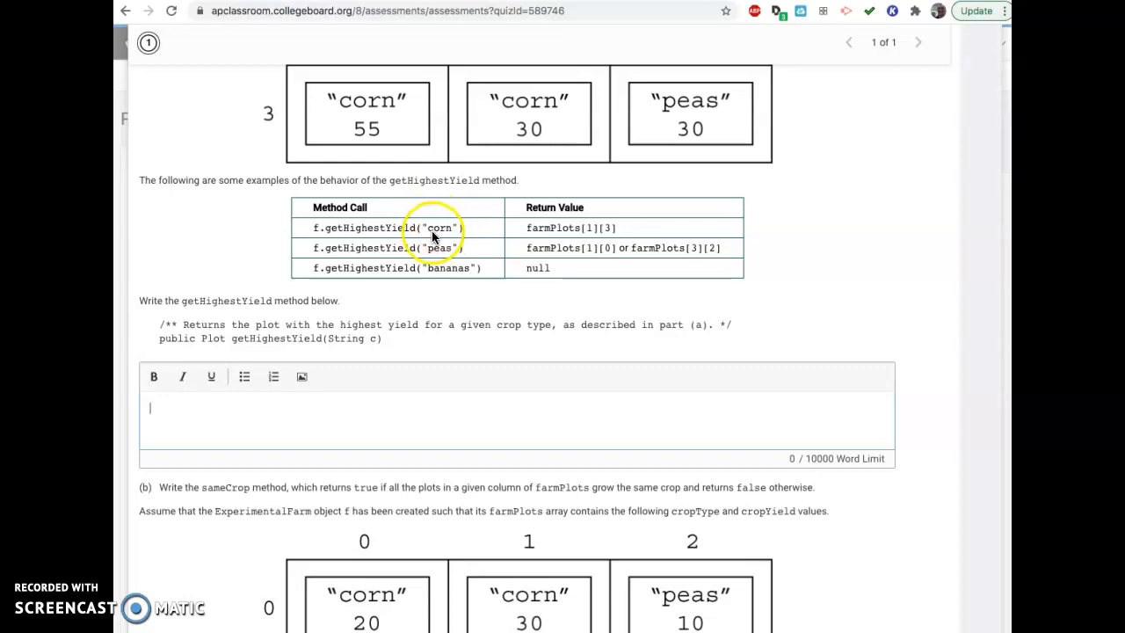
mouse_move(378, 139)
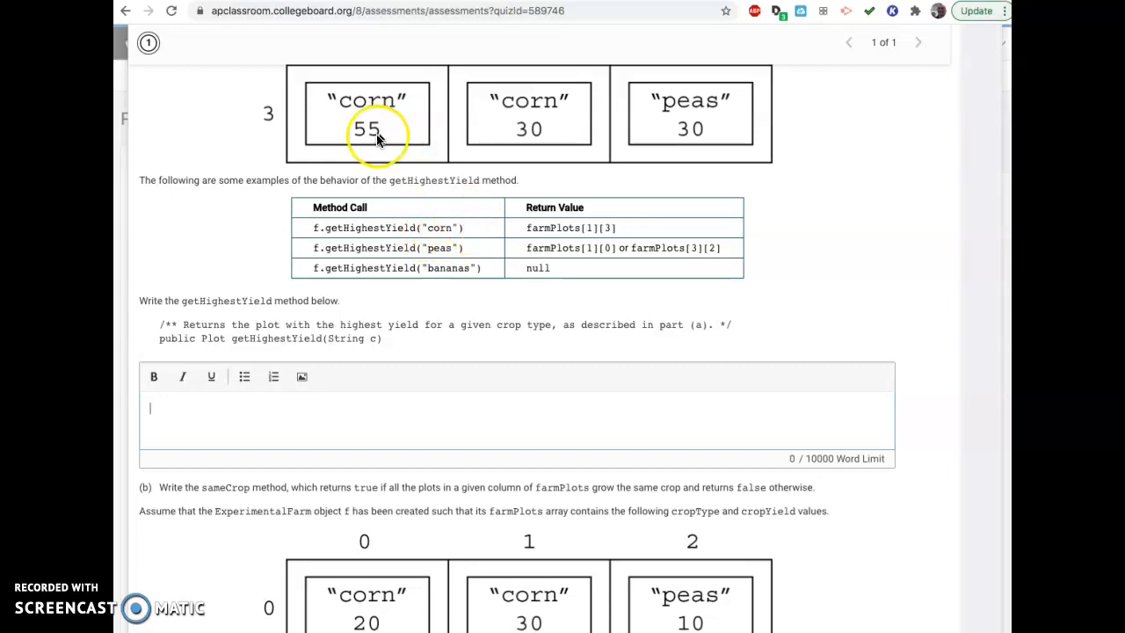
mouse_move(425, 229)
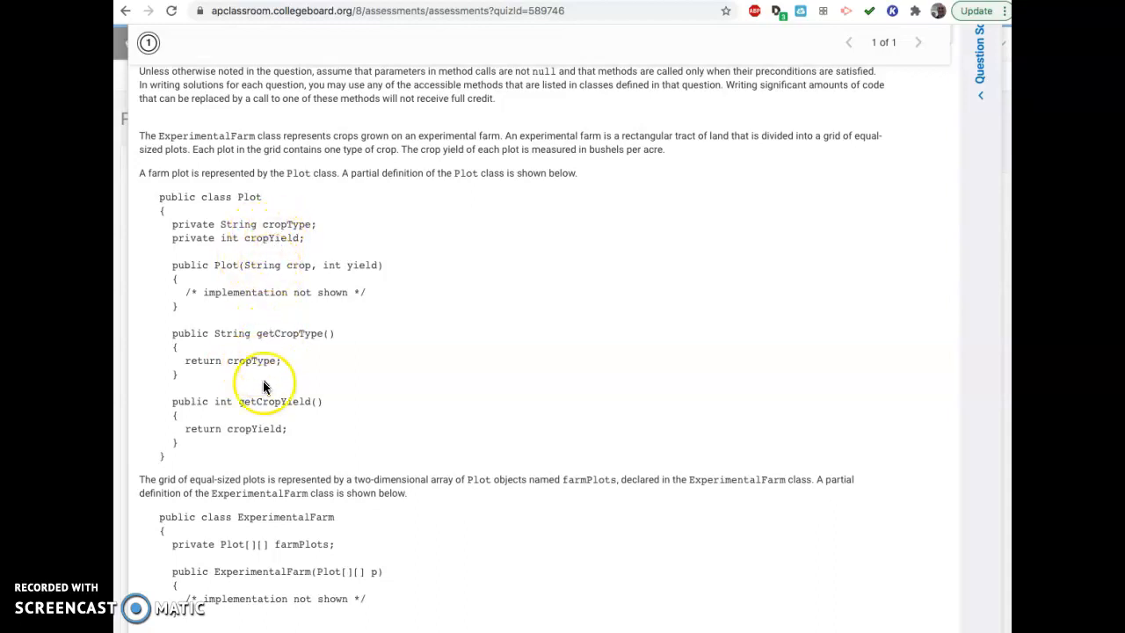
mouse_move(258, 441)
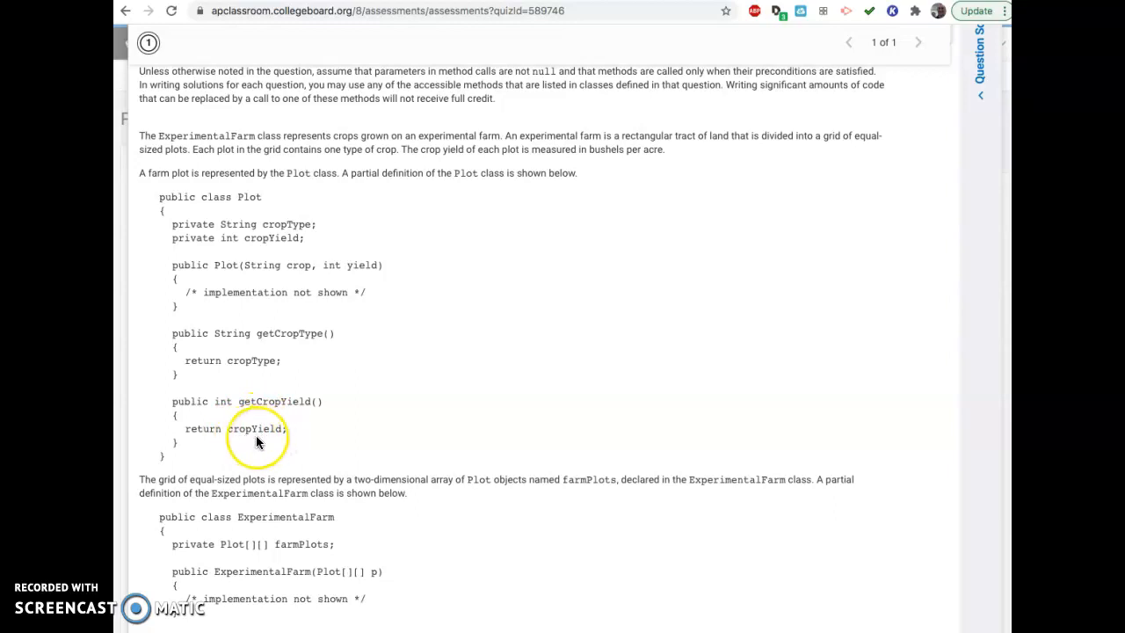
scroll(down, 3)
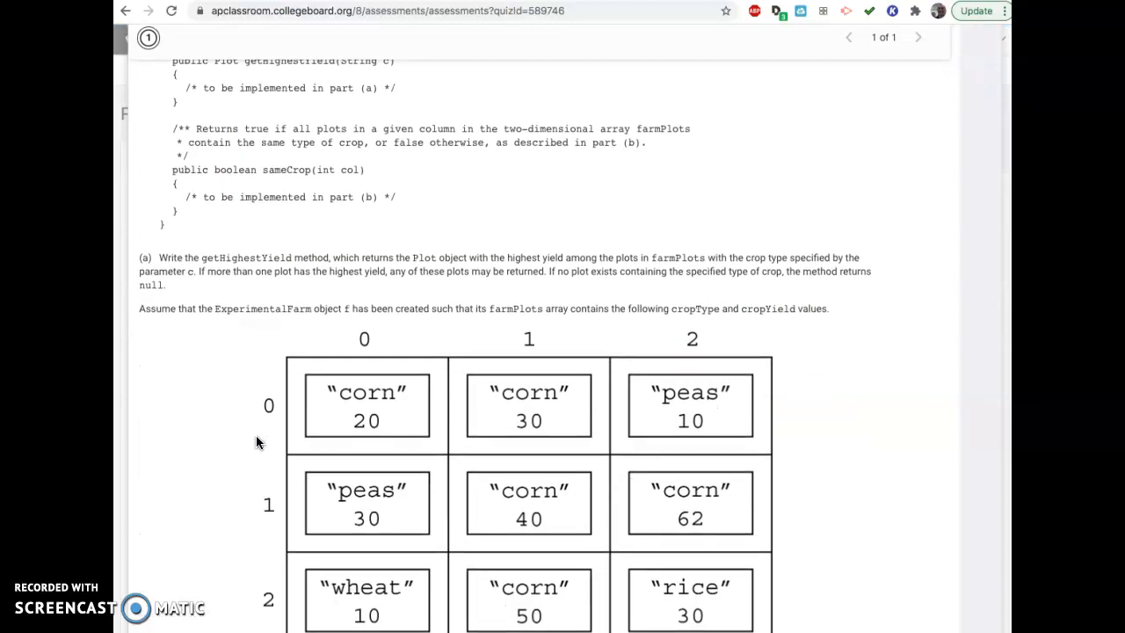
scroll(down, 3)
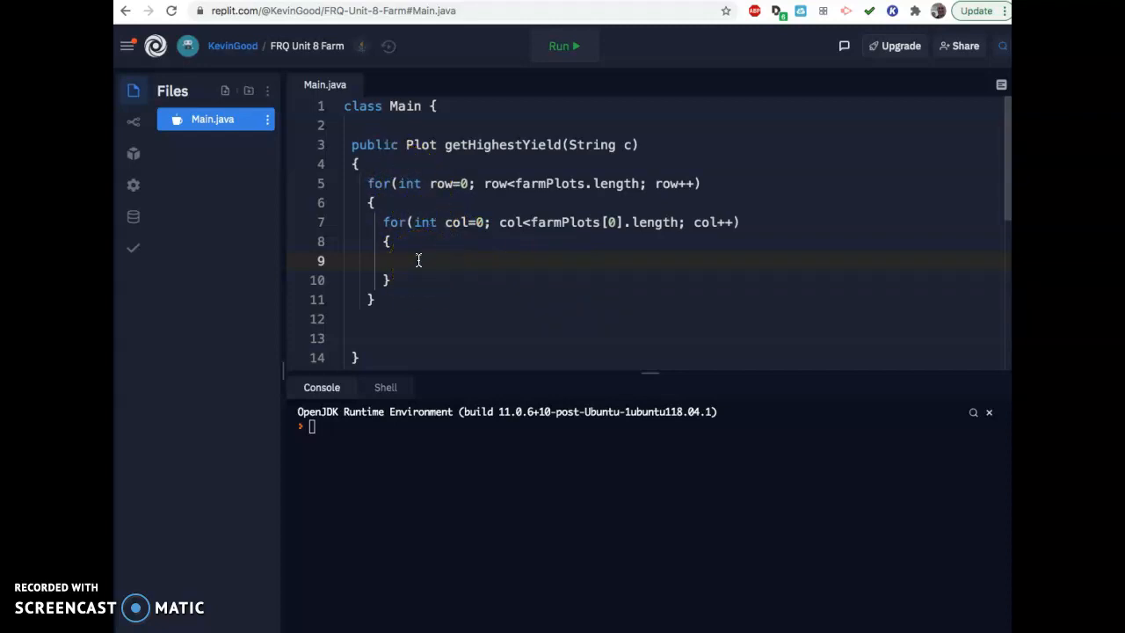
Step: Type if(c.equals(farmPlot[row][col].getType())) inside the column loop
text(if()
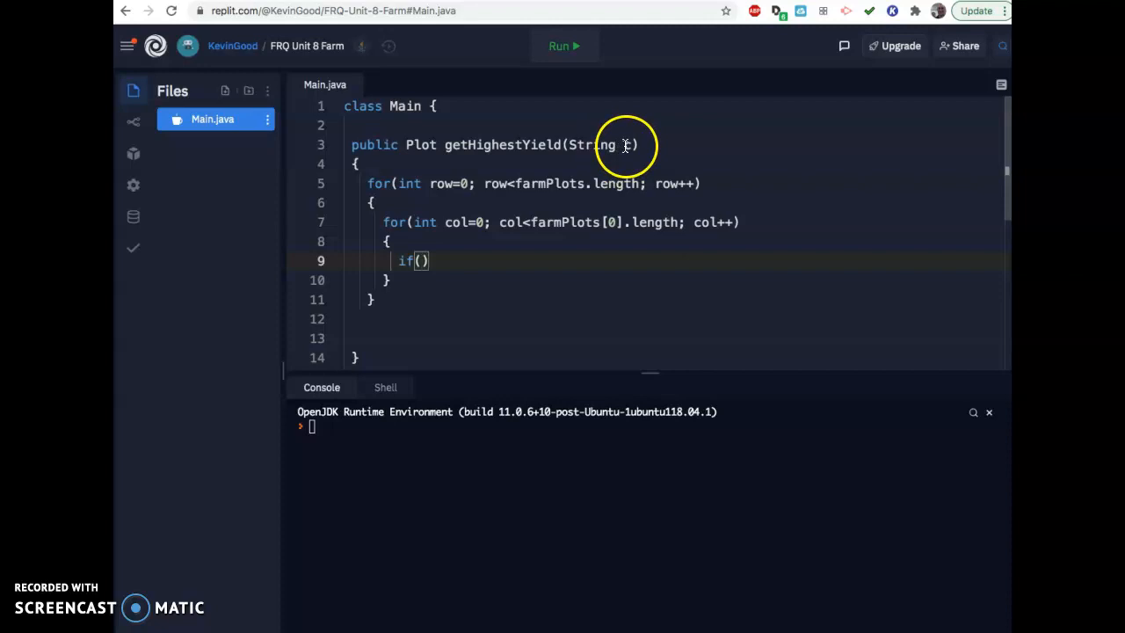
text(c.)
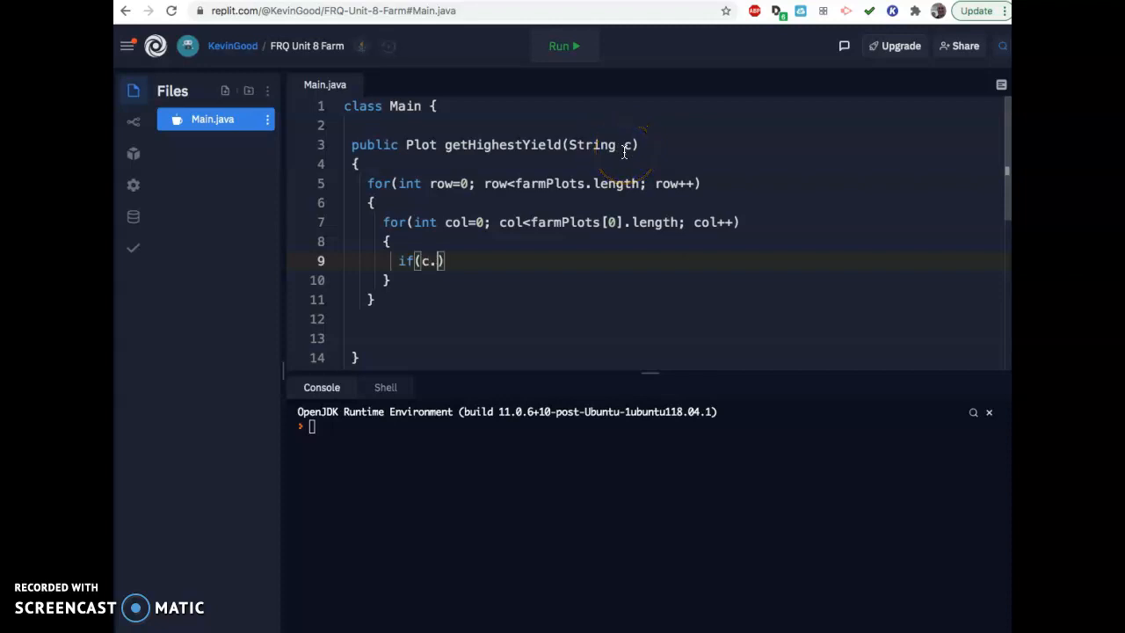
text(equals)
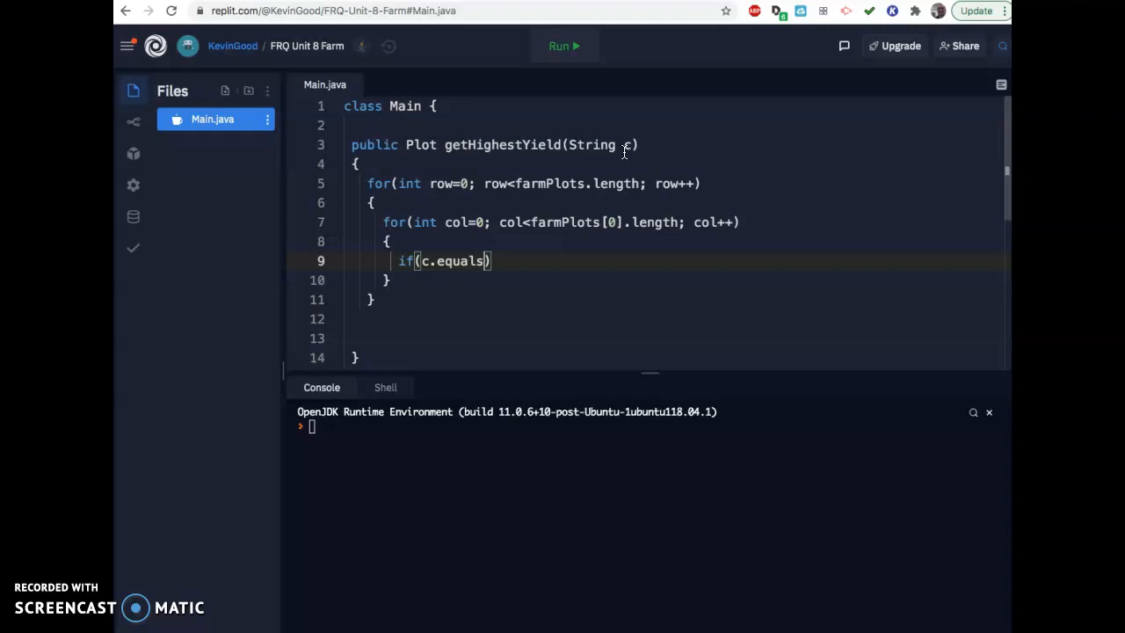
text(())
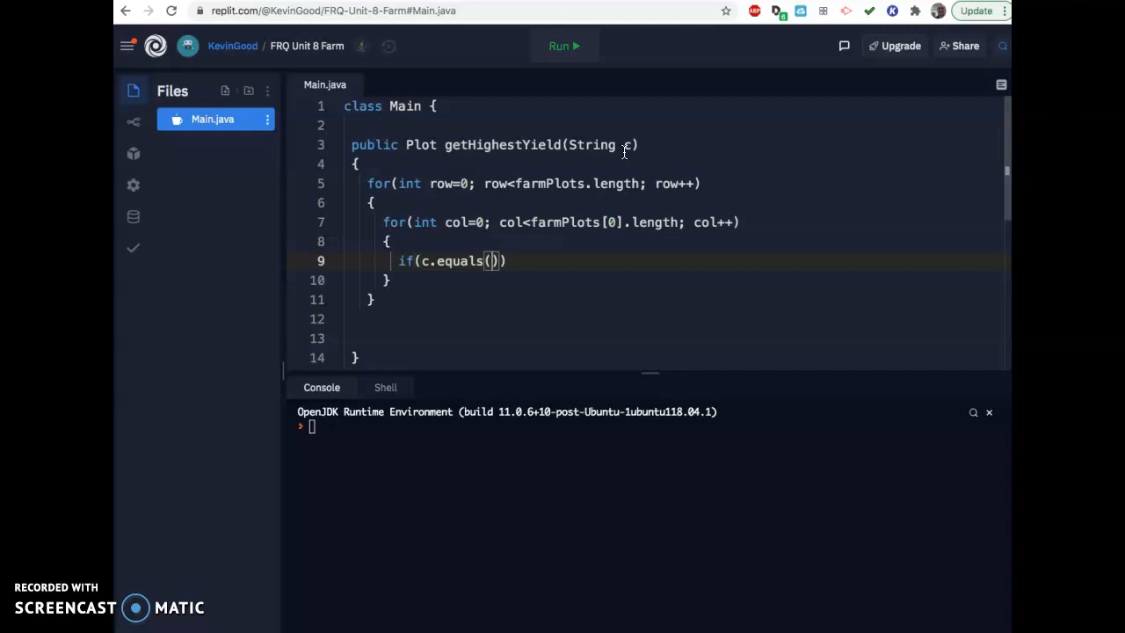
text(farm)
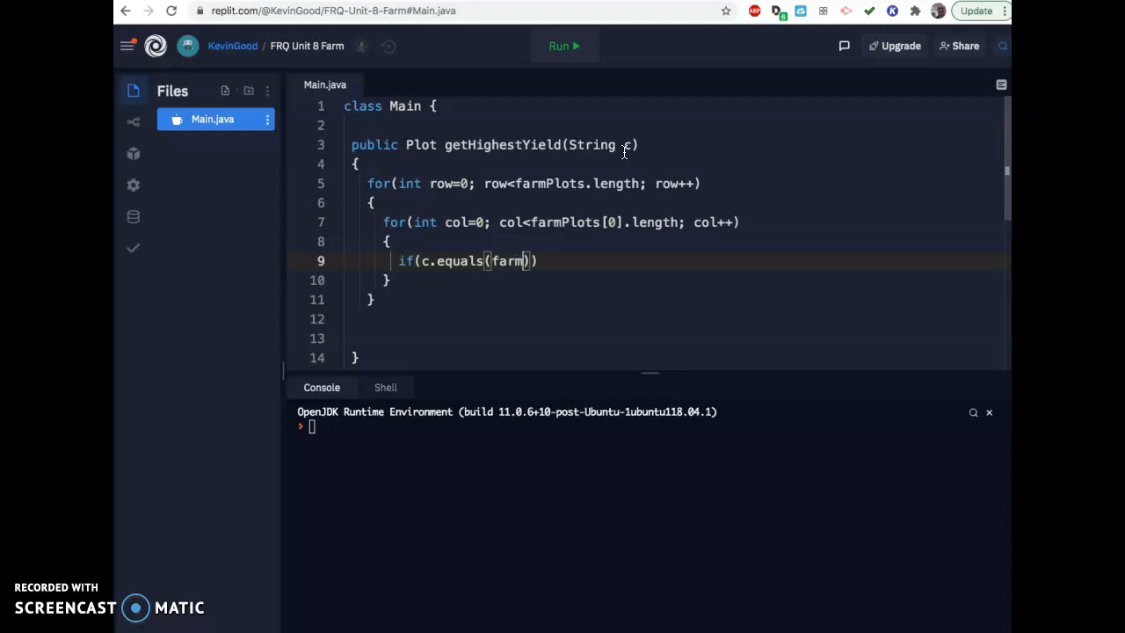
text(Plot.)
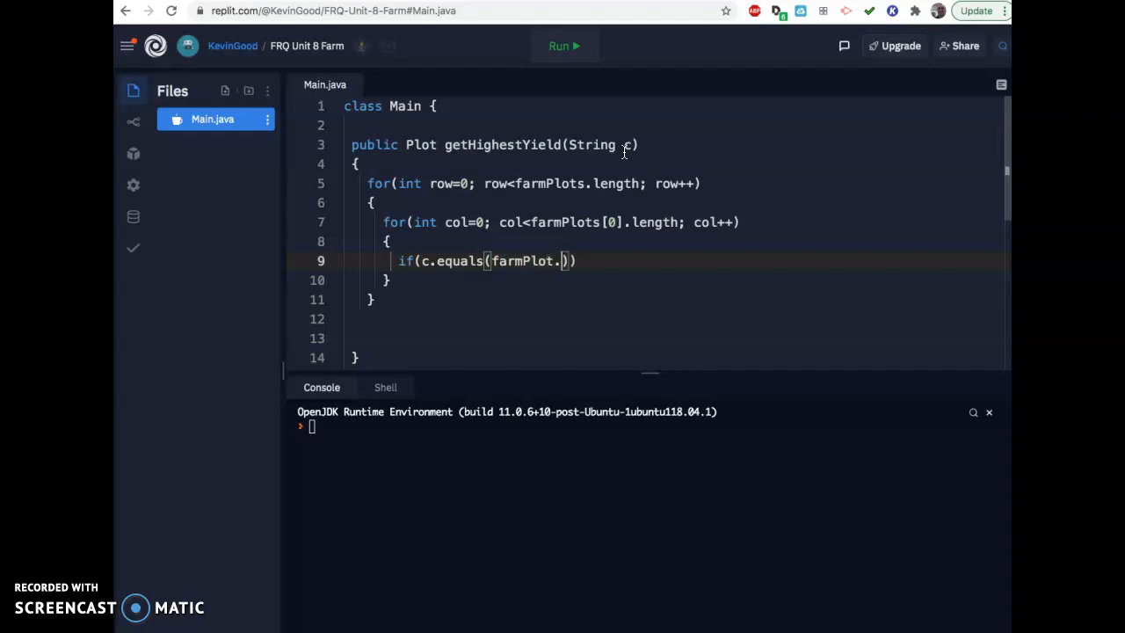
text([r])
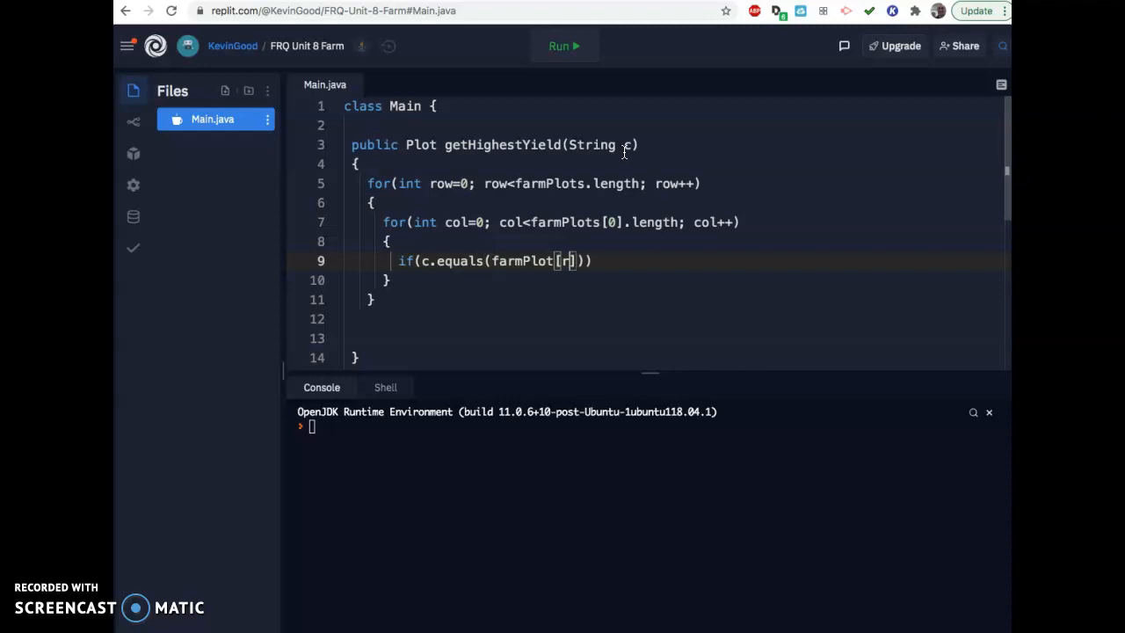
text(ow)
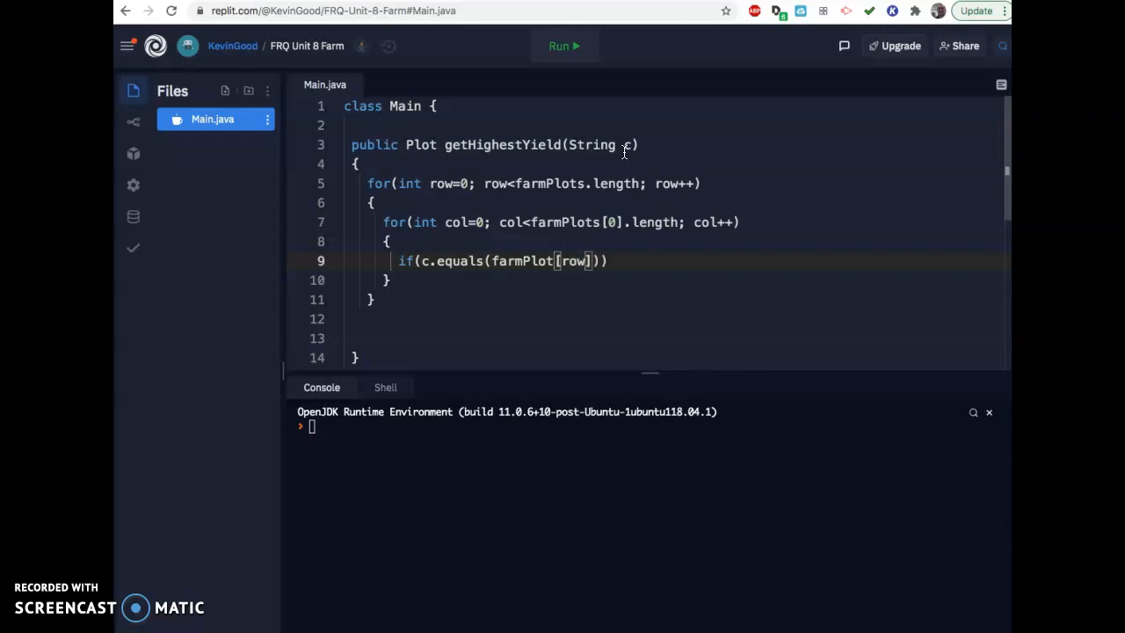
text([])
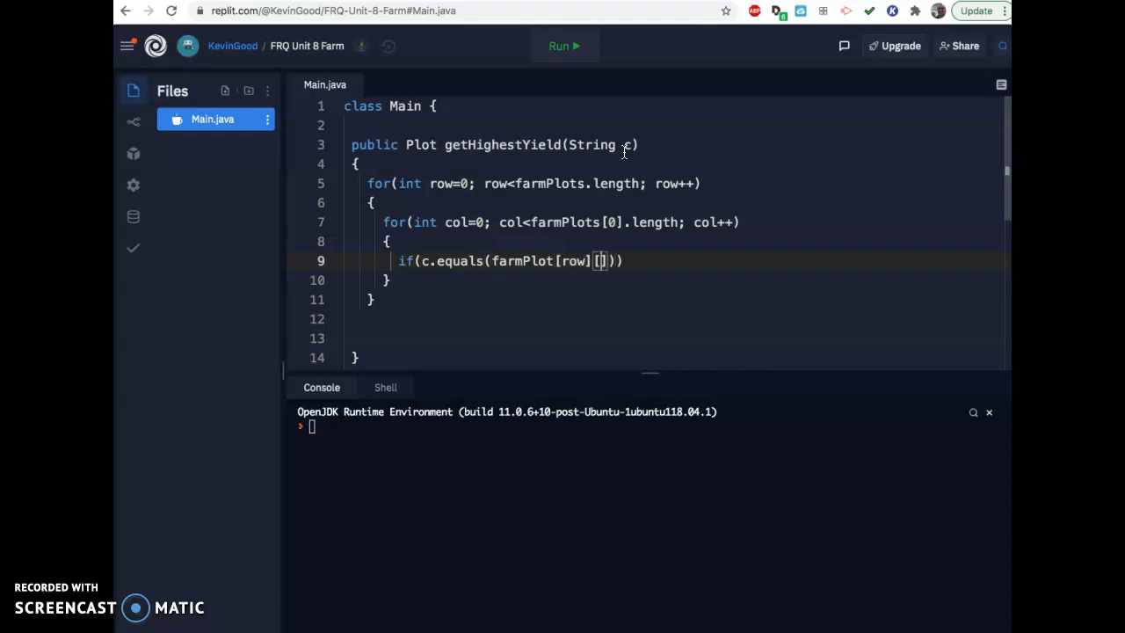
text(col])
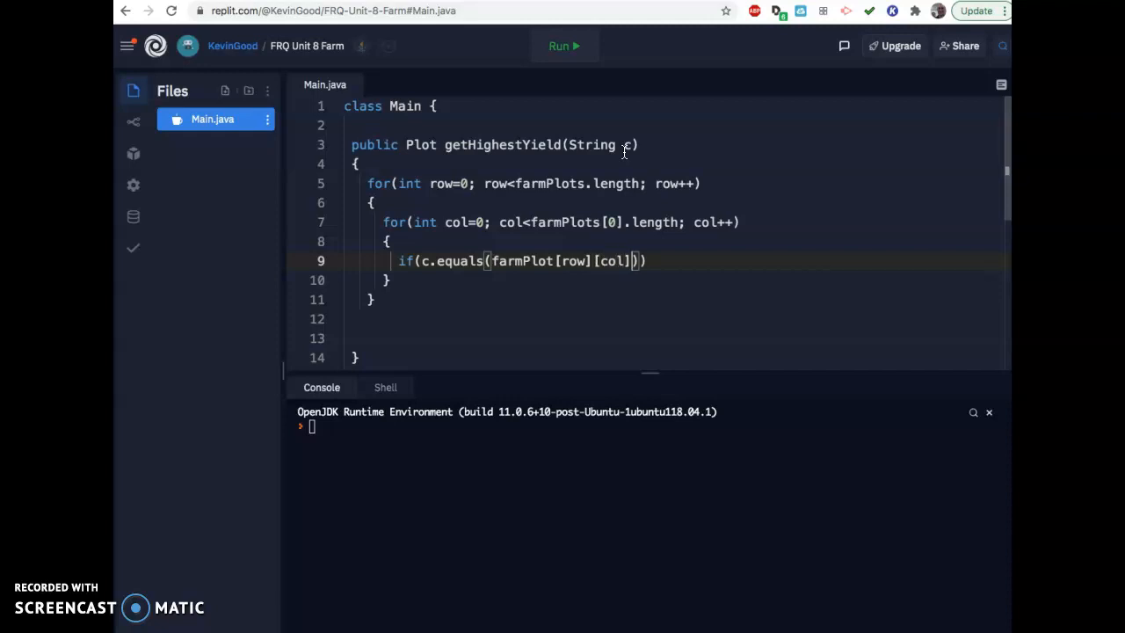
text(.get)
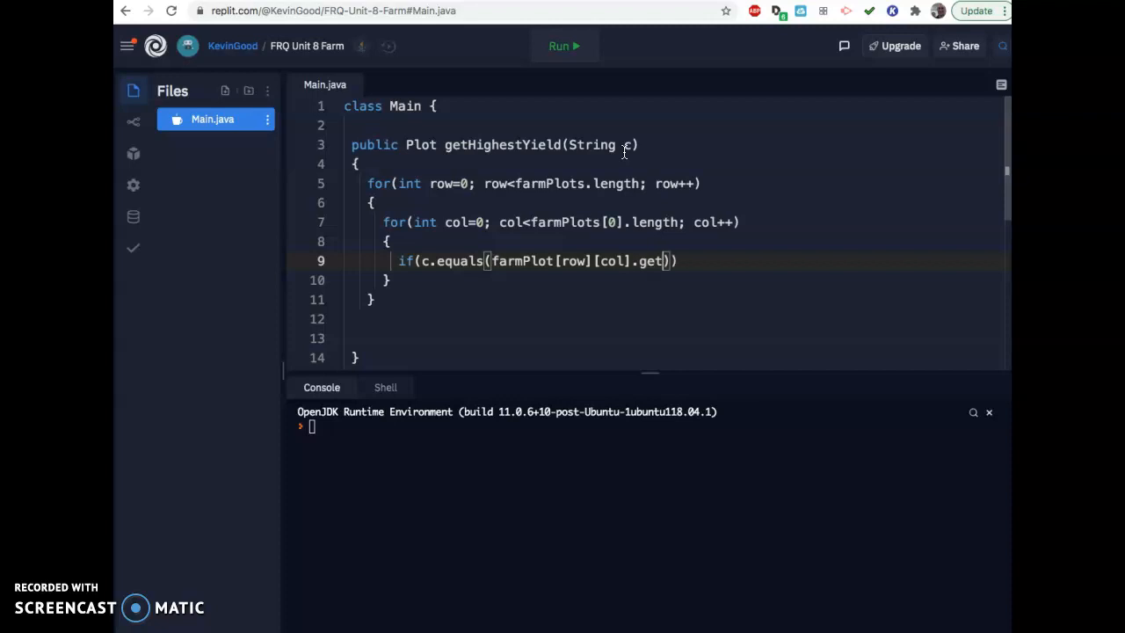
text(Type)
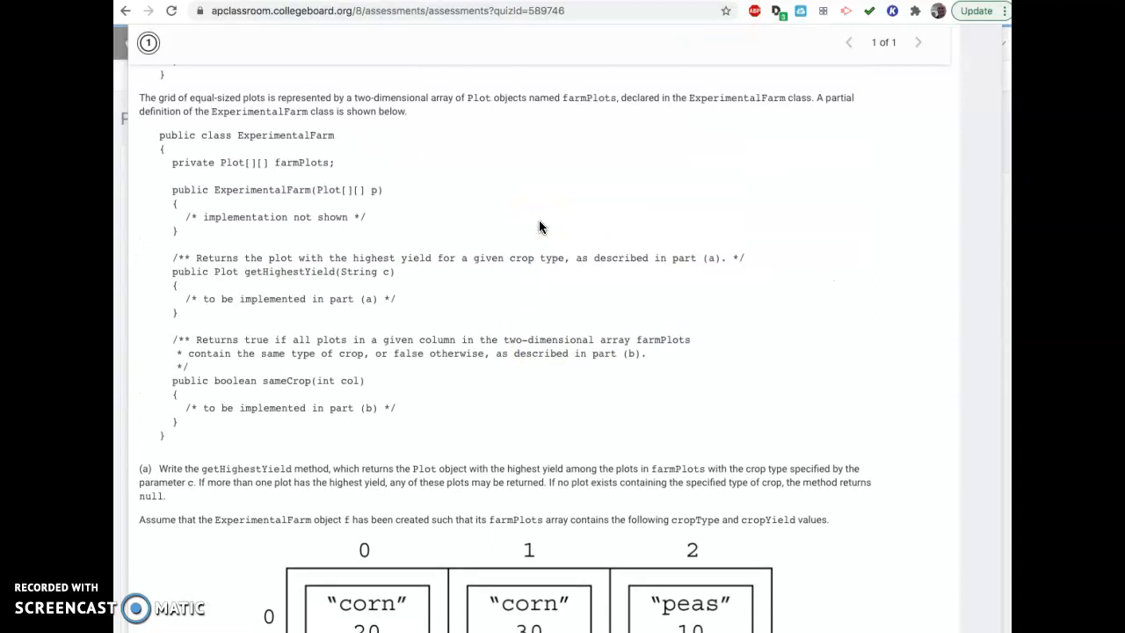
scroll(up, 3)
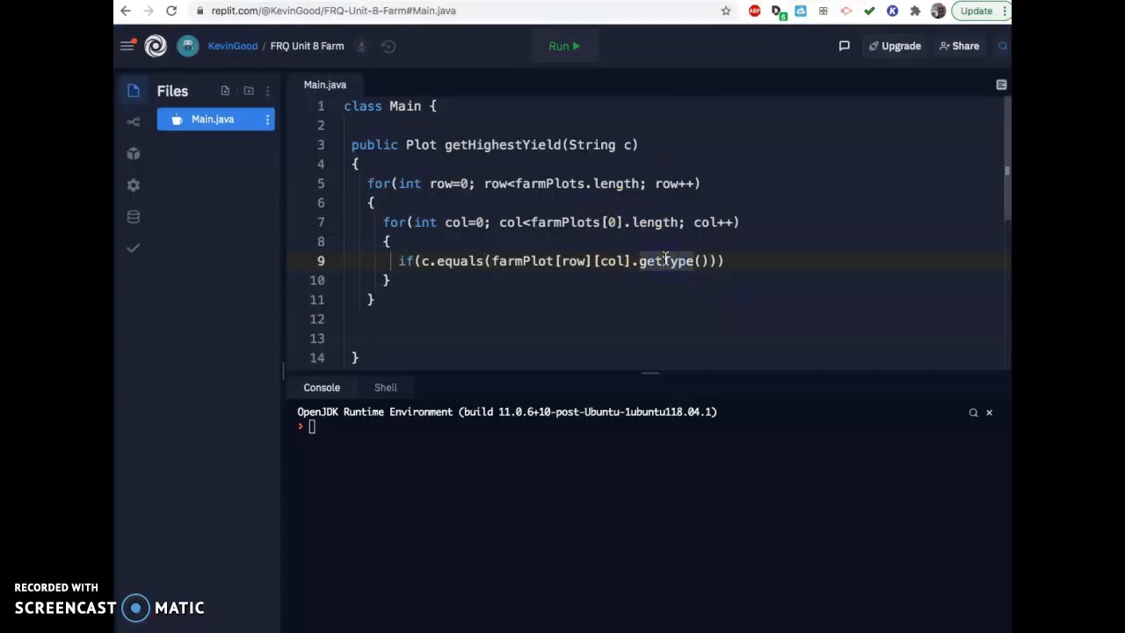
Step: Insert 'Crop' into getType so the condition calls getCropType()
text(Crop)
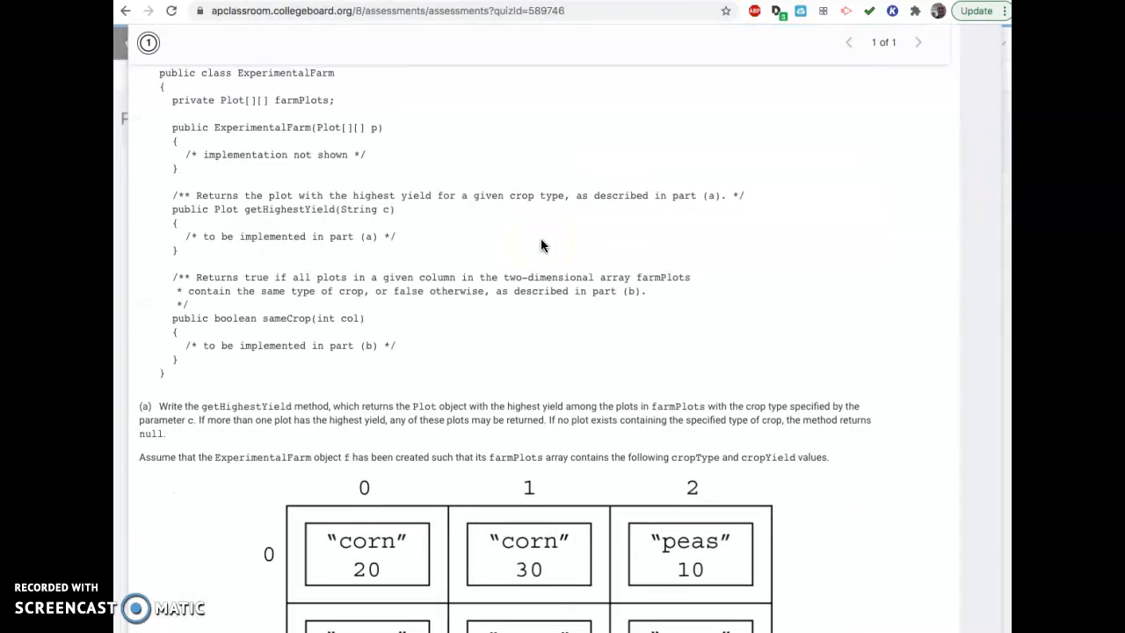
scroll(down, 3)
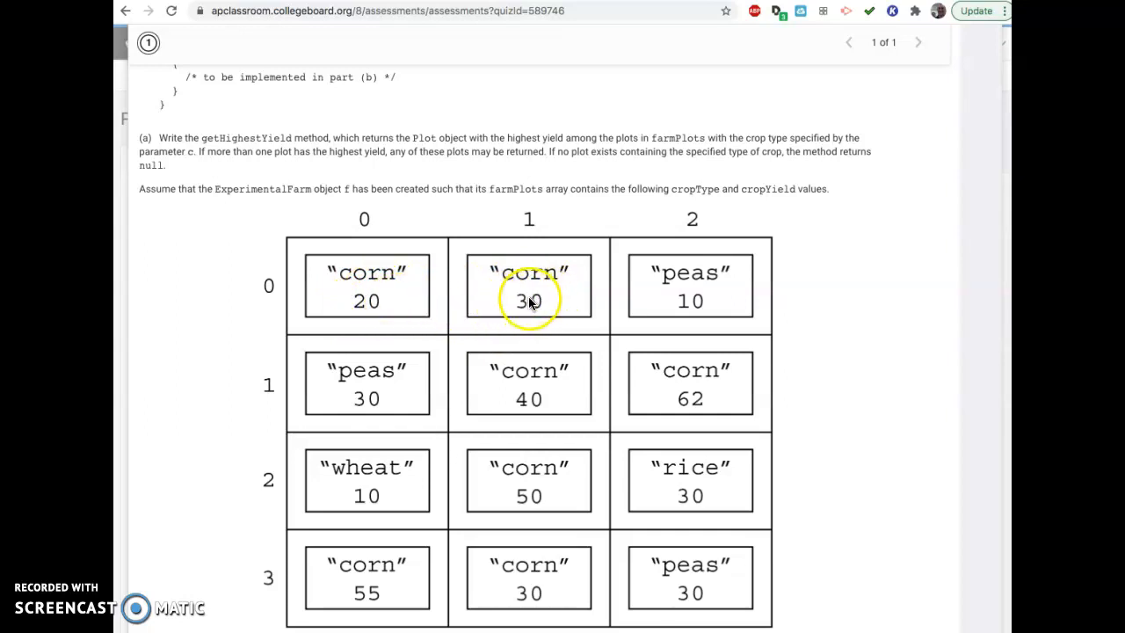
mouse_move(395, 409)
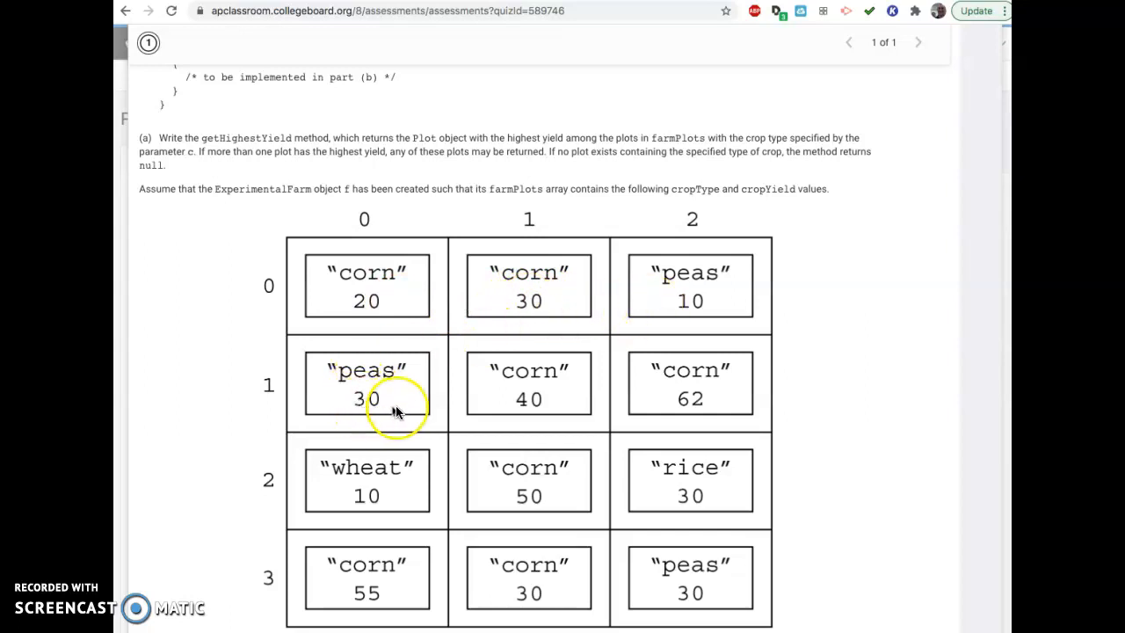
mouse_move(550, 523)
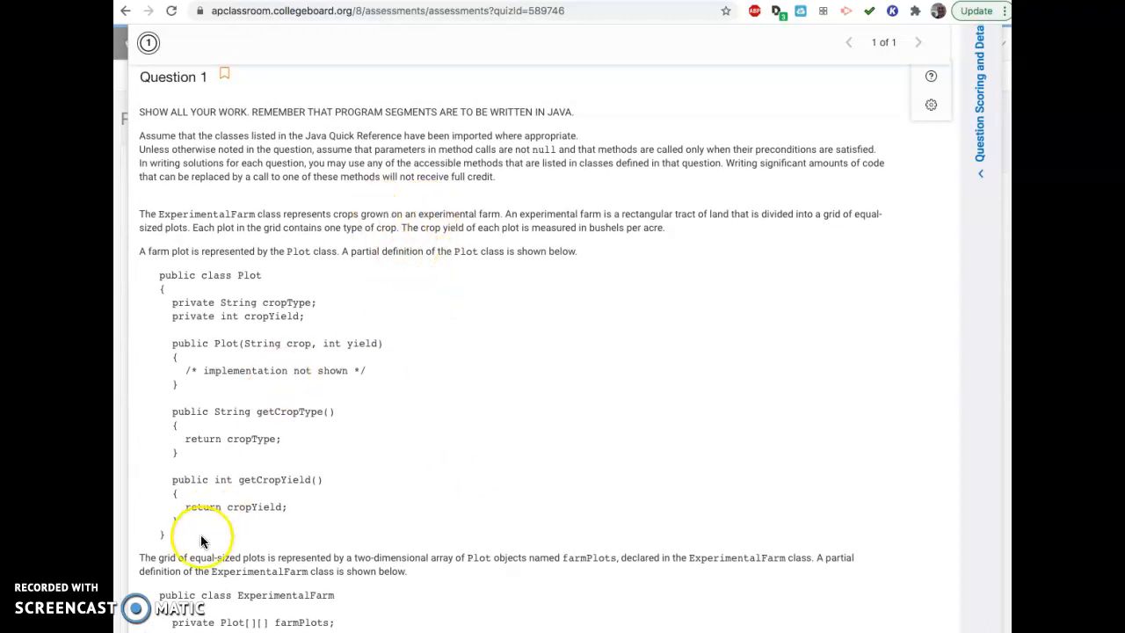
scroll(down, 3)
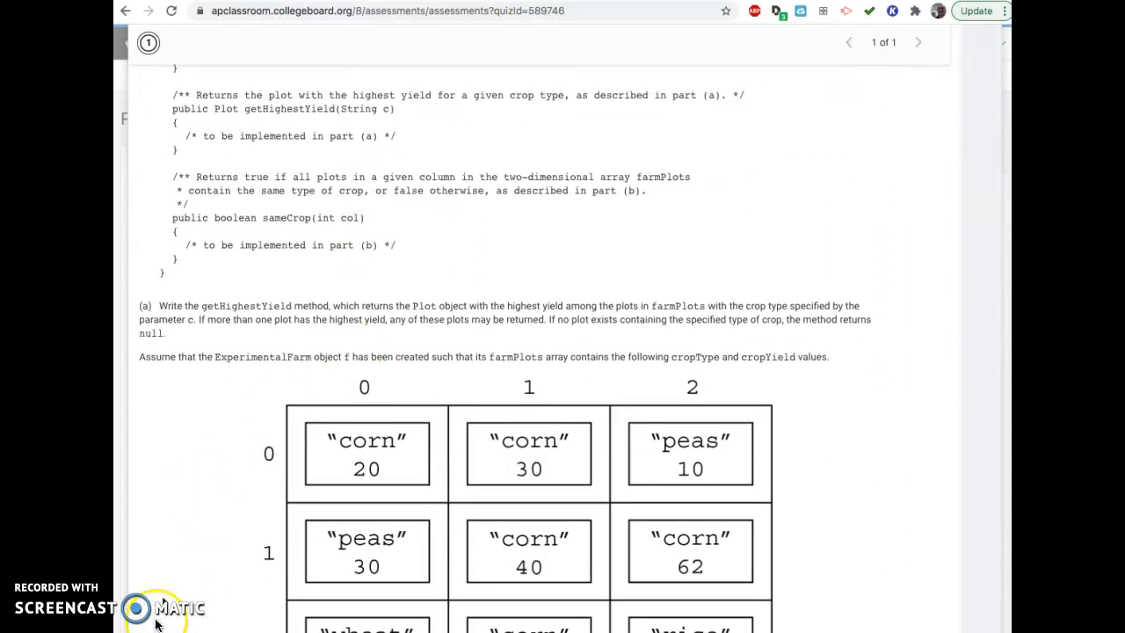
scroll(down, 3)
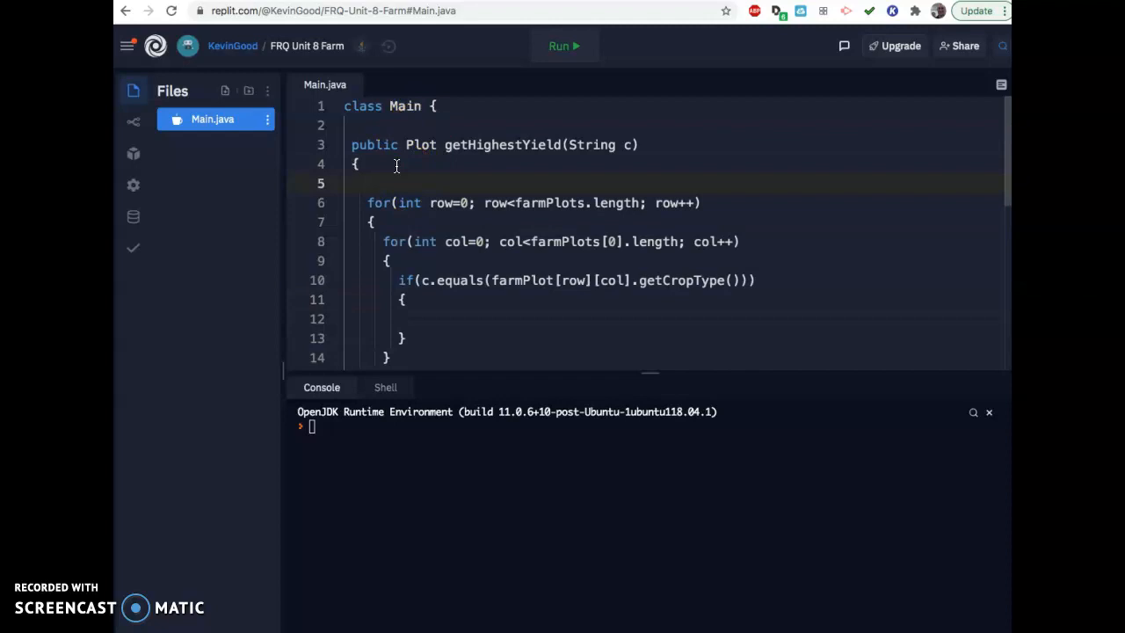
Step: Declare int maxCrop = -1; at the top of getHighestYield
text(int m)
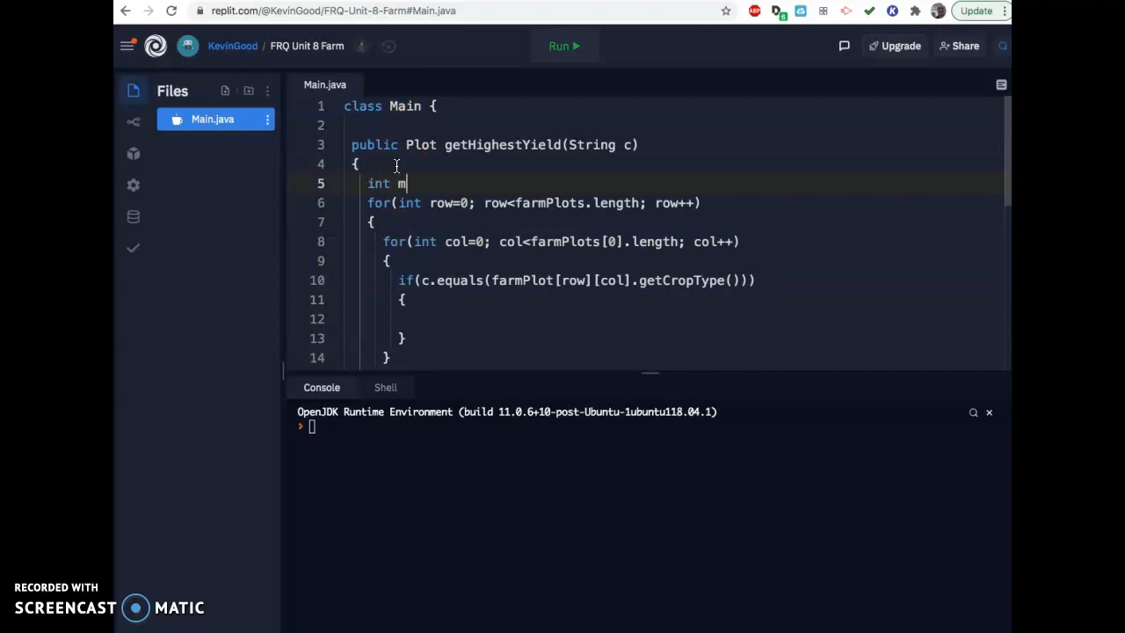
text(axCro)
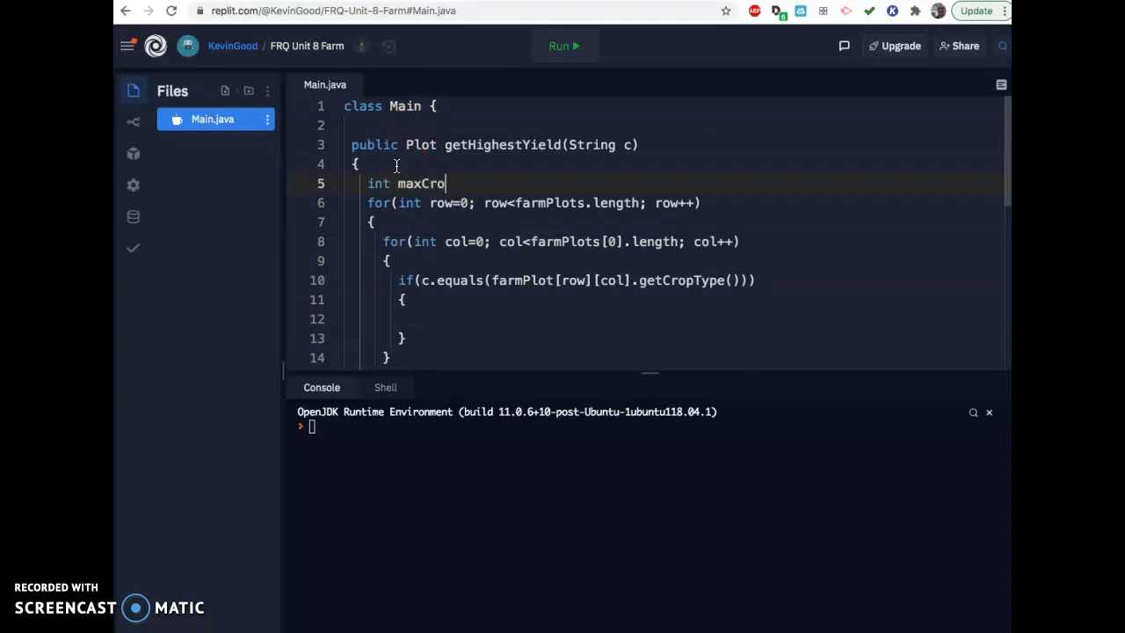
text(p)
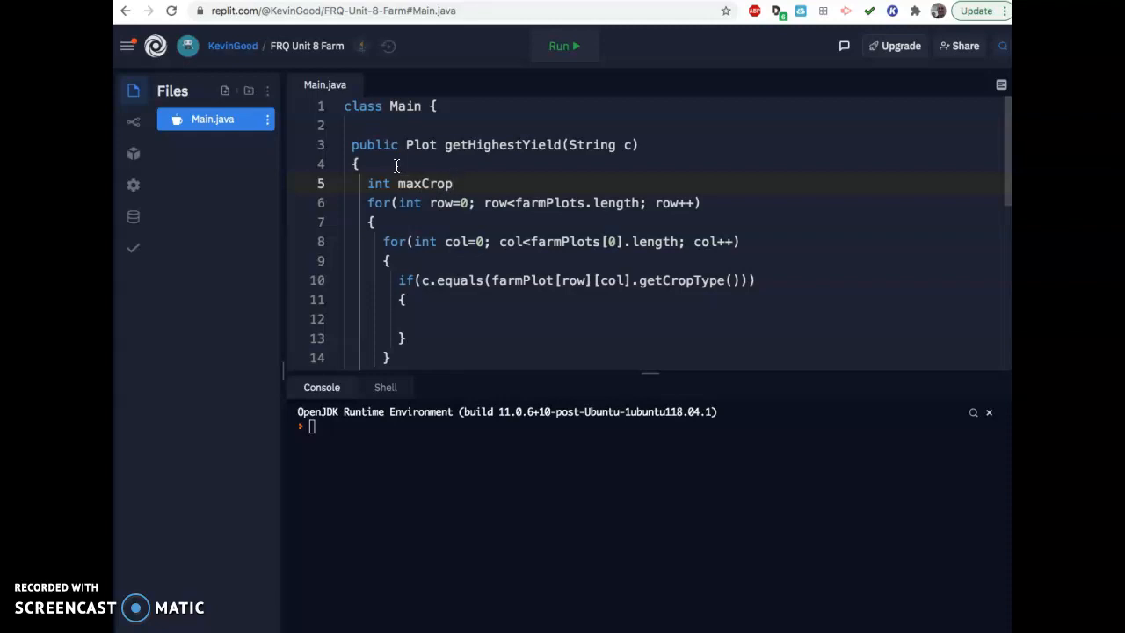
click(453, 183)
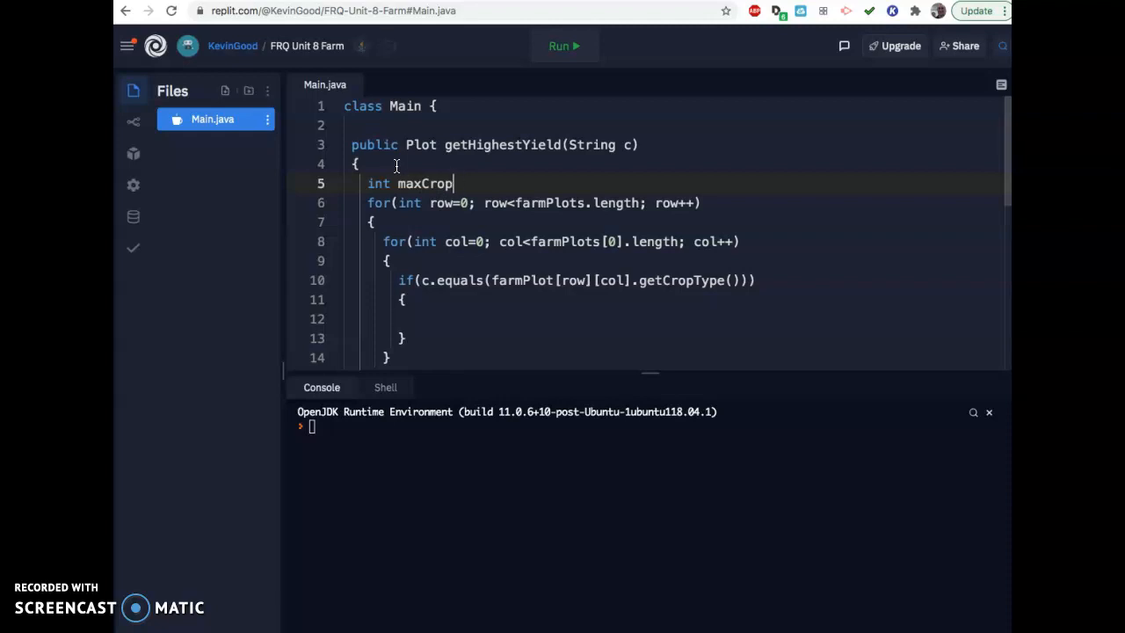
text(=)
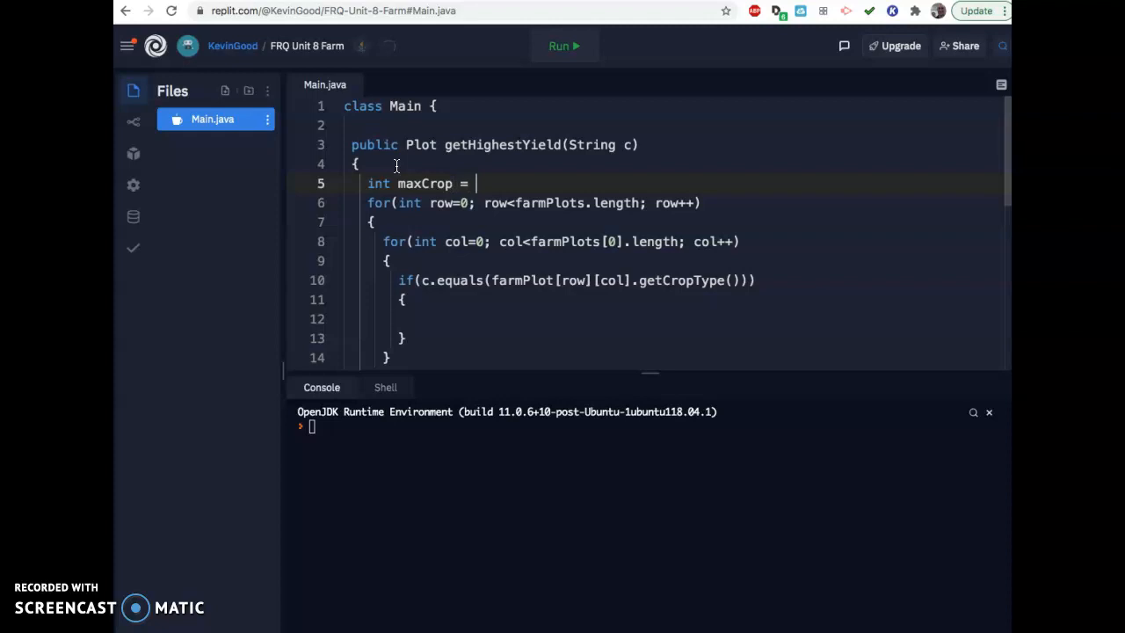
text(-)
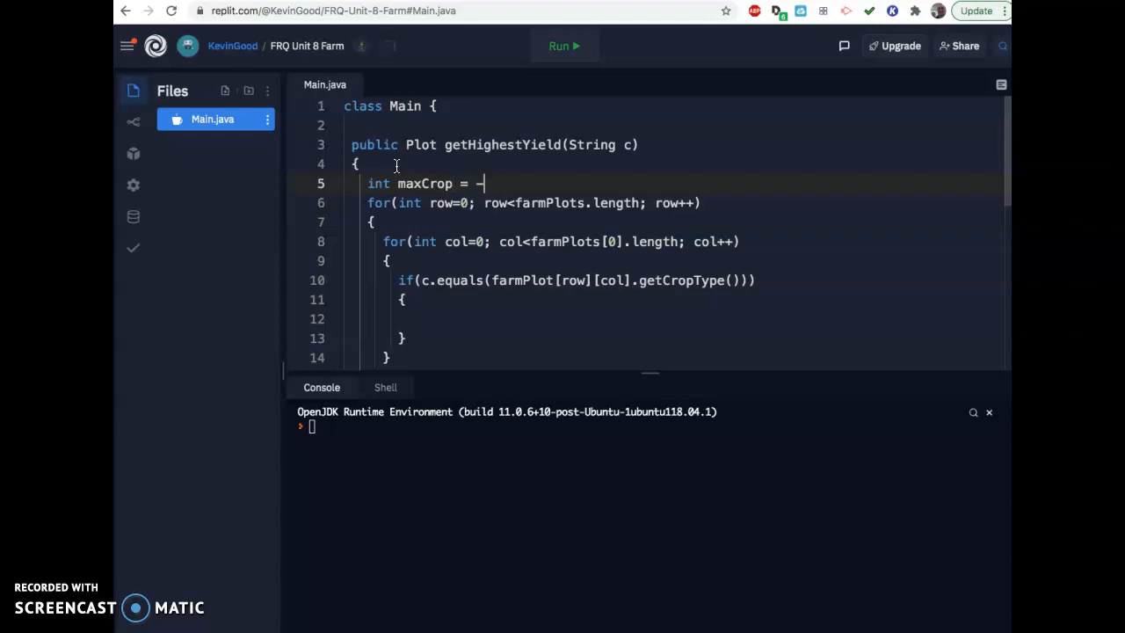
text(1;)
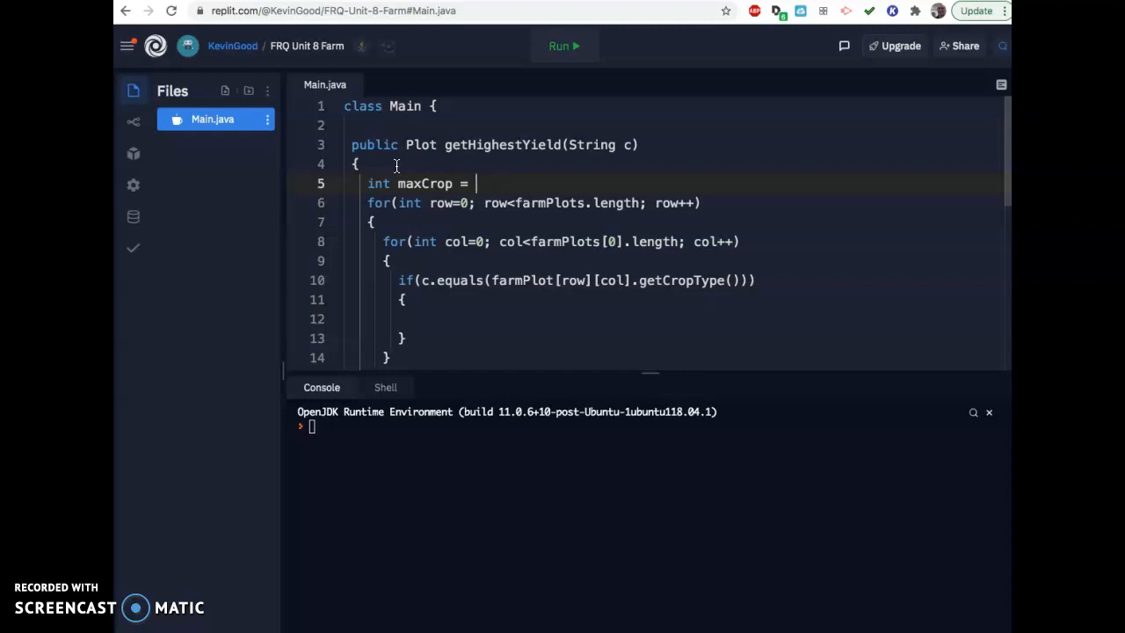
Step: Replace the Integer.MIN_VALUE initializer with -1 and add a blank line after it
text(Int)
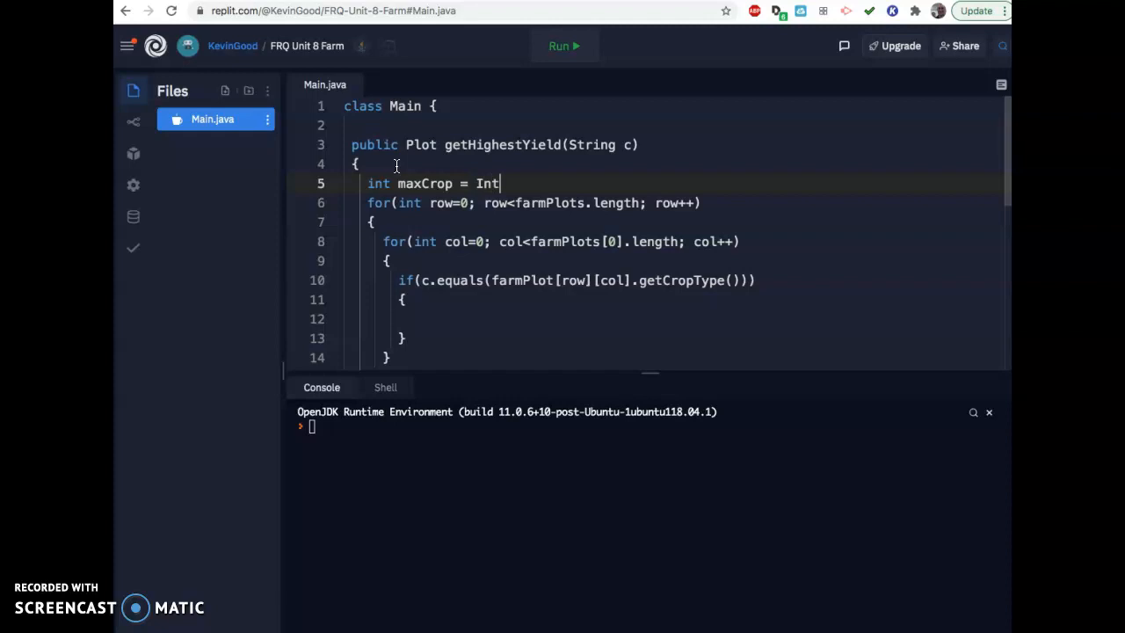
text(eger)
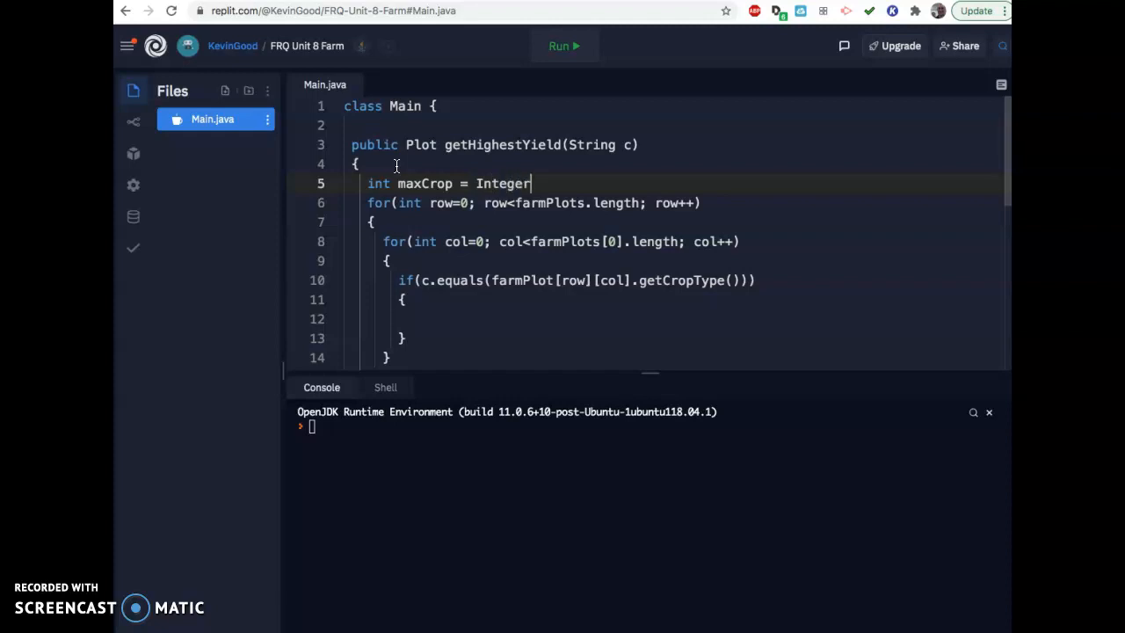
text(.M)
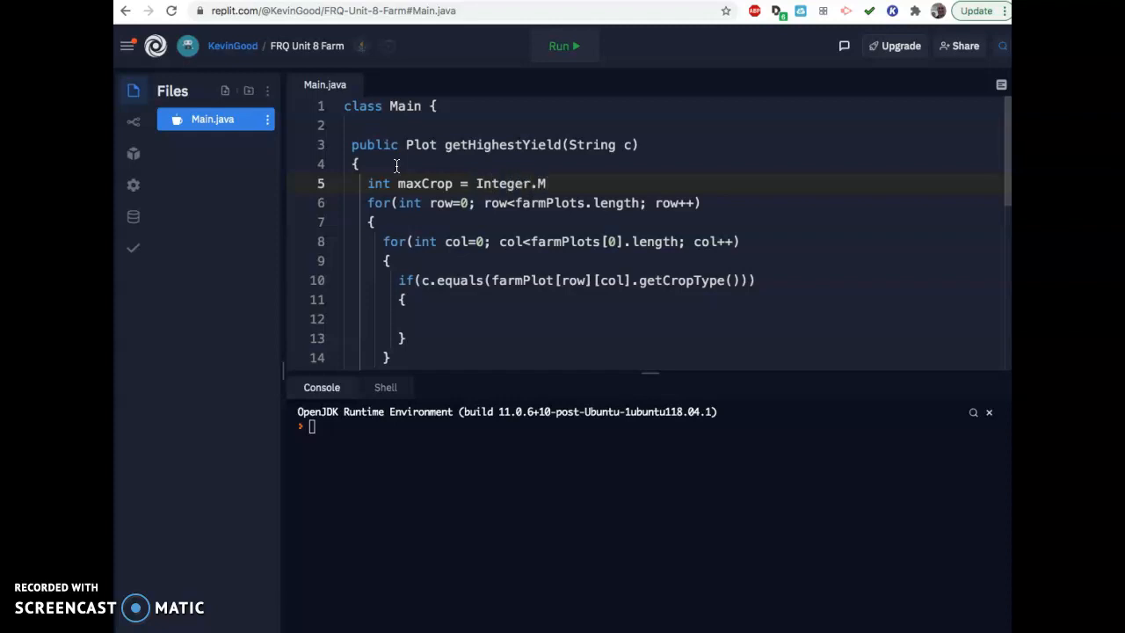
text(IN)
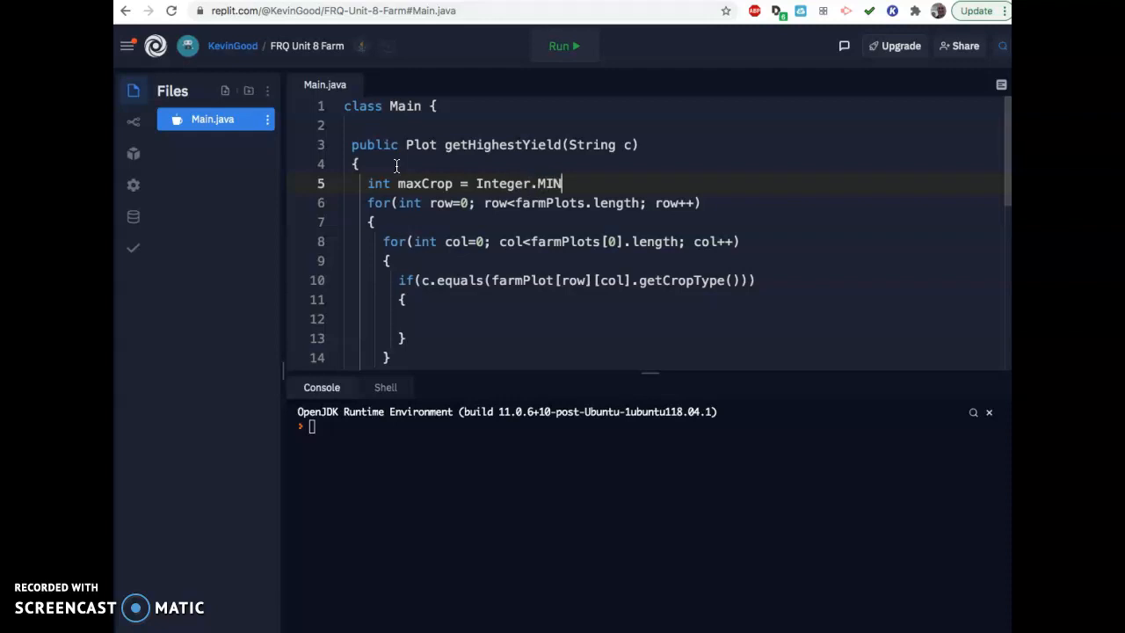
text(_VALUW)
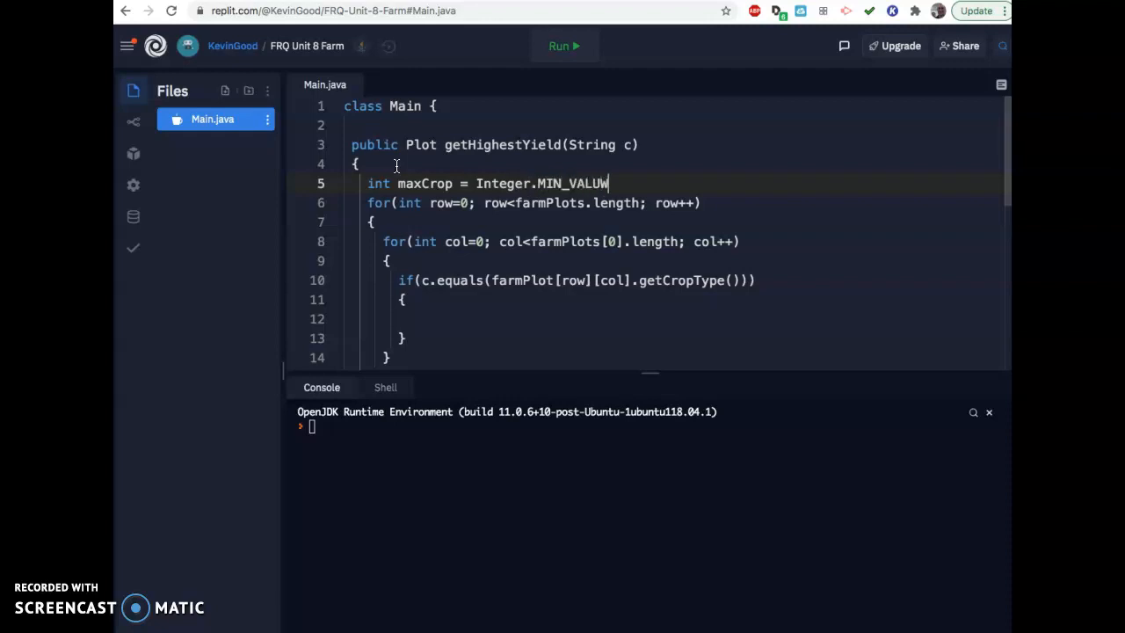
key(Backspace)
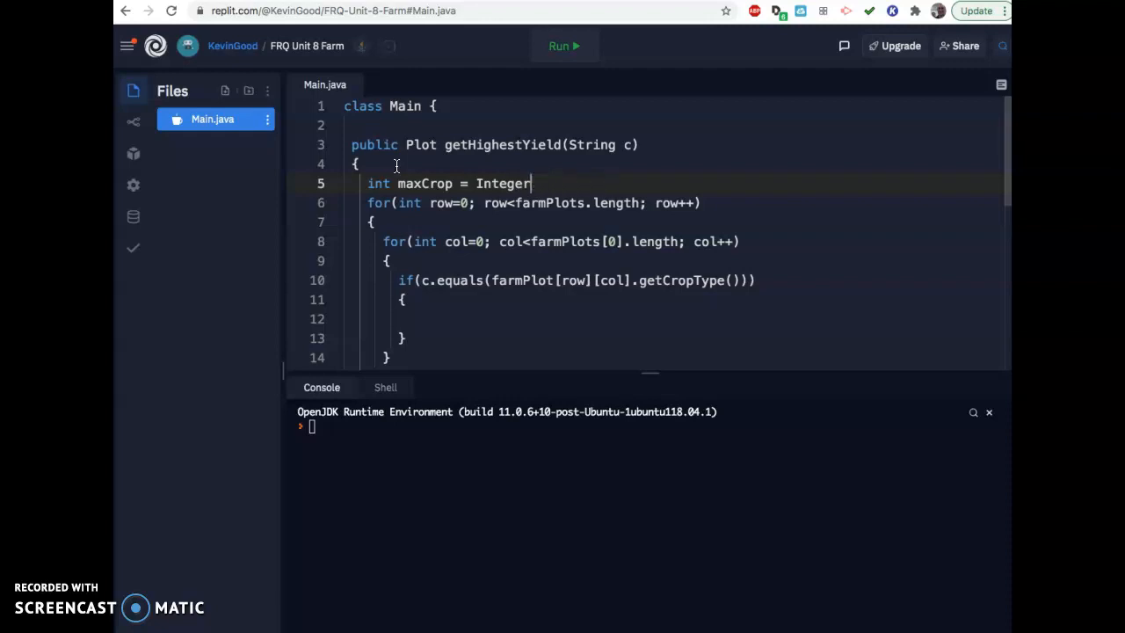
text(-1;)
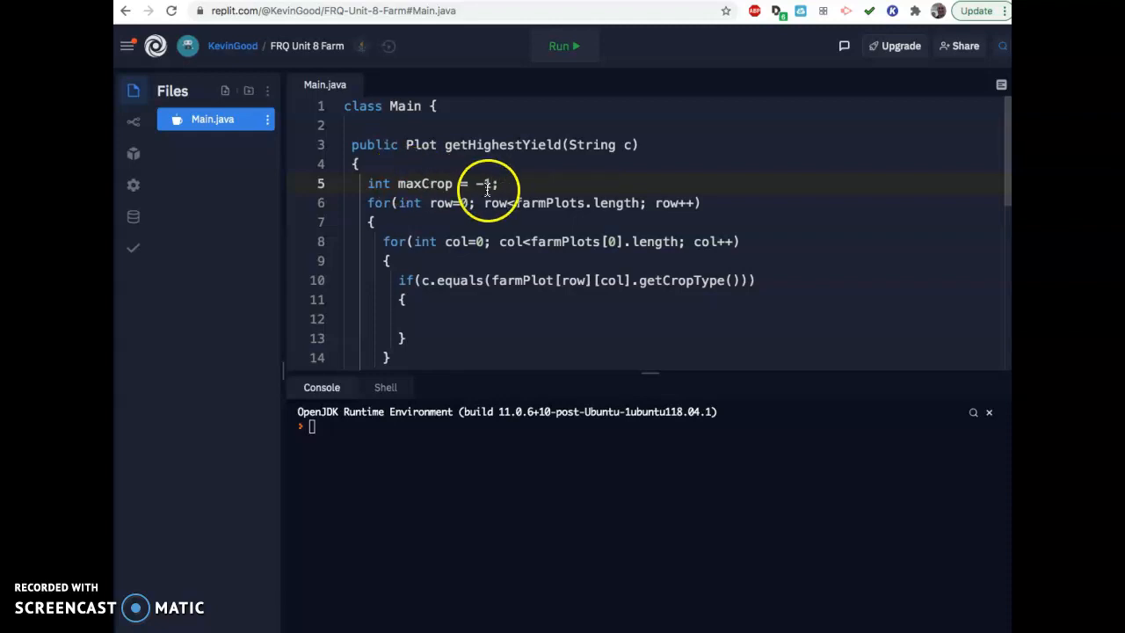
key(Enter)
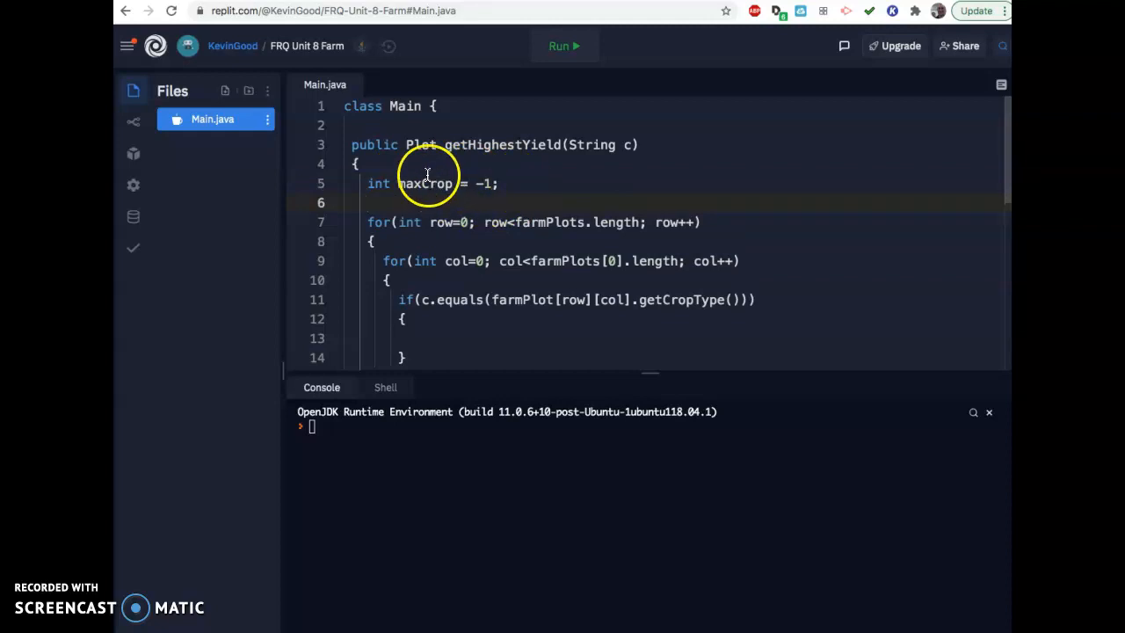
mouse_move(454, 202)
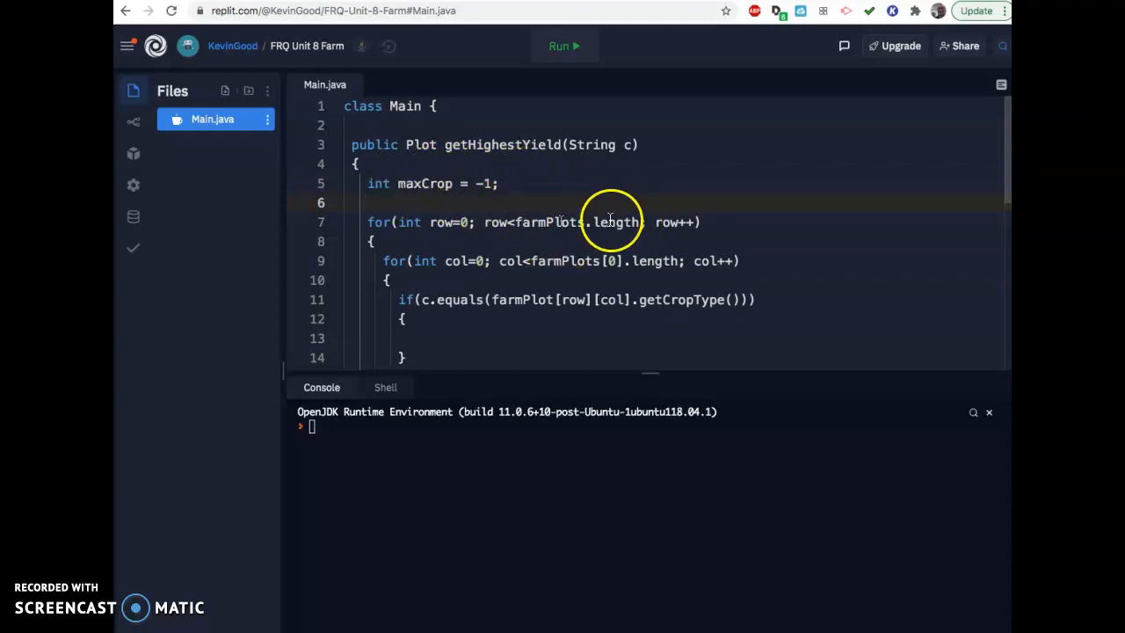
mouse_move(529, 332)
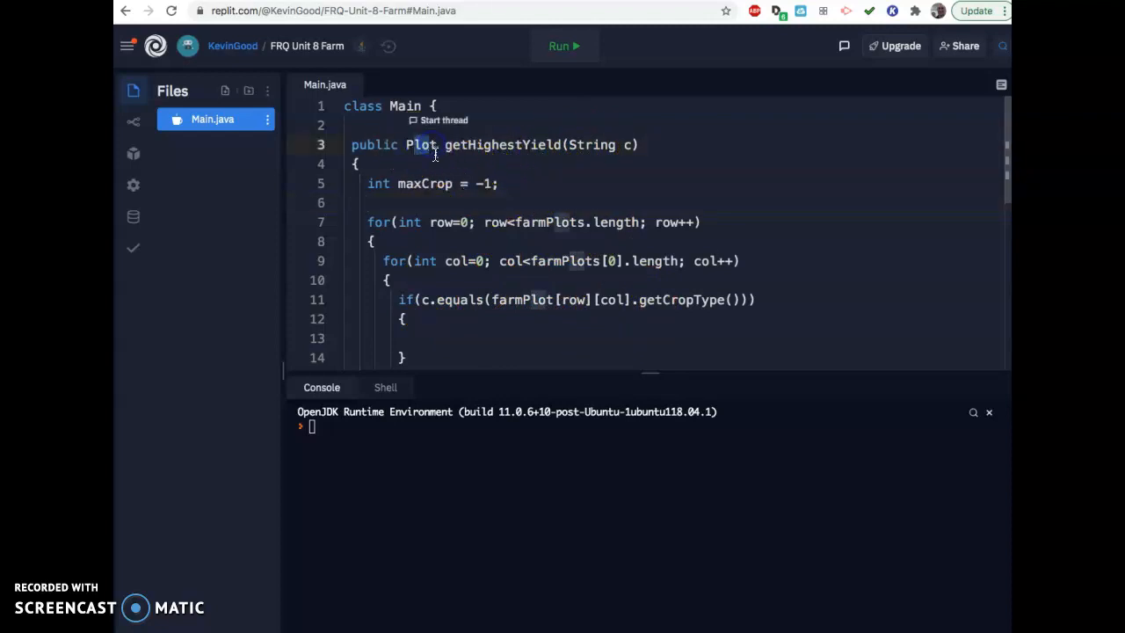
Step: Type 'Plot maxPlot' on a new line above int maxCrop
double_click(425, 184)
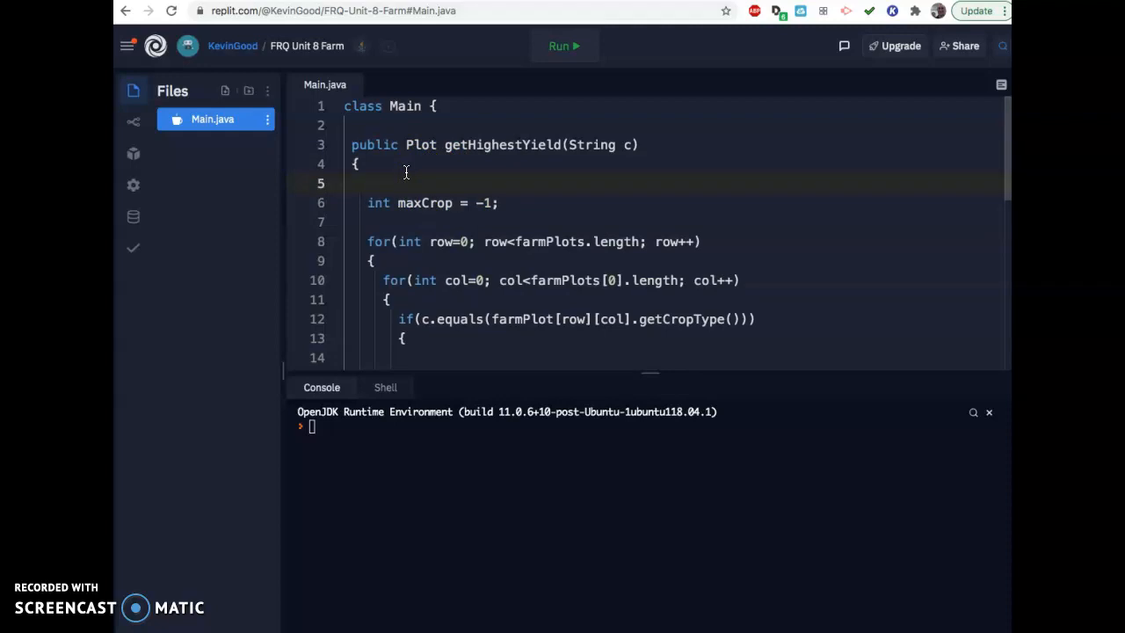
text(P)
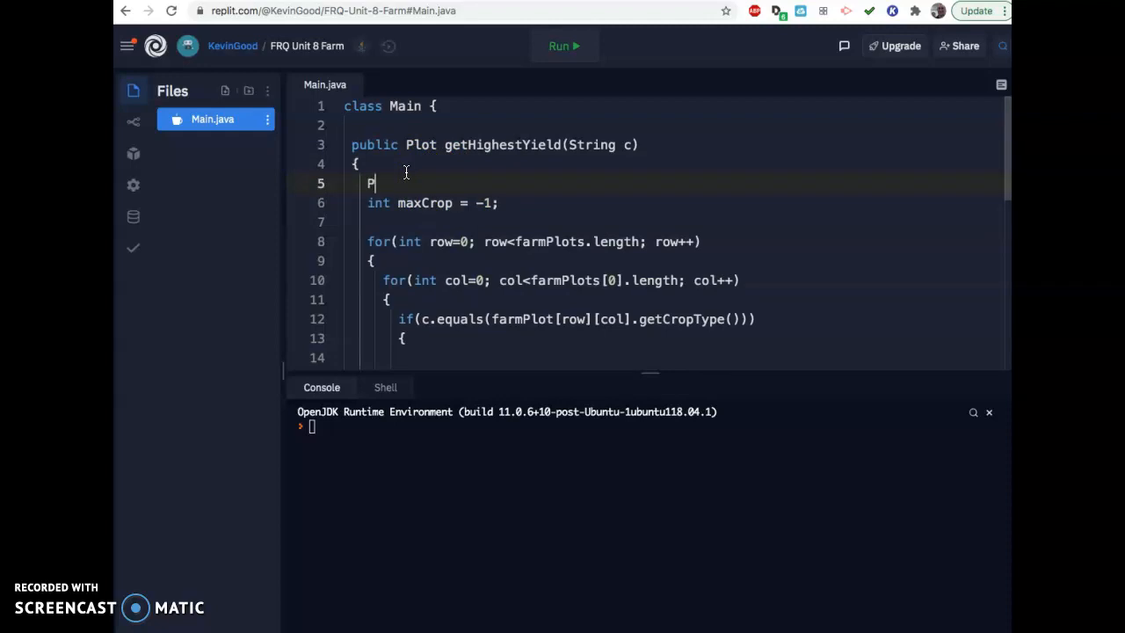
text(lot)
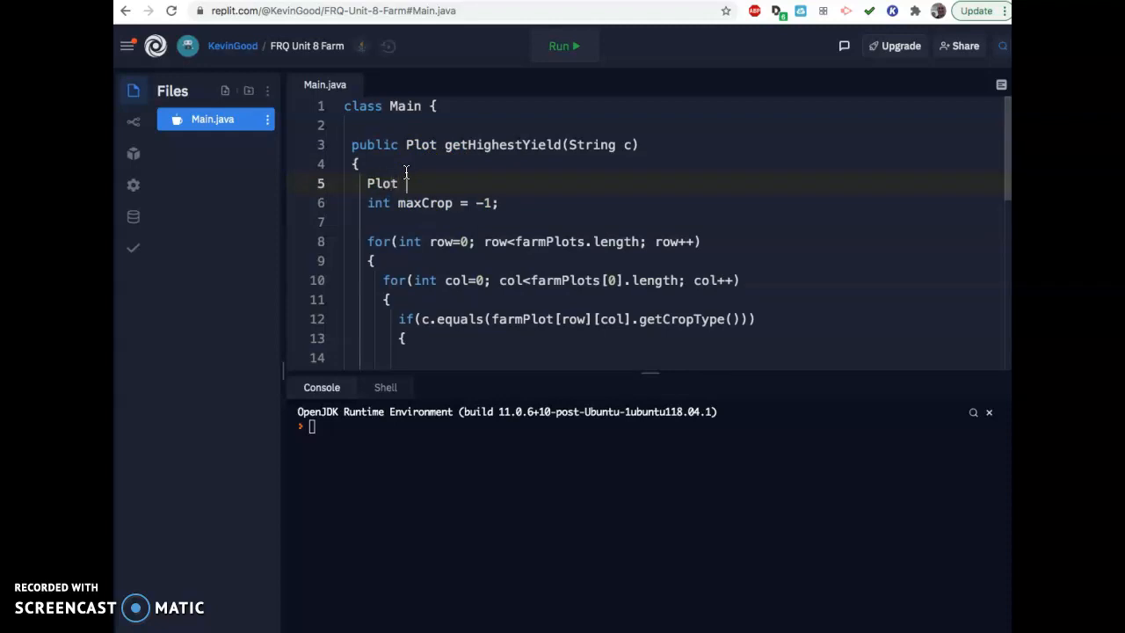
text(max)
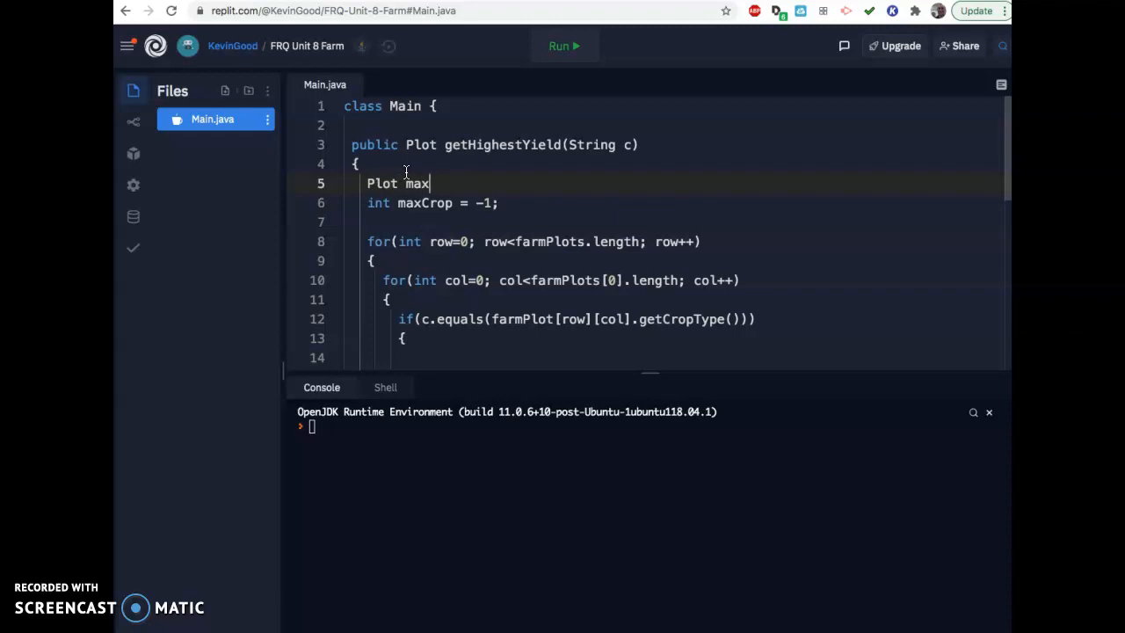
text(Plo)
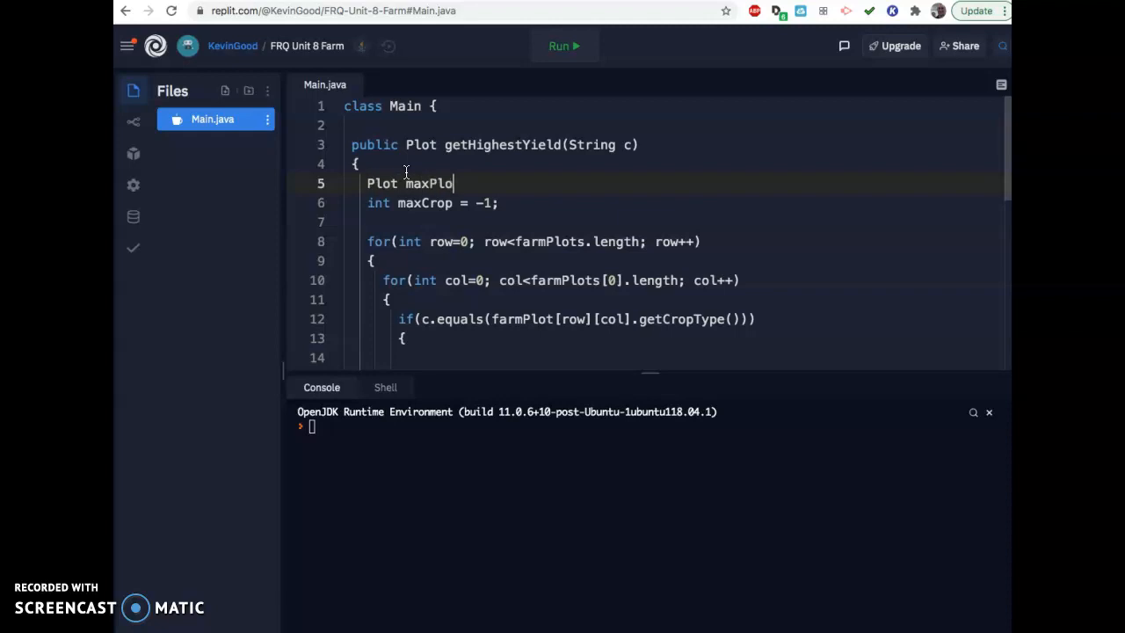
text(t)
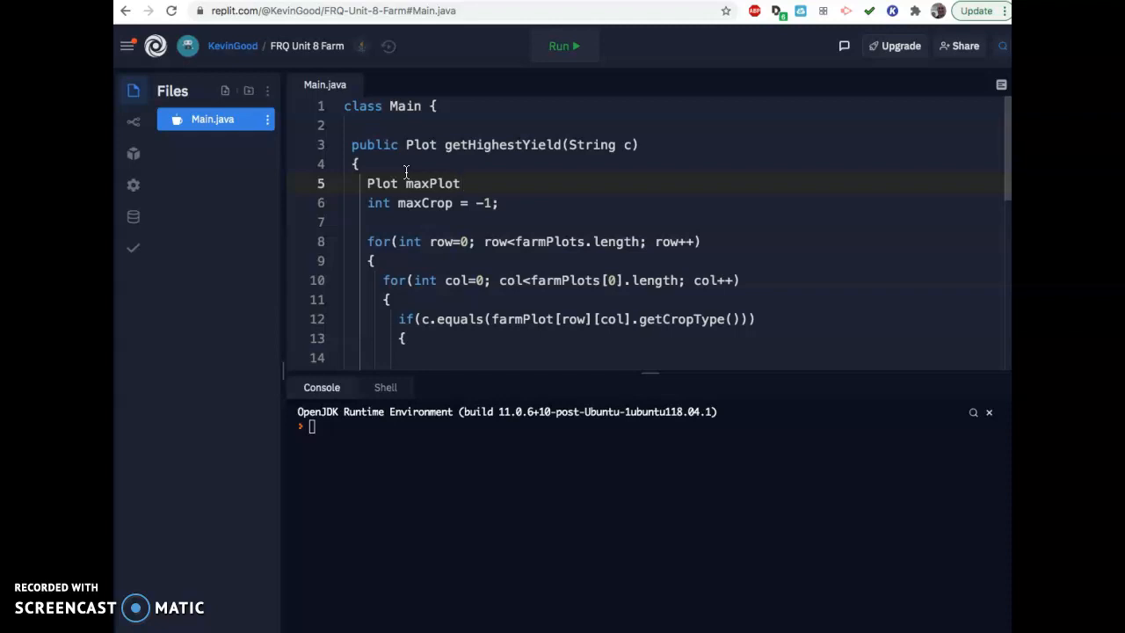
click(387, 10)
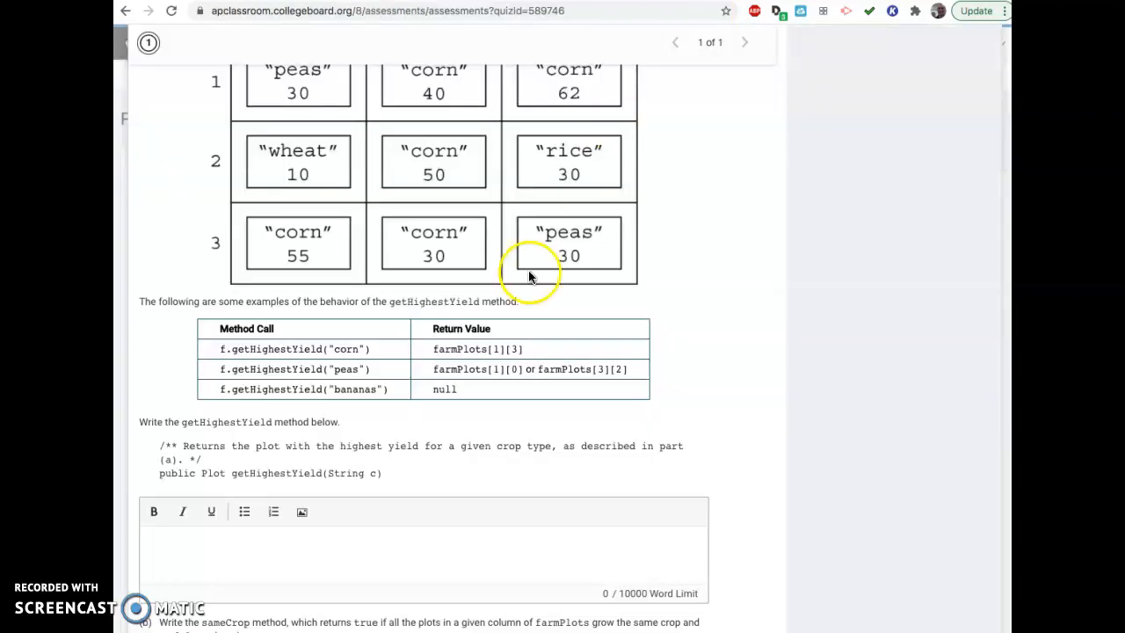
mouse_move(251, 392)
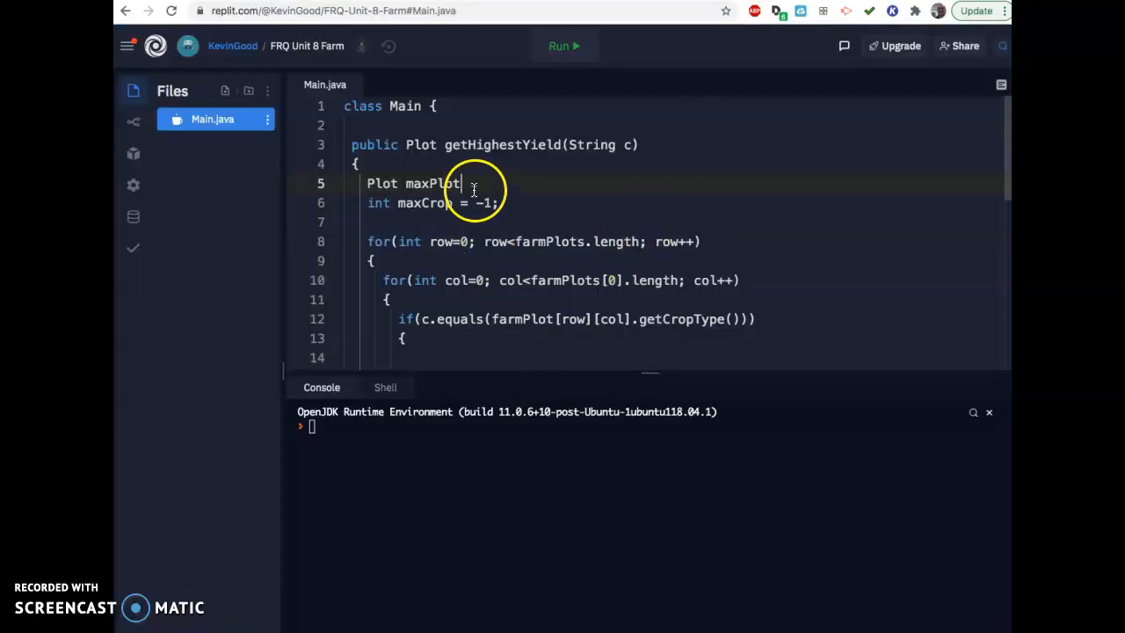
Step: Complete the declaration as Plot maxPlot = null; and highlight the Plot return type
text(=)
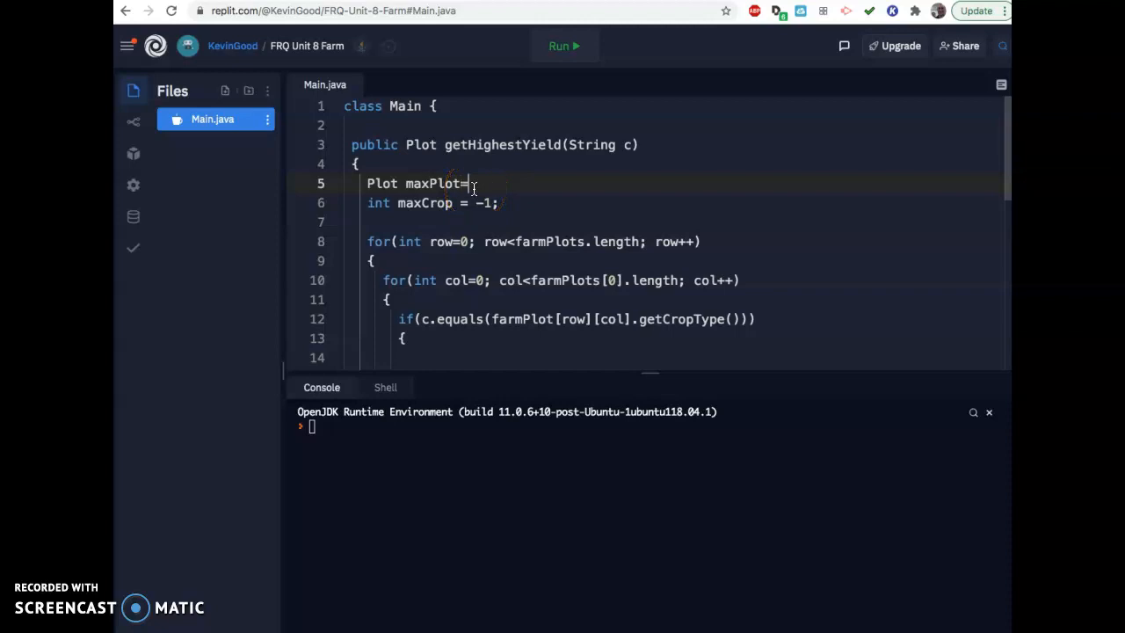
text(null;)
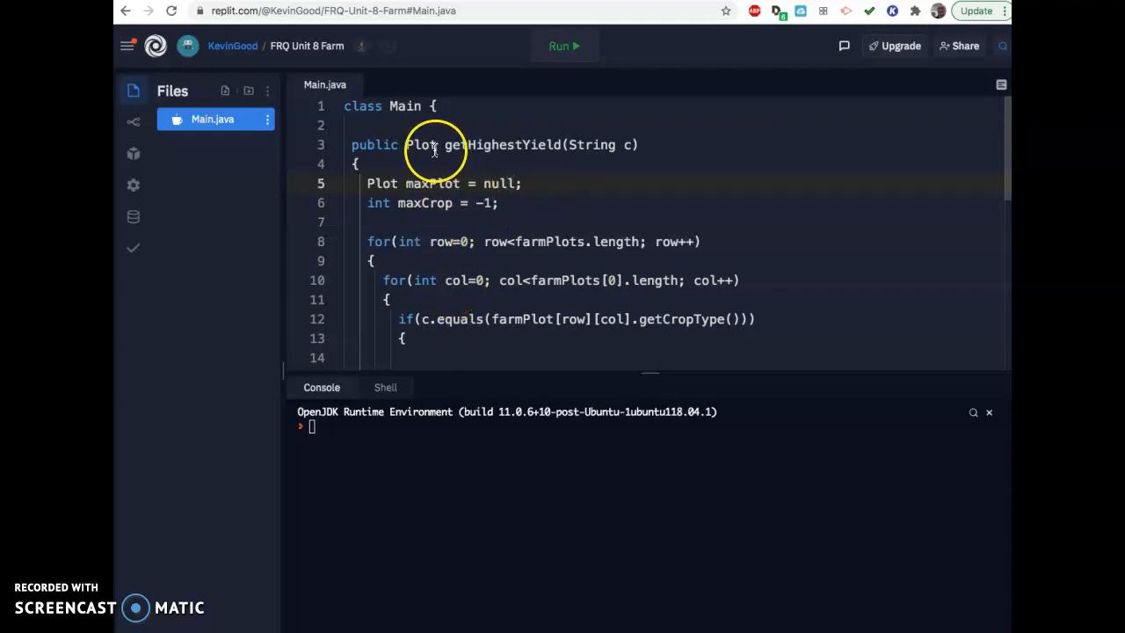
double_click(431, 183)
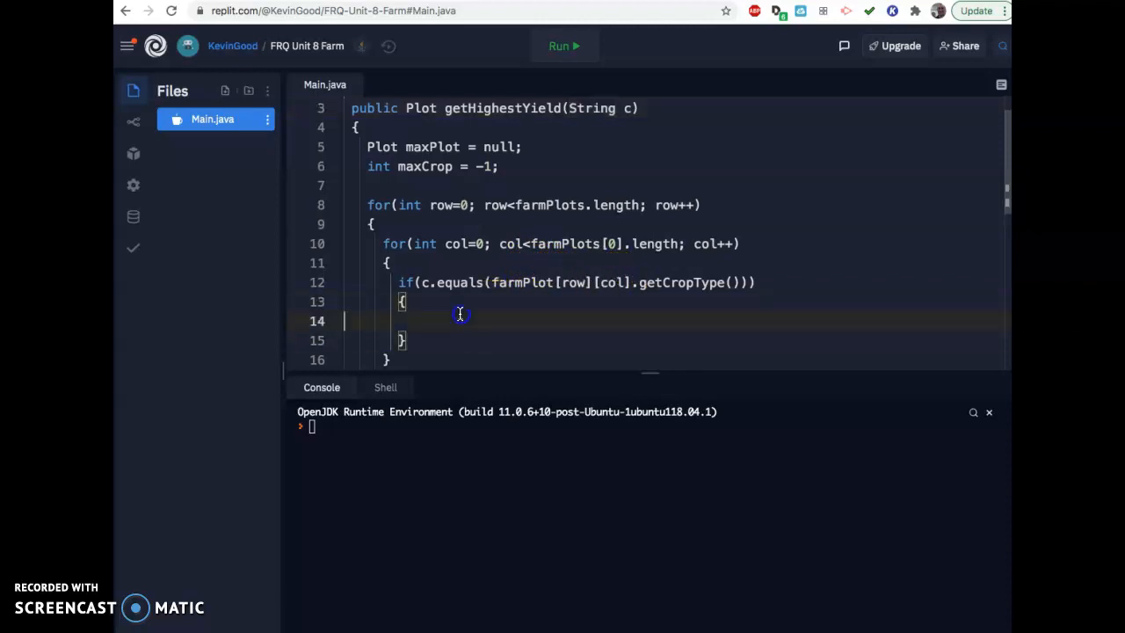
mouse_move(447, 314)
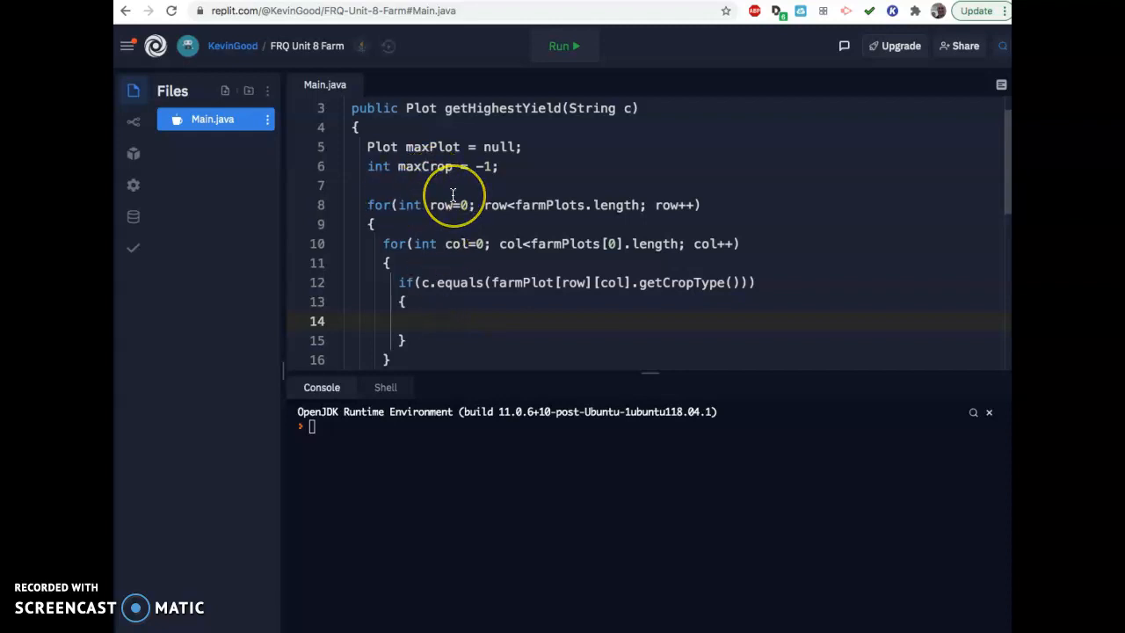
Step: Type the condition if(farmPlot[row][col].getCropYield()>maxCrop) inside the crop-type check
text(if()
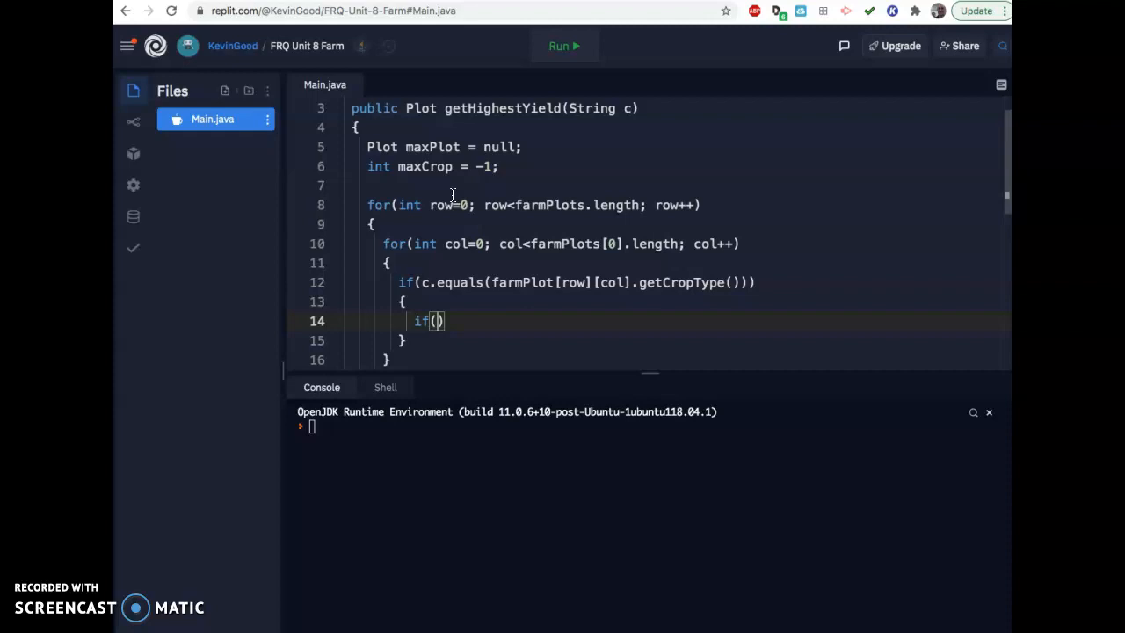
text(farmPlot[row)
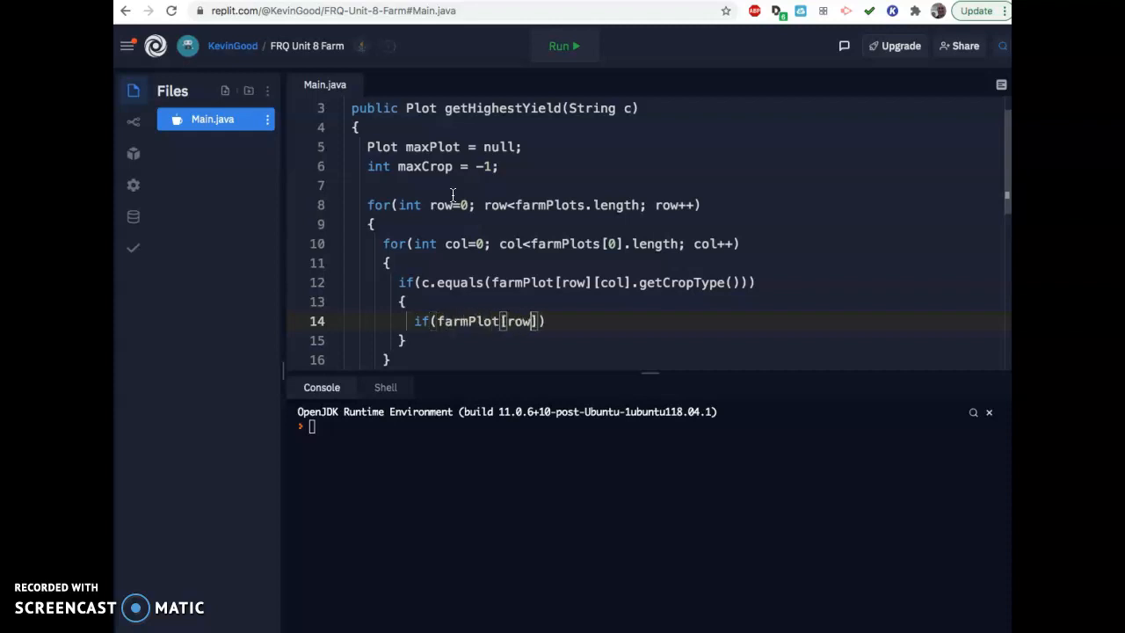
text([col].)
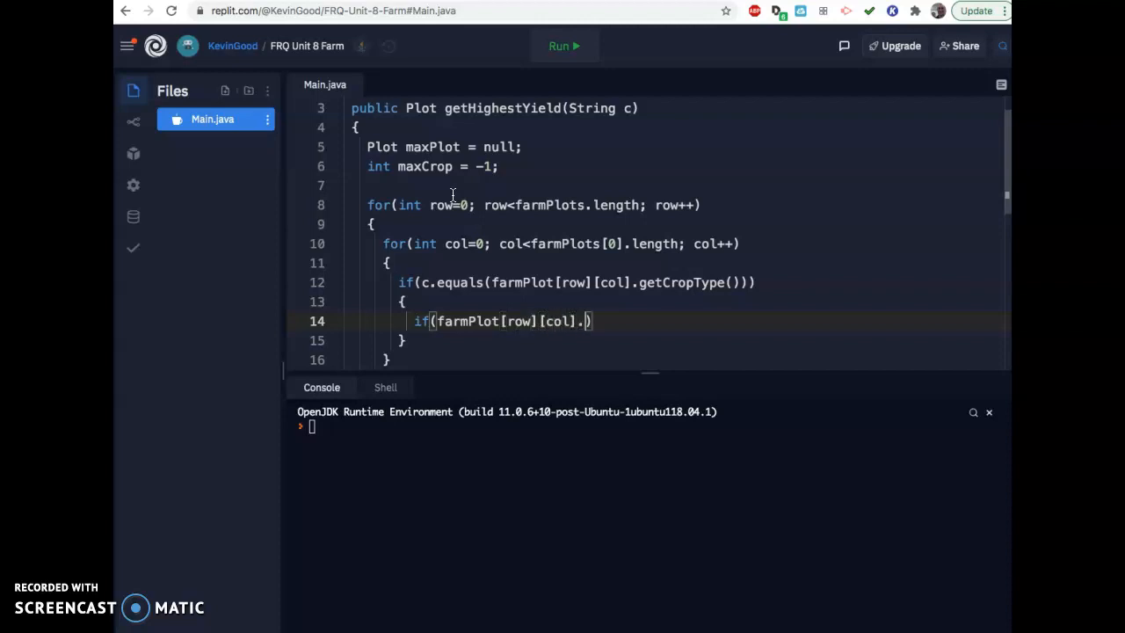
text(get)
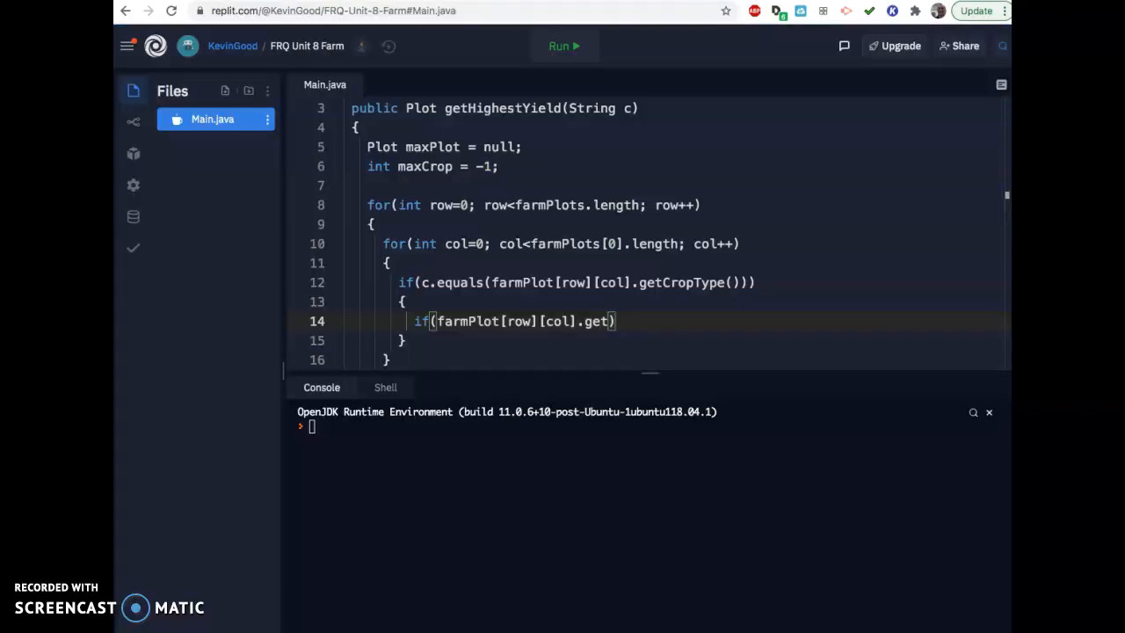
text(CropYie)
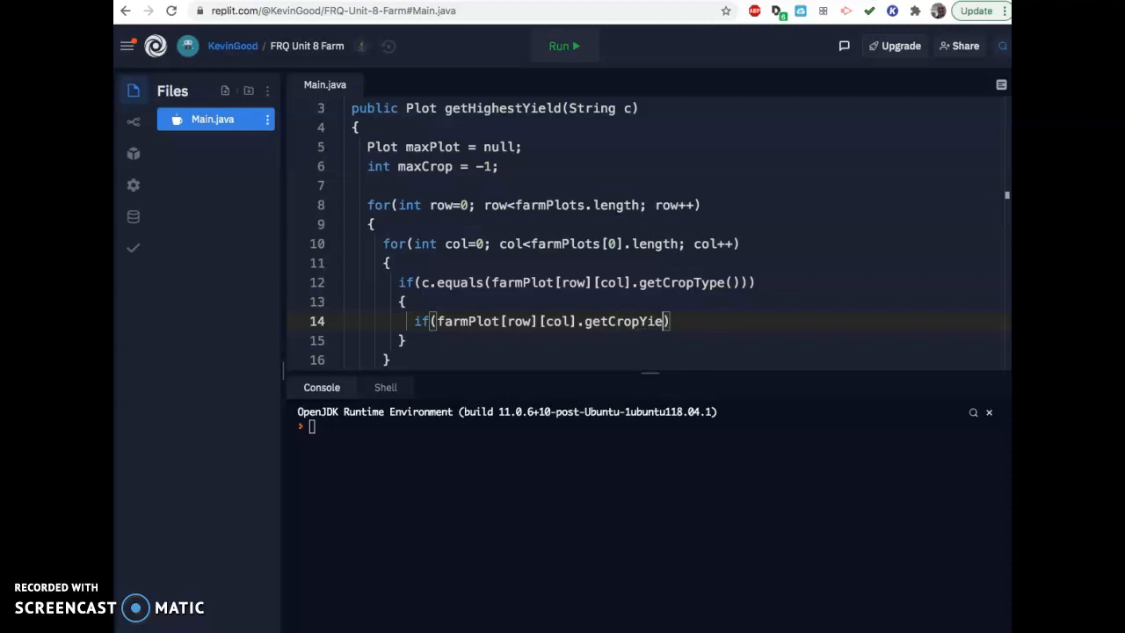
text(ld())
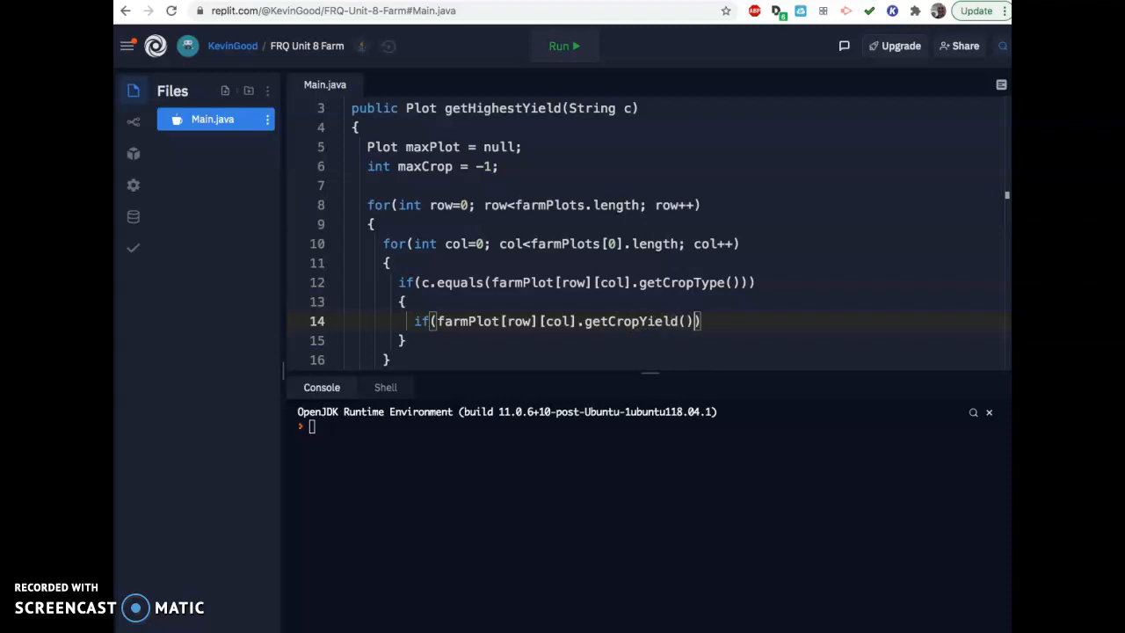
text(>)
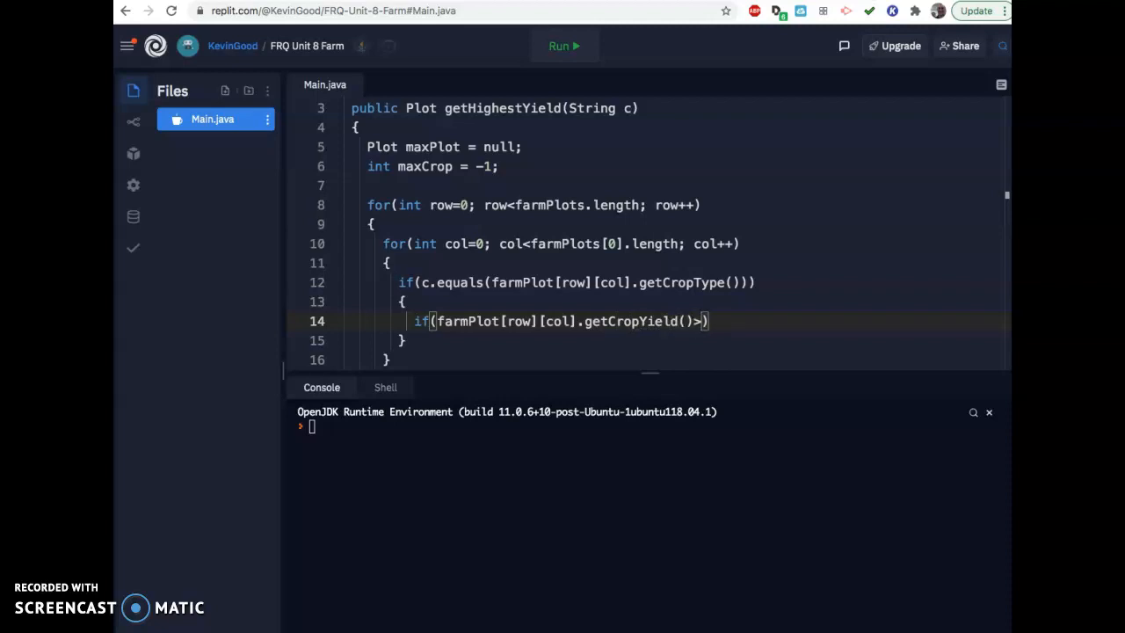
text(maxCrop)
text({)
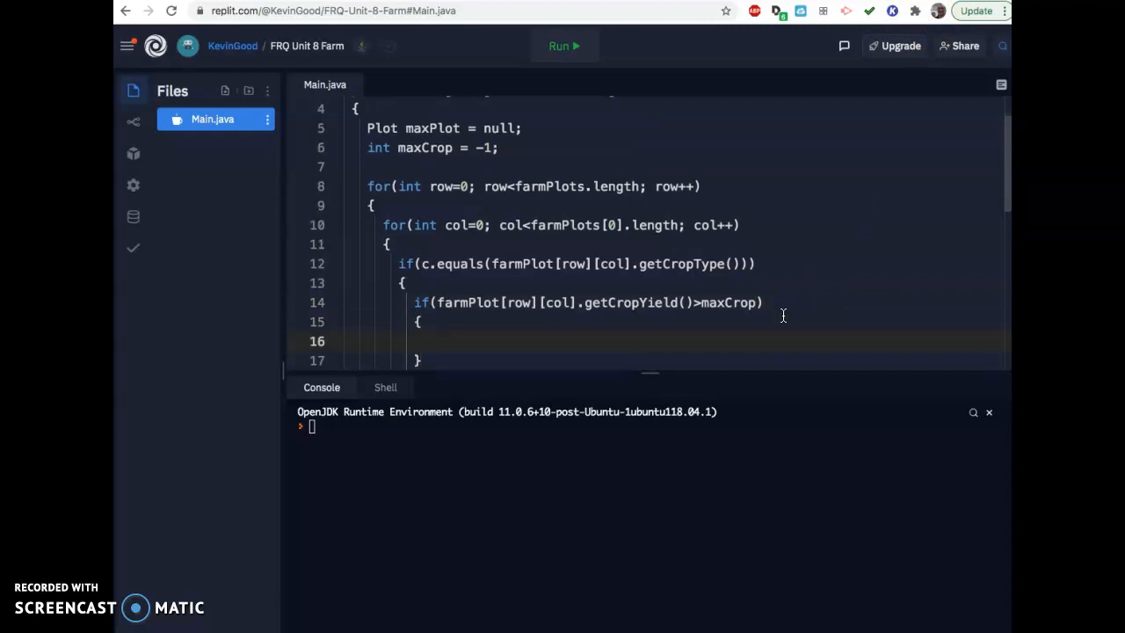
Step: Set maxCrop = farmPlot[row][col].getCropYield(); inside the yield check
text(maxC)
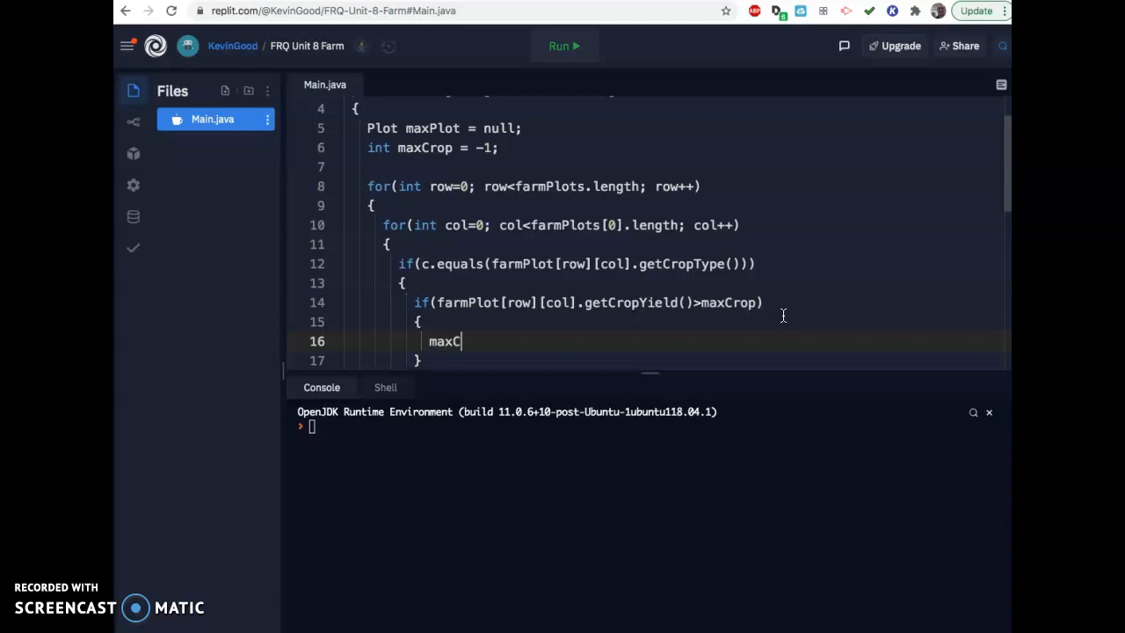
text(rop)
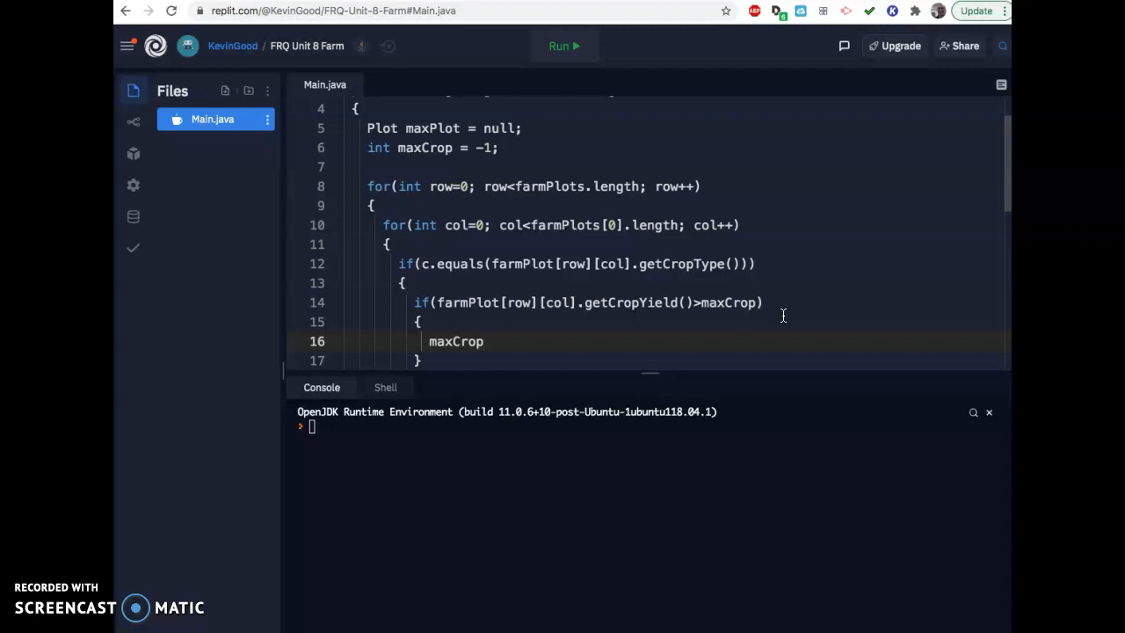
text(=)
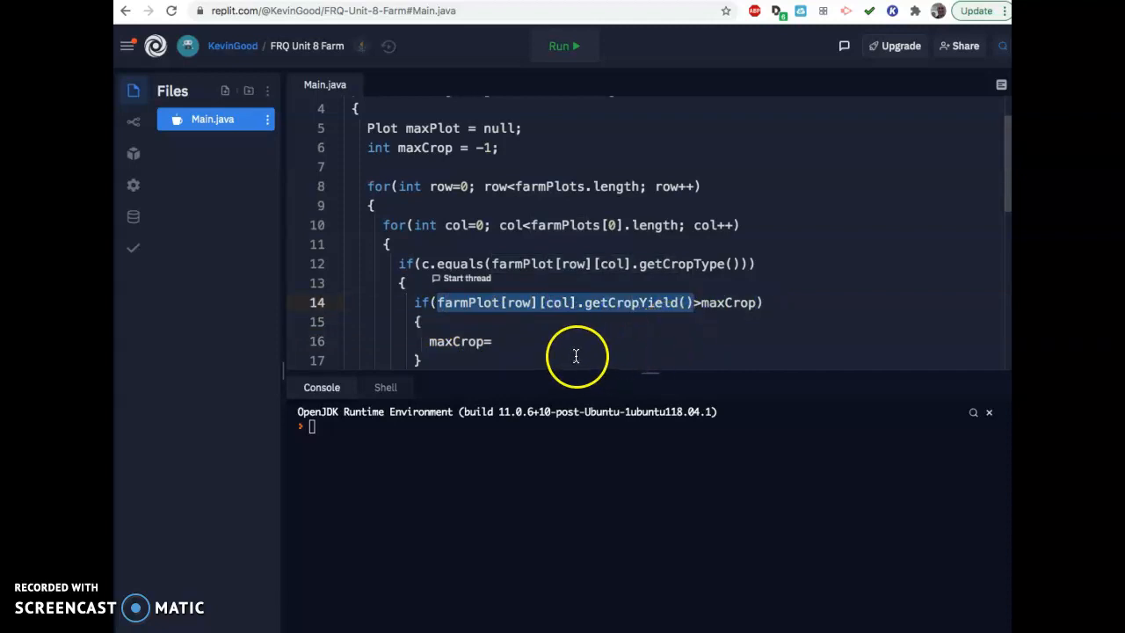
text(farmPlot[row][col].getCropYield())
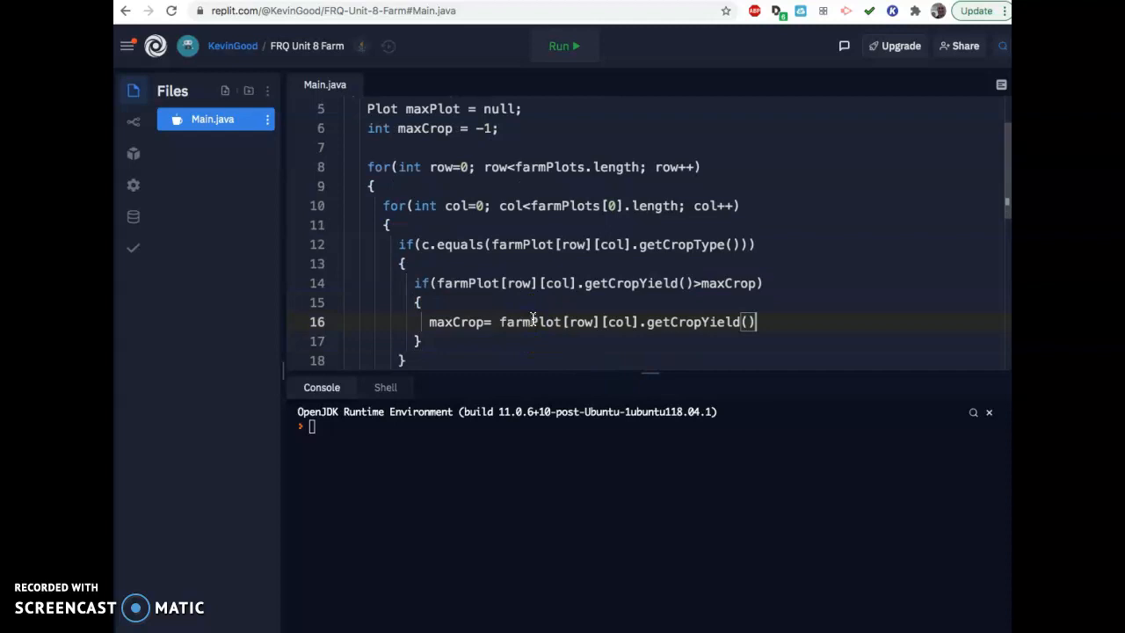
text(;)
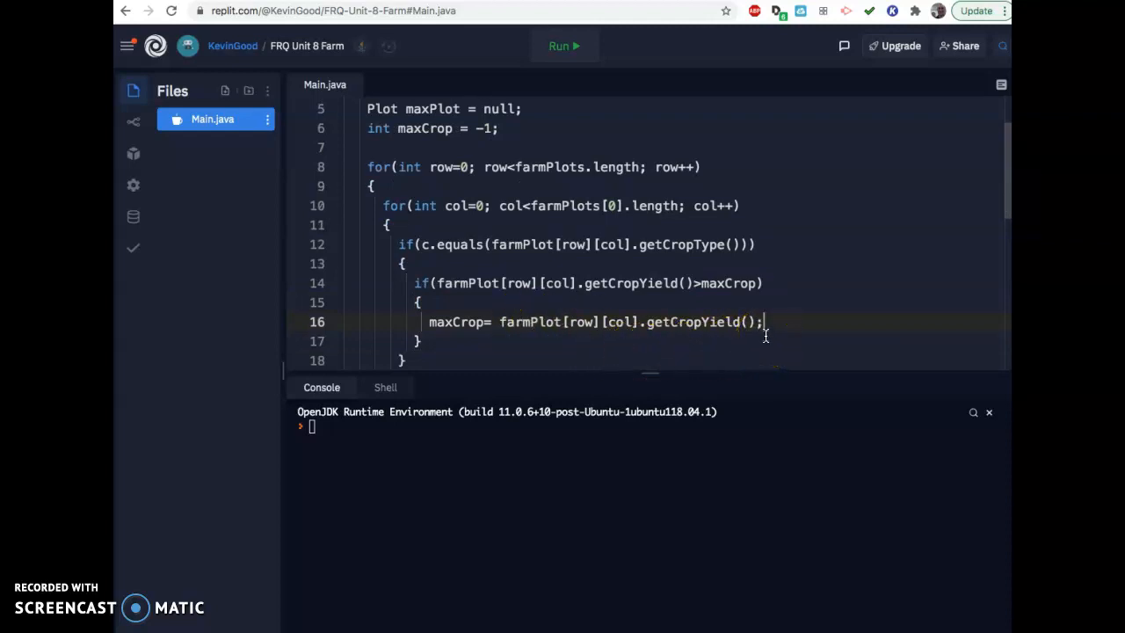
Step: Set maxPlot = farmPlot[row][col]; on the next line
text(M)
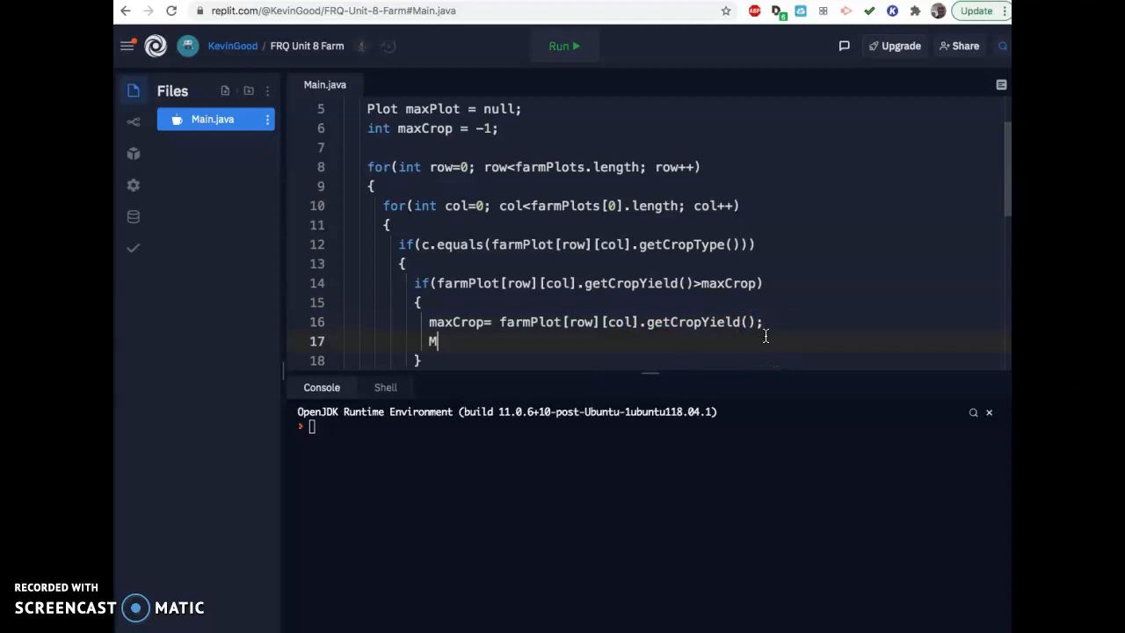
text(axPlot)
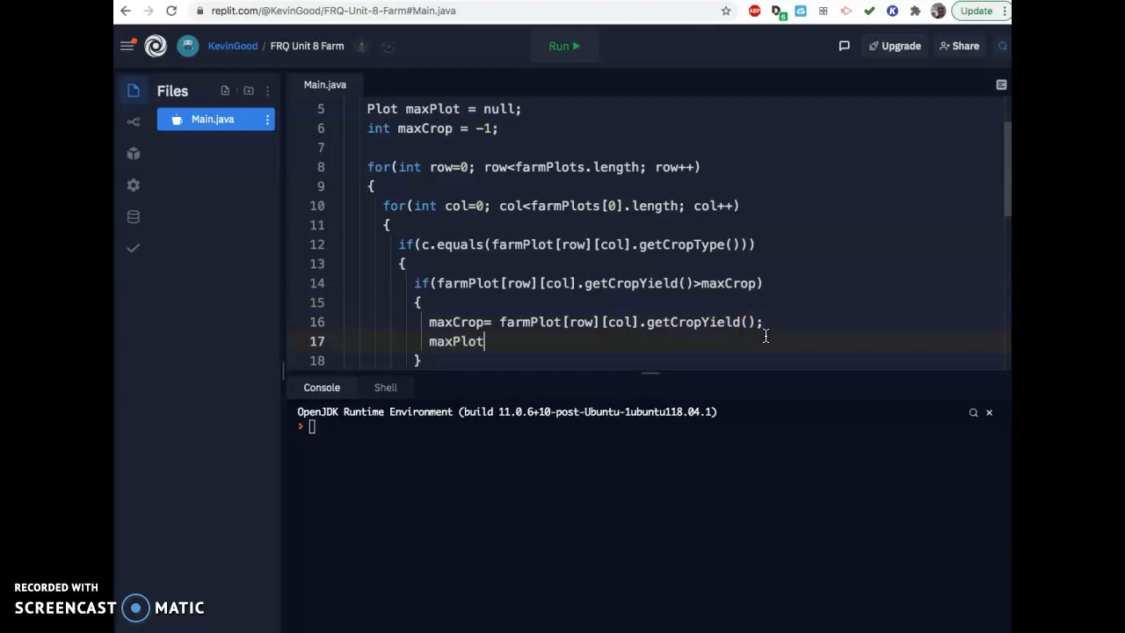
text(=)
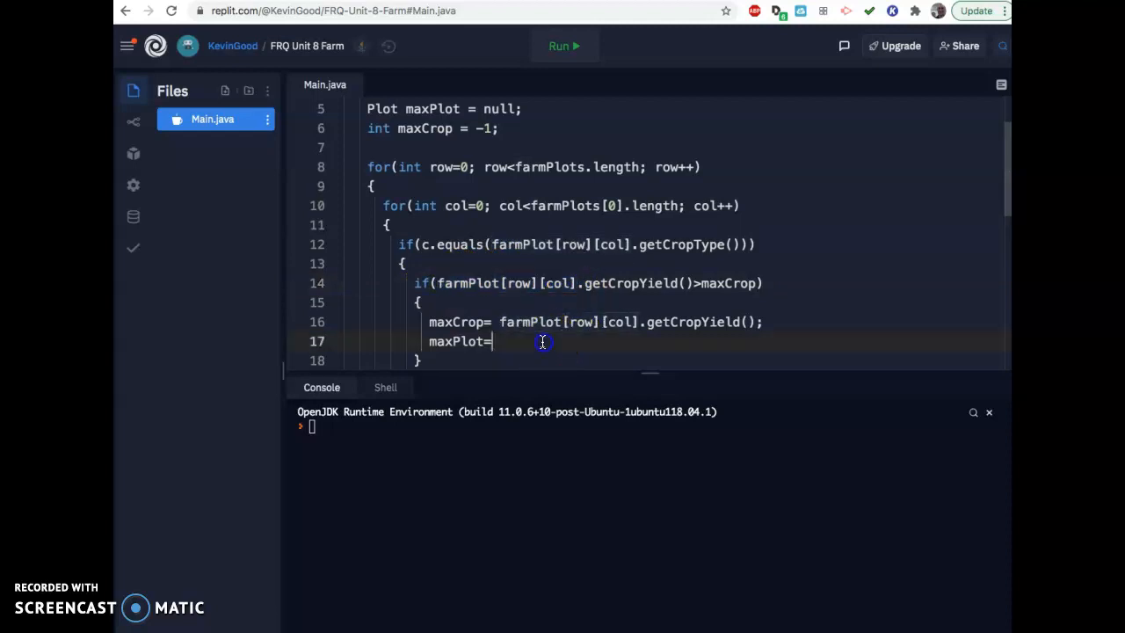
text(farmPlot[row][col])
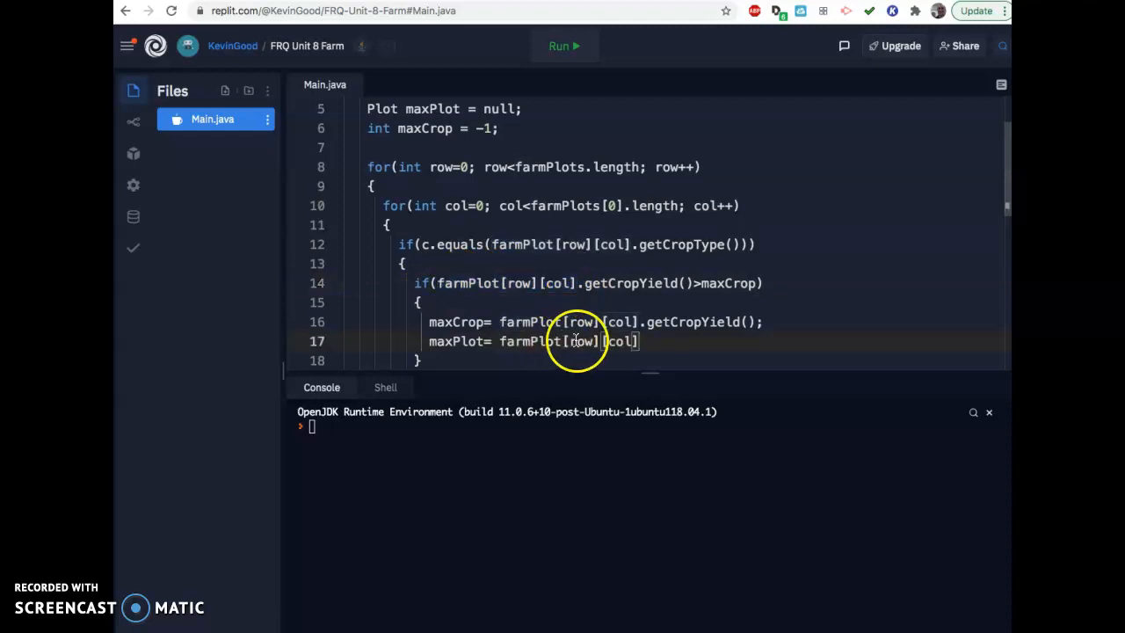
text(;)
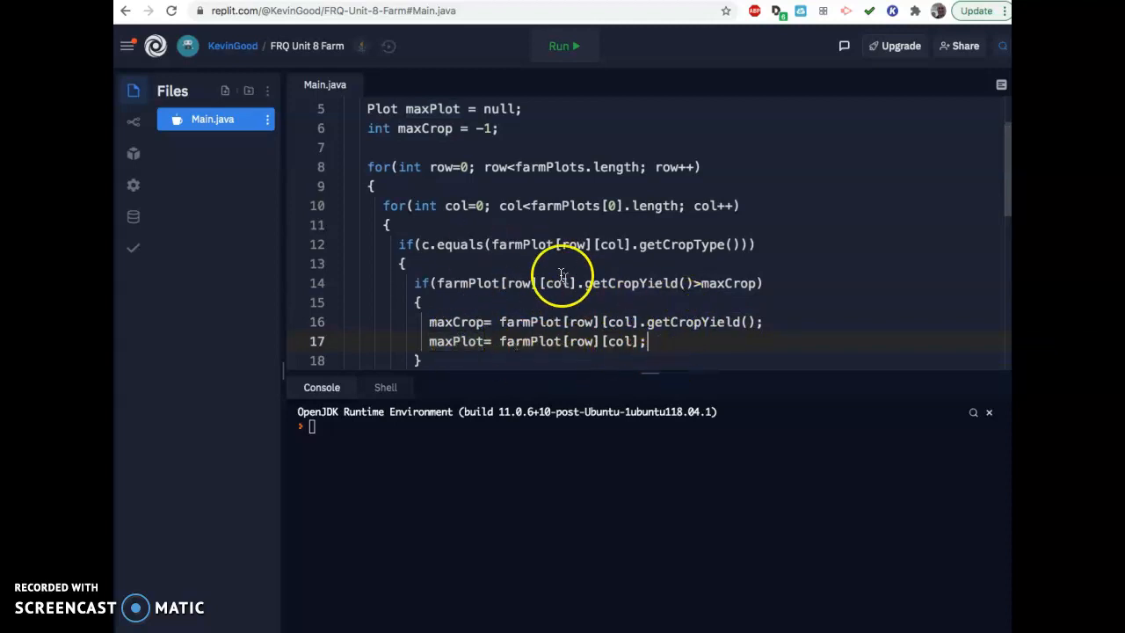
mouse_move(464, 266)
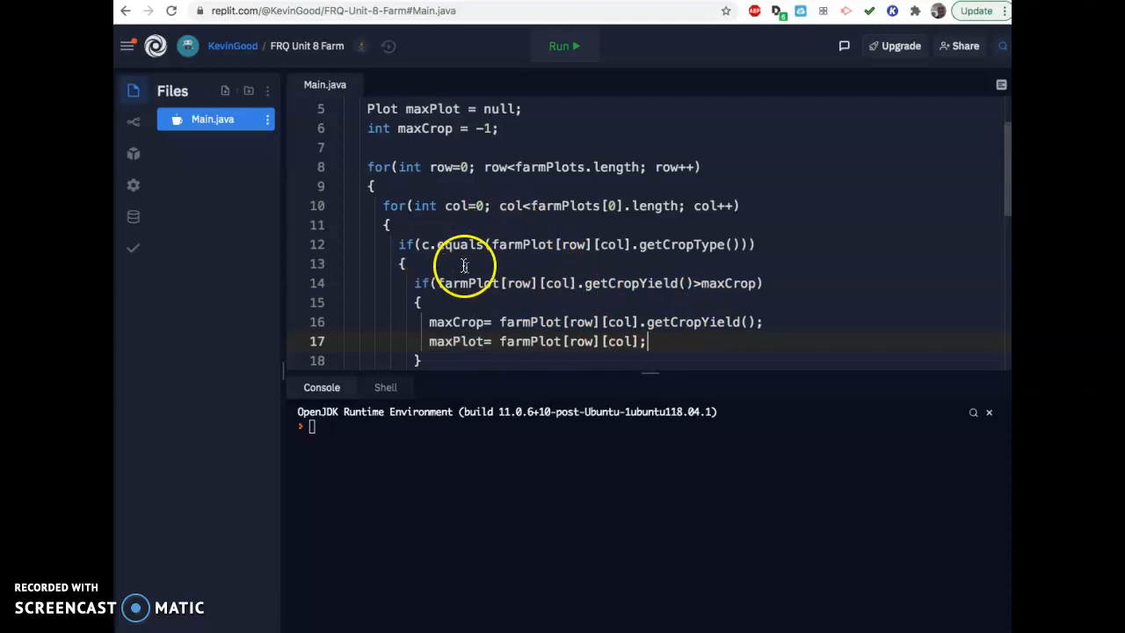
mouse_move(224, 431)
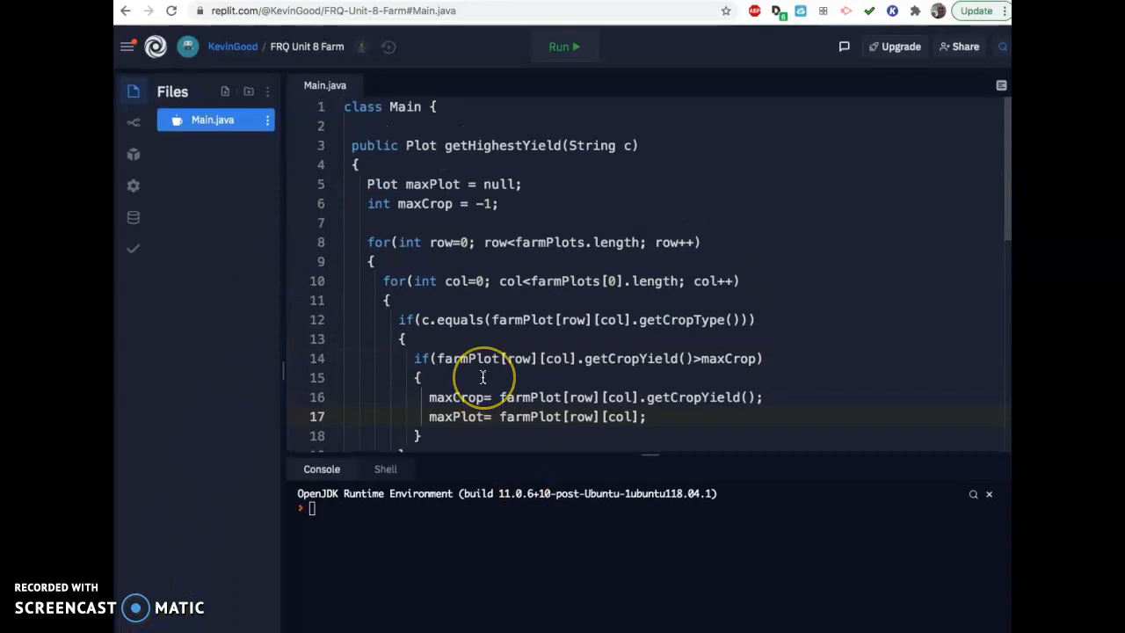
scroll(down, 3)
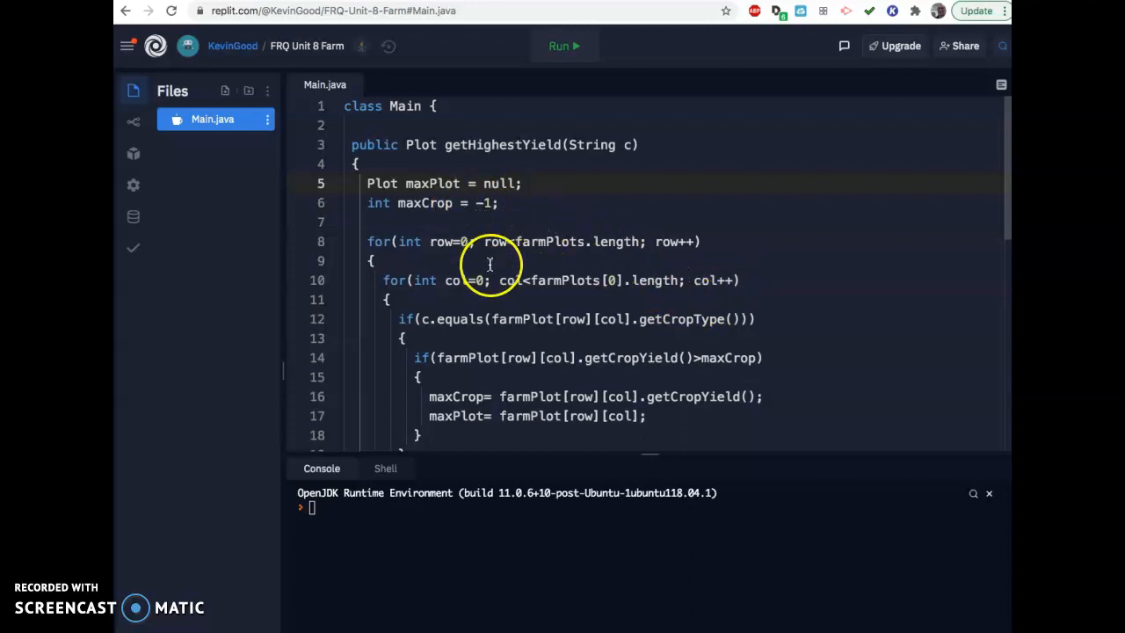
mouse_move(400, 160)
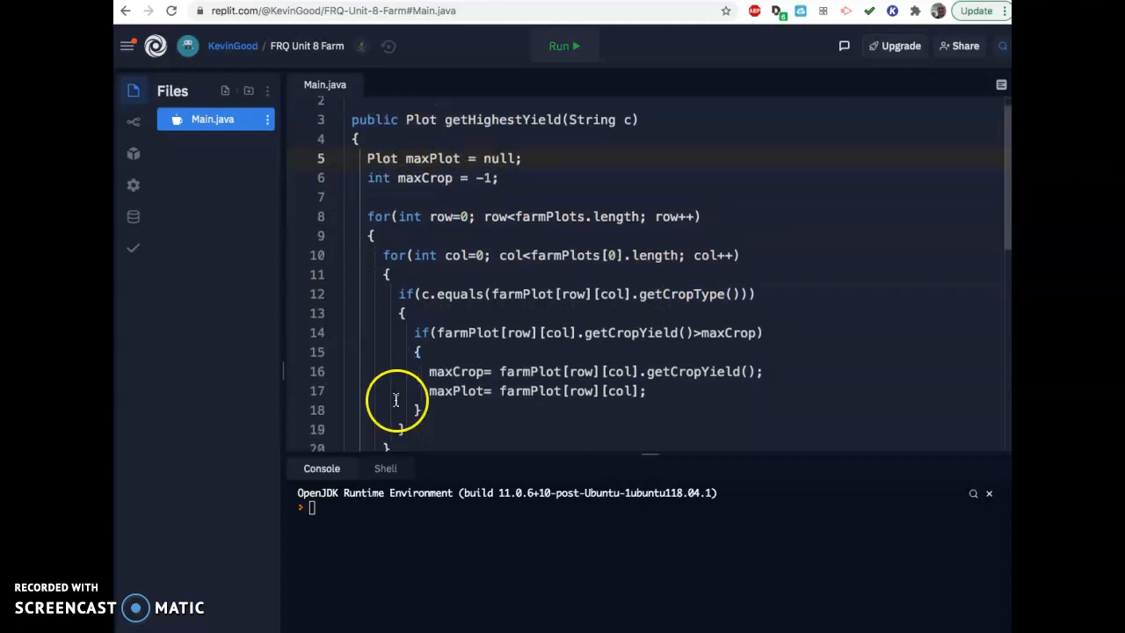
scroll(down, 3)
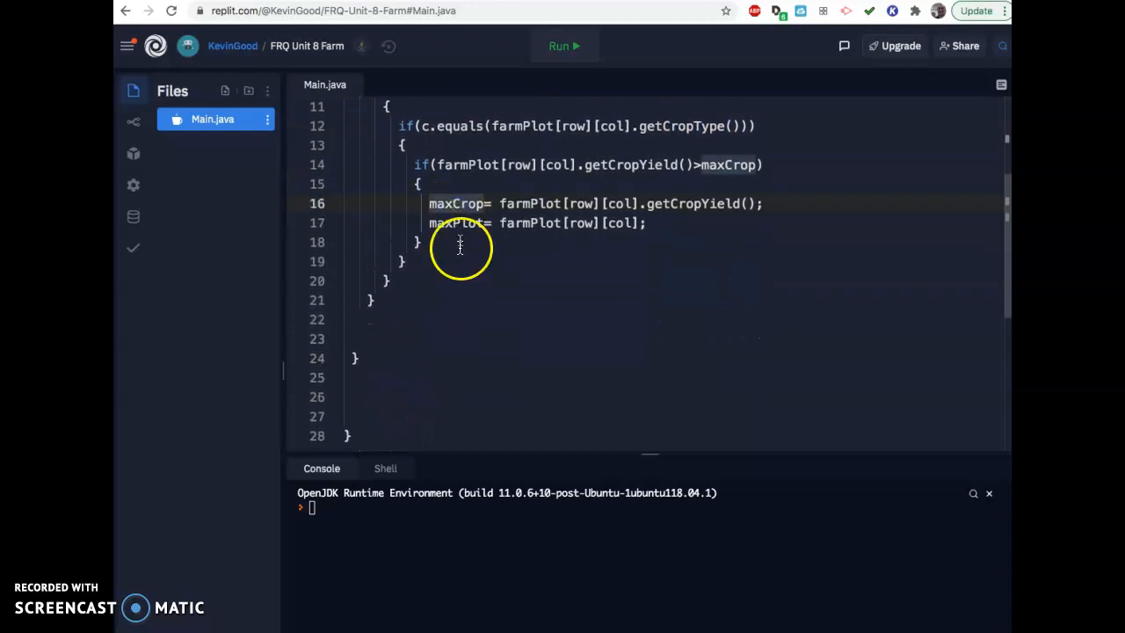
click(387, 281)
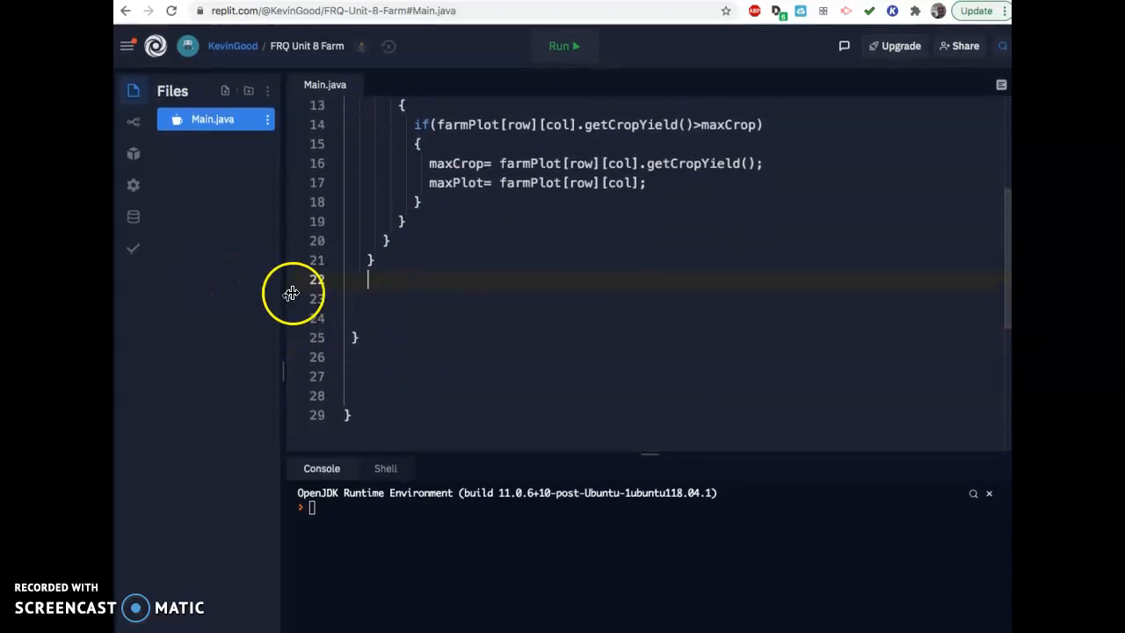
Step: Add return maxPlot; after the outer loop's closing brace
text(return)
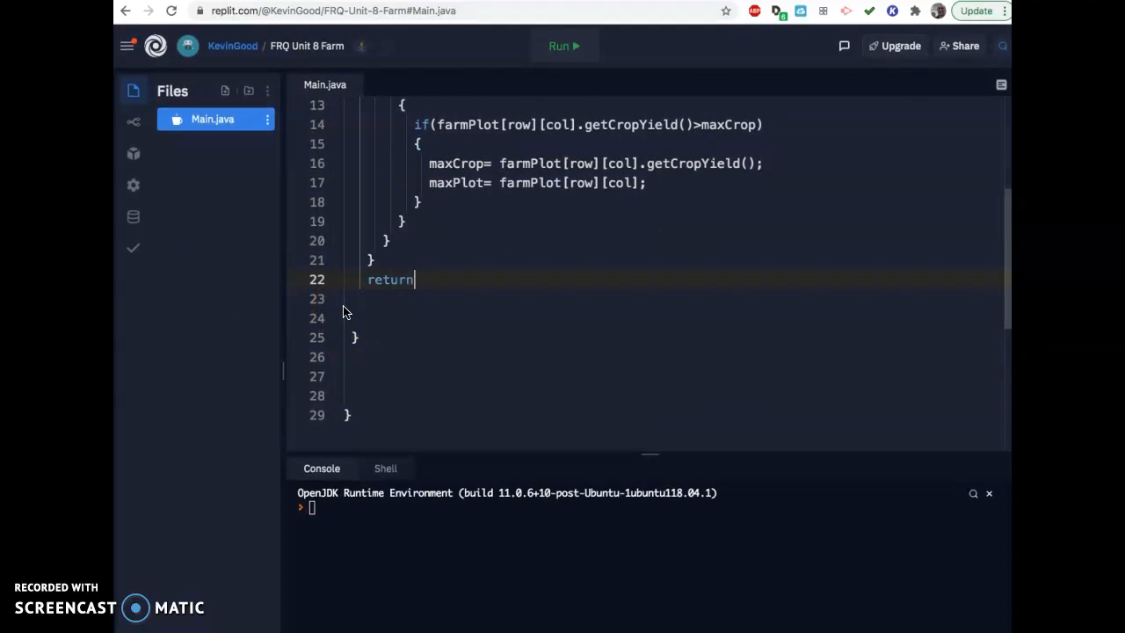
text(maxPl)
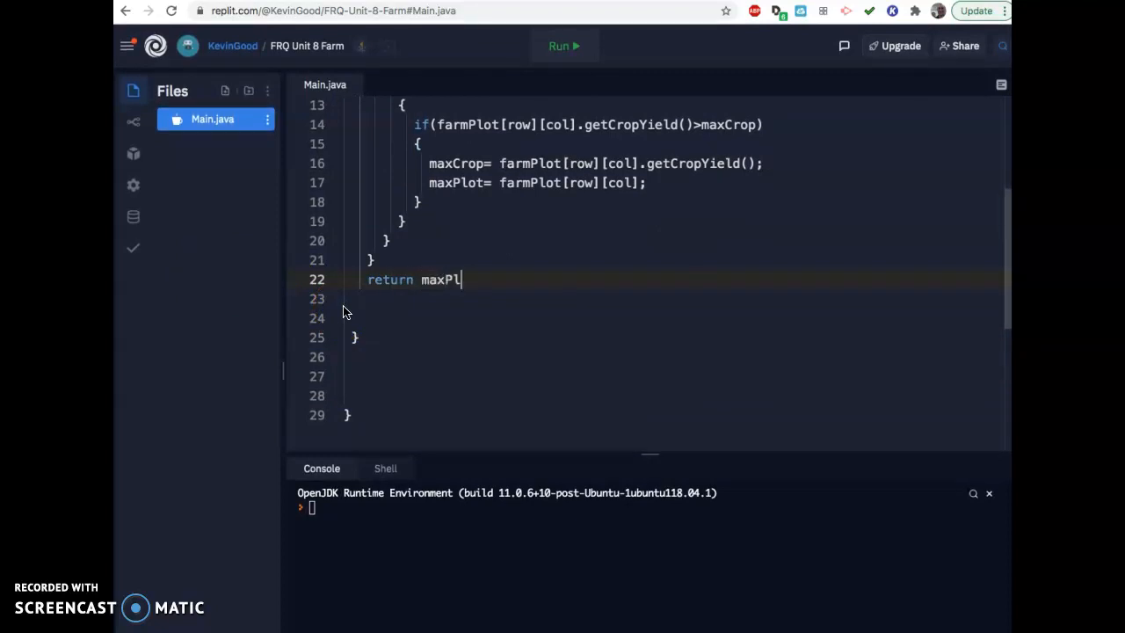
text(ot;)
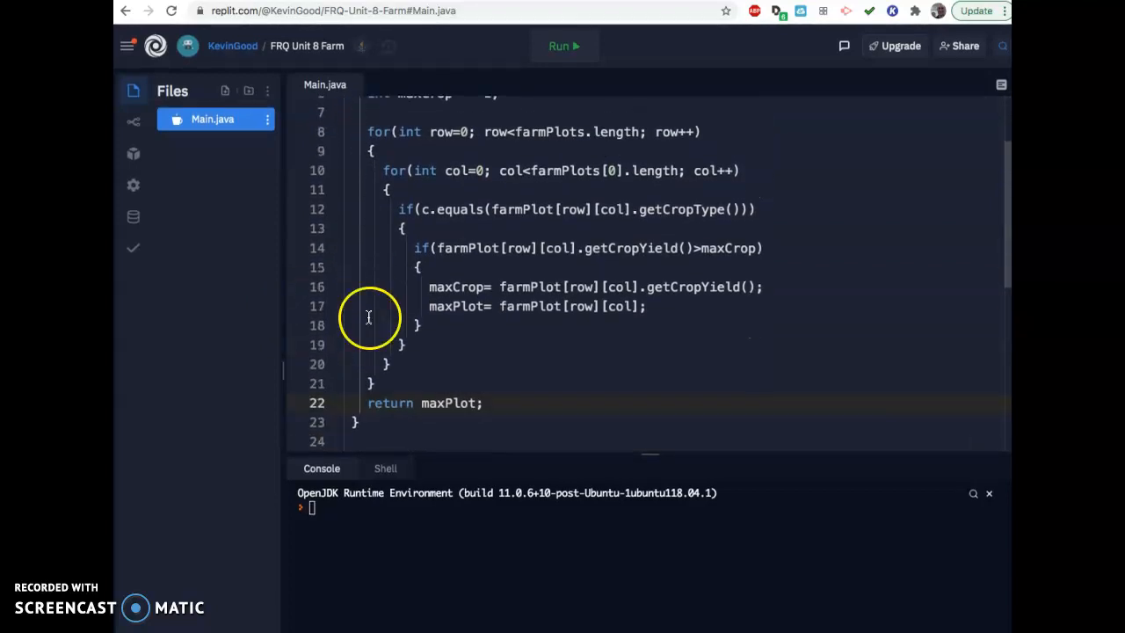
mouse_move(650, 222)
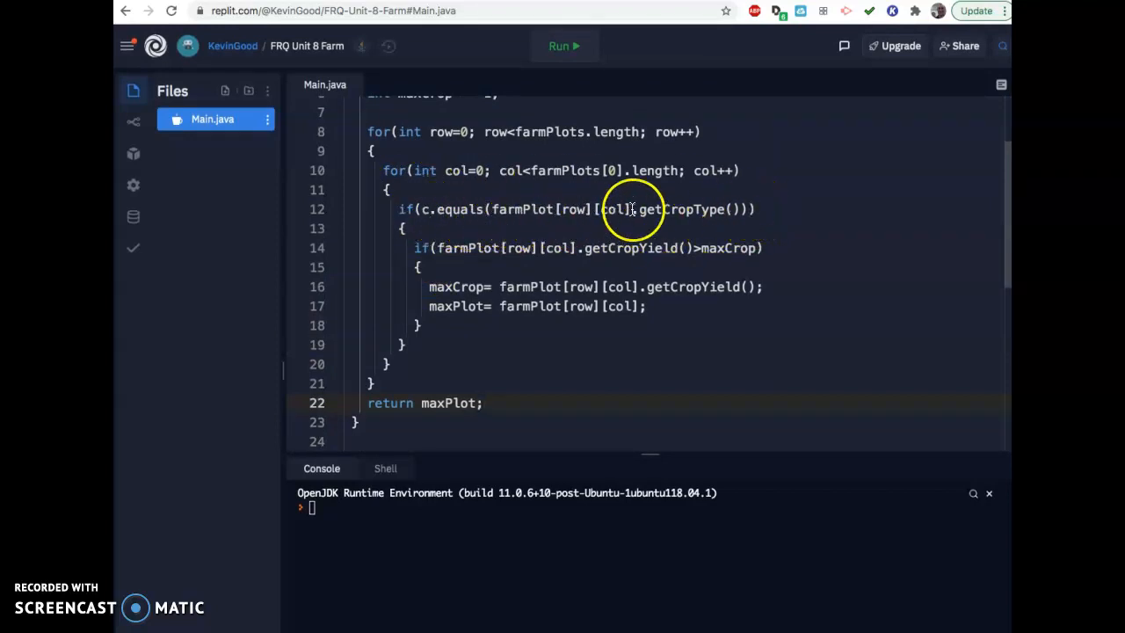
mouse_move(602, 248)
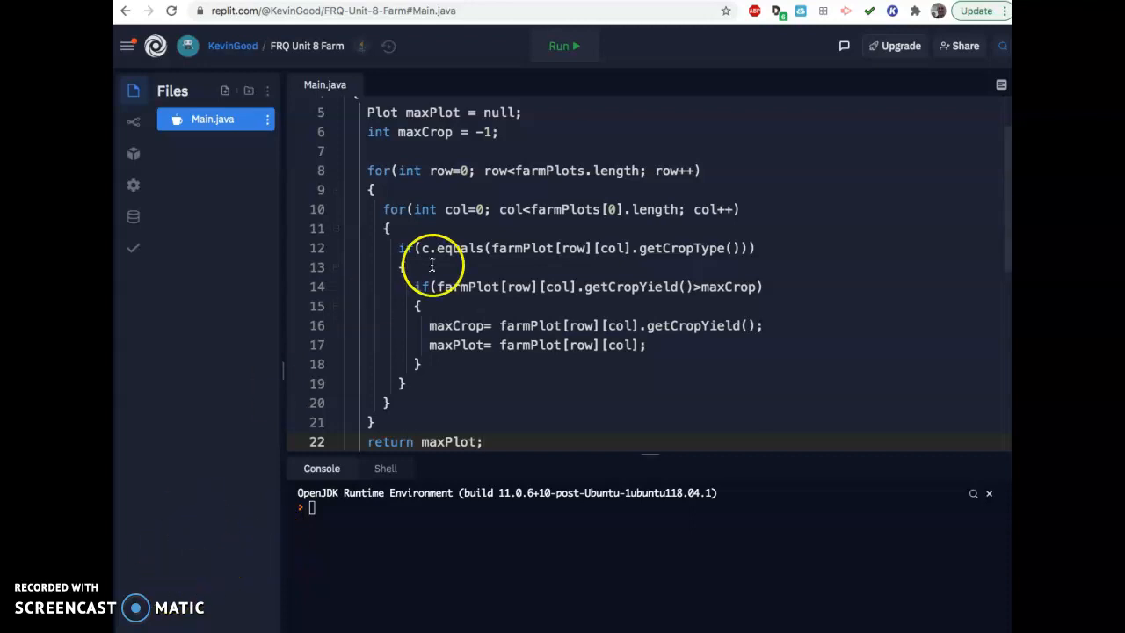
scroll(up, 3)
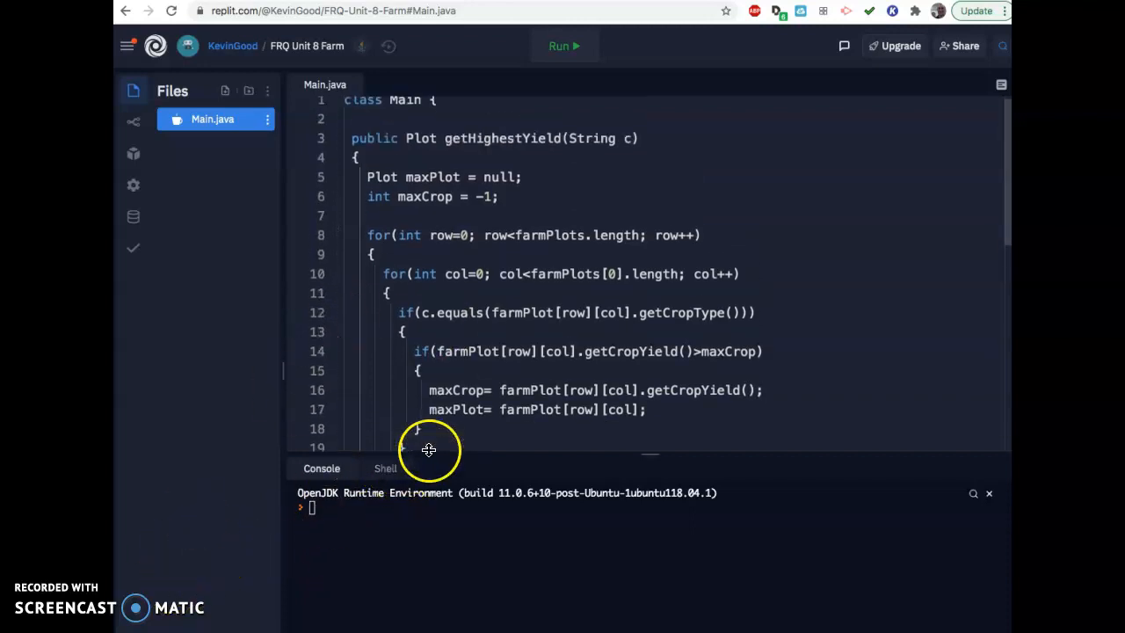
scroll(down, 3)
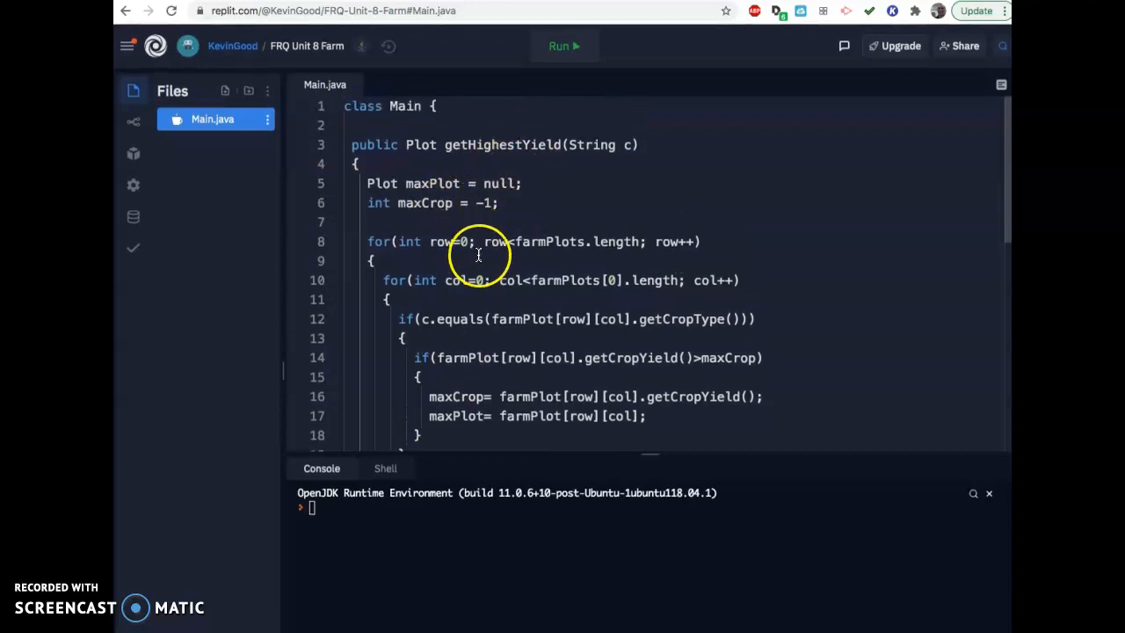
scroll(down, 3)
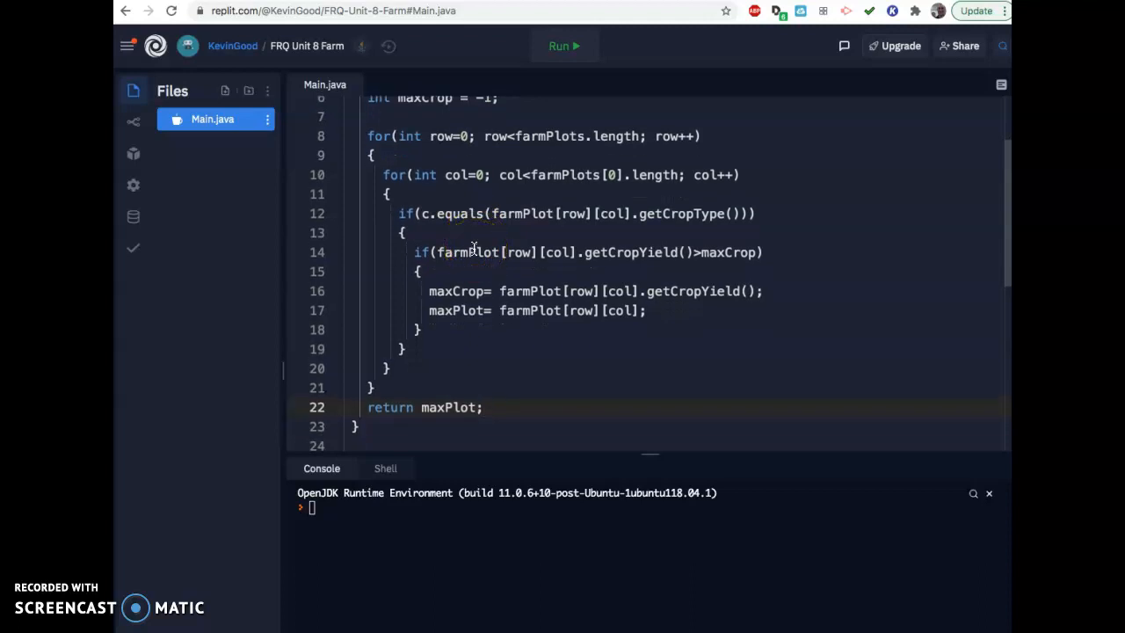